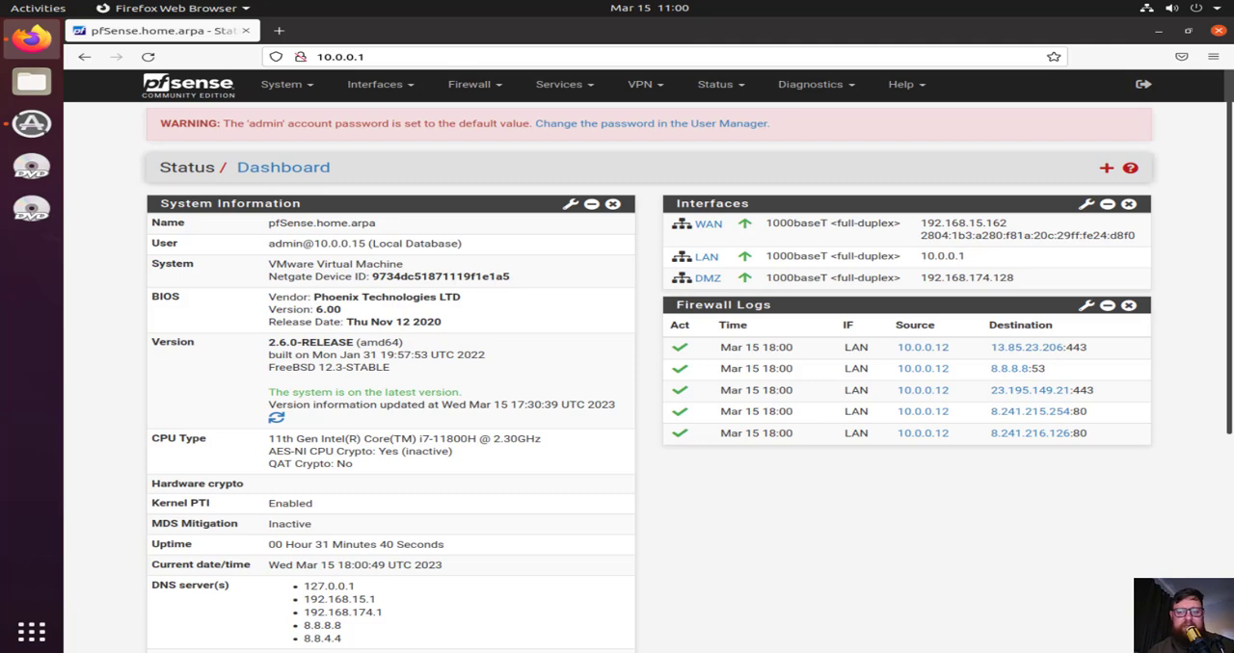
mouse_move(765, 597)
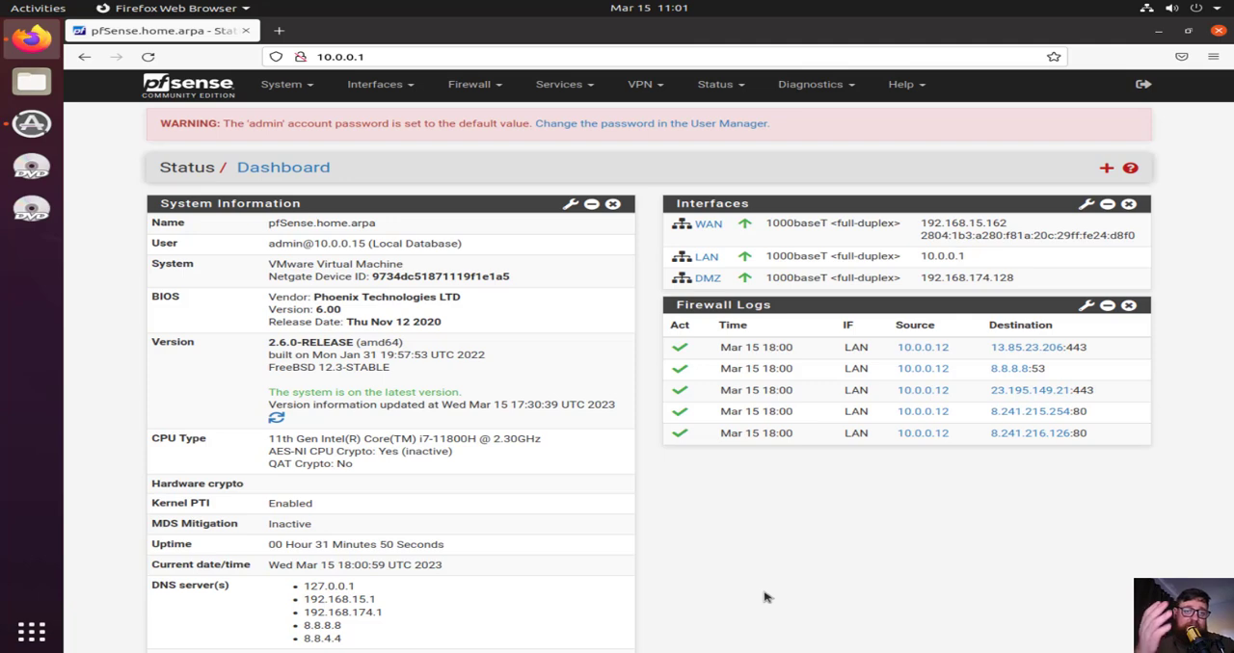
mouse_move(703, 44)
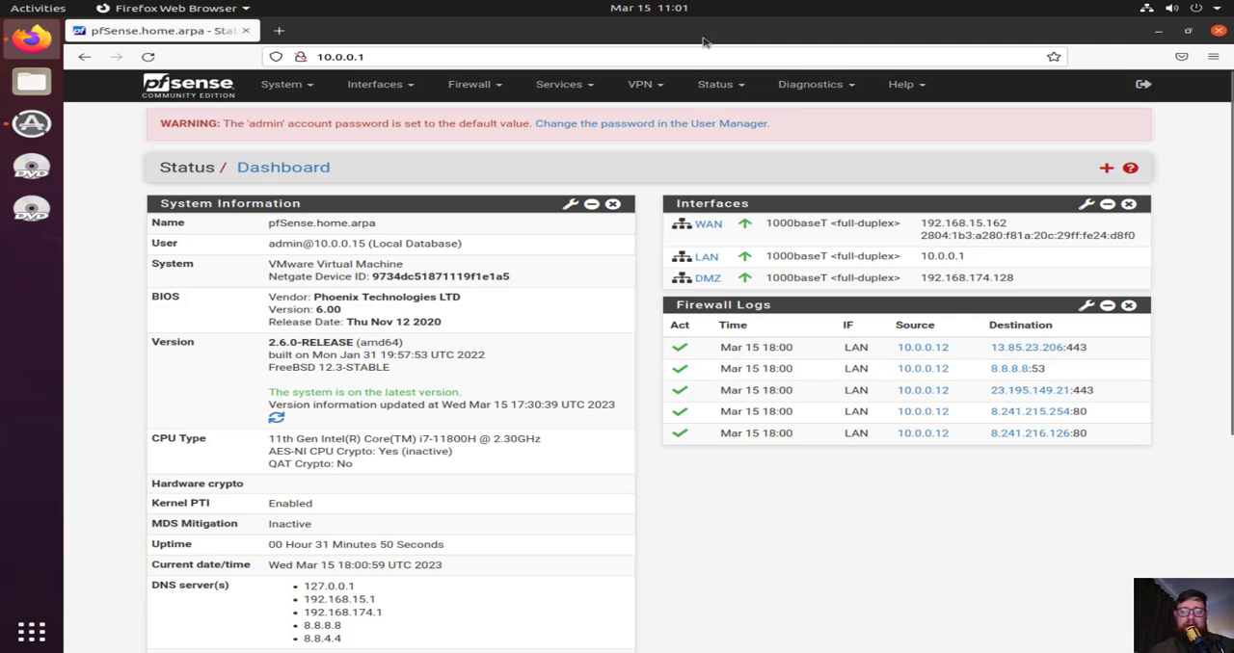
Go to Status > System Logs to show the General system log entries
click(715, 84)
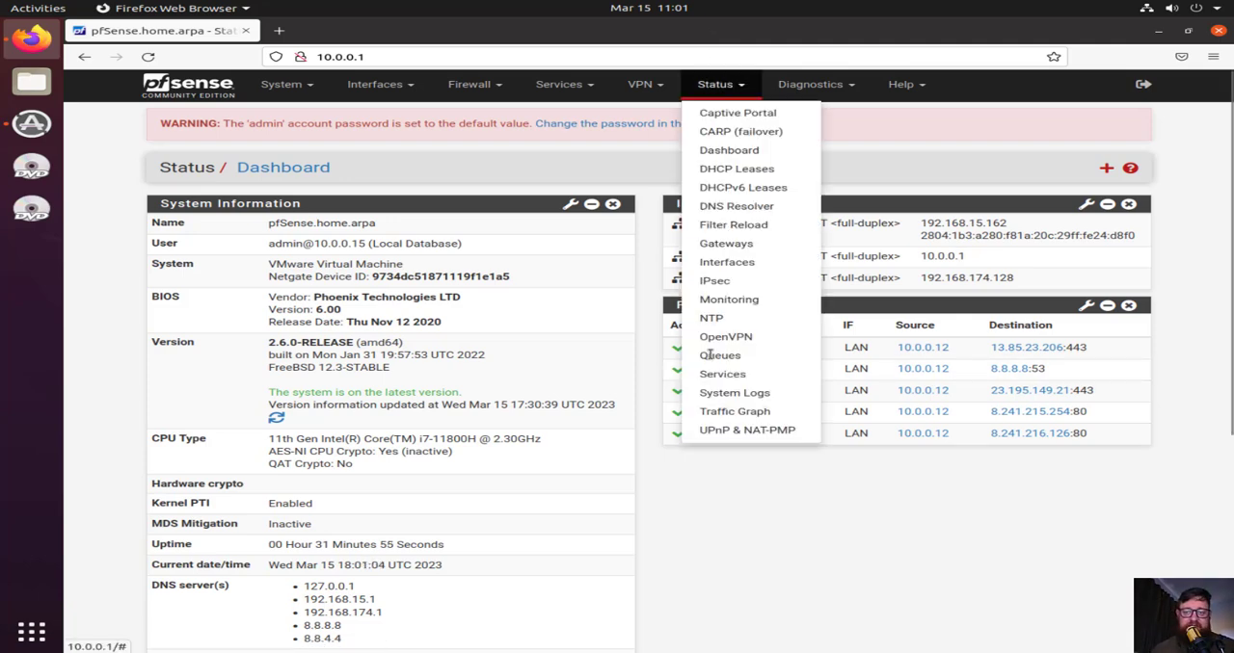
click(734, 392)
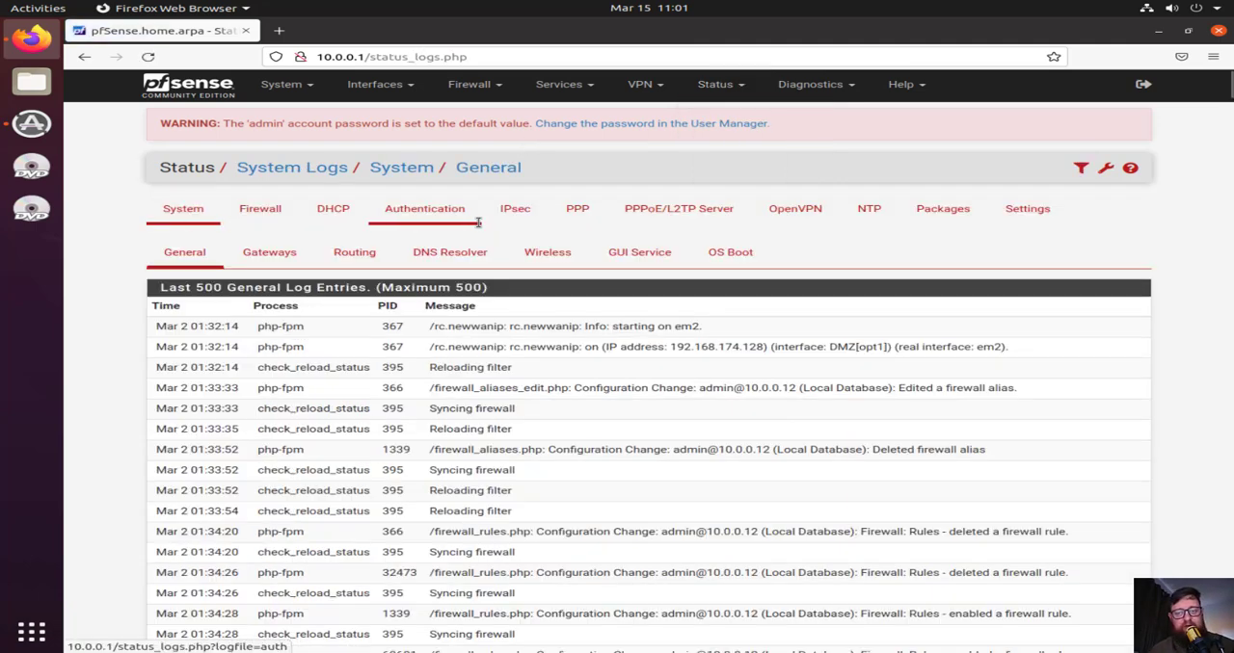
mouse_move(332, 208)
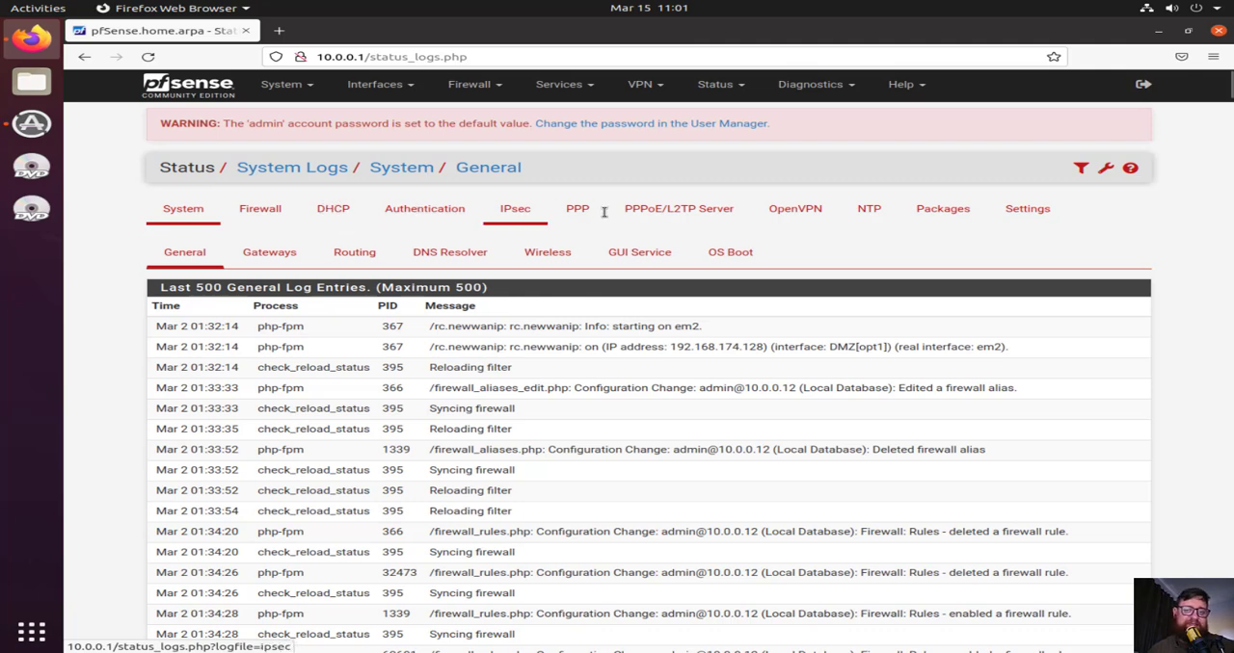
mouse_move(679, 208)
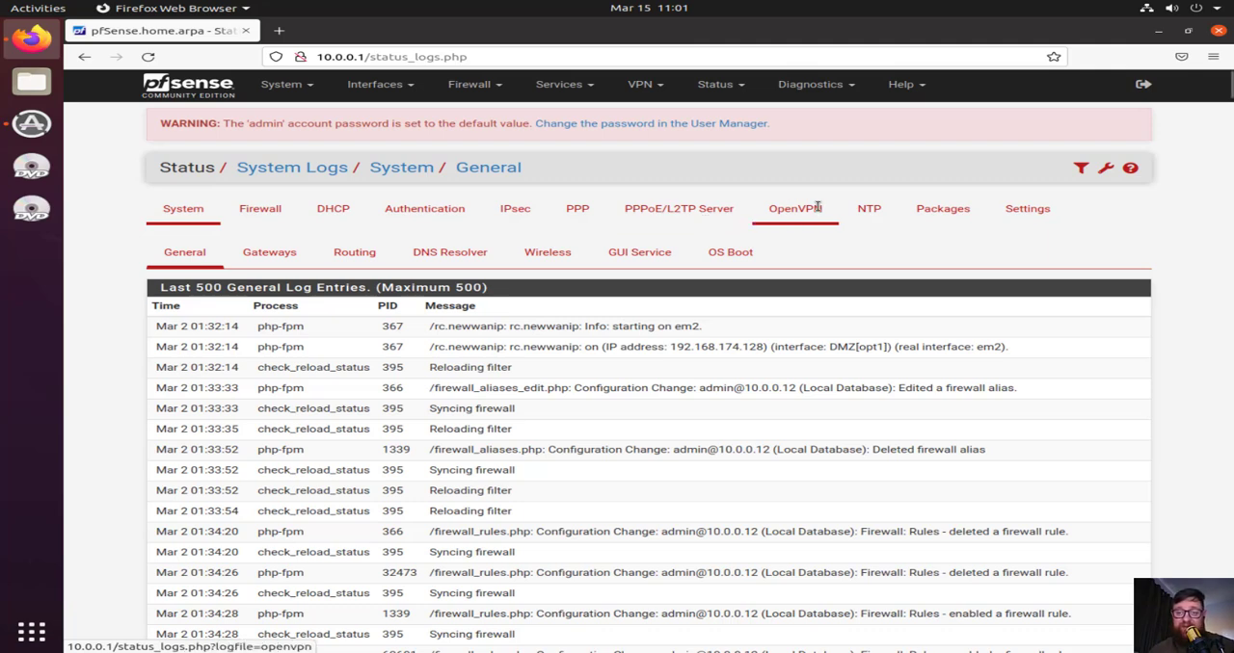
mouse_move(869, 208)
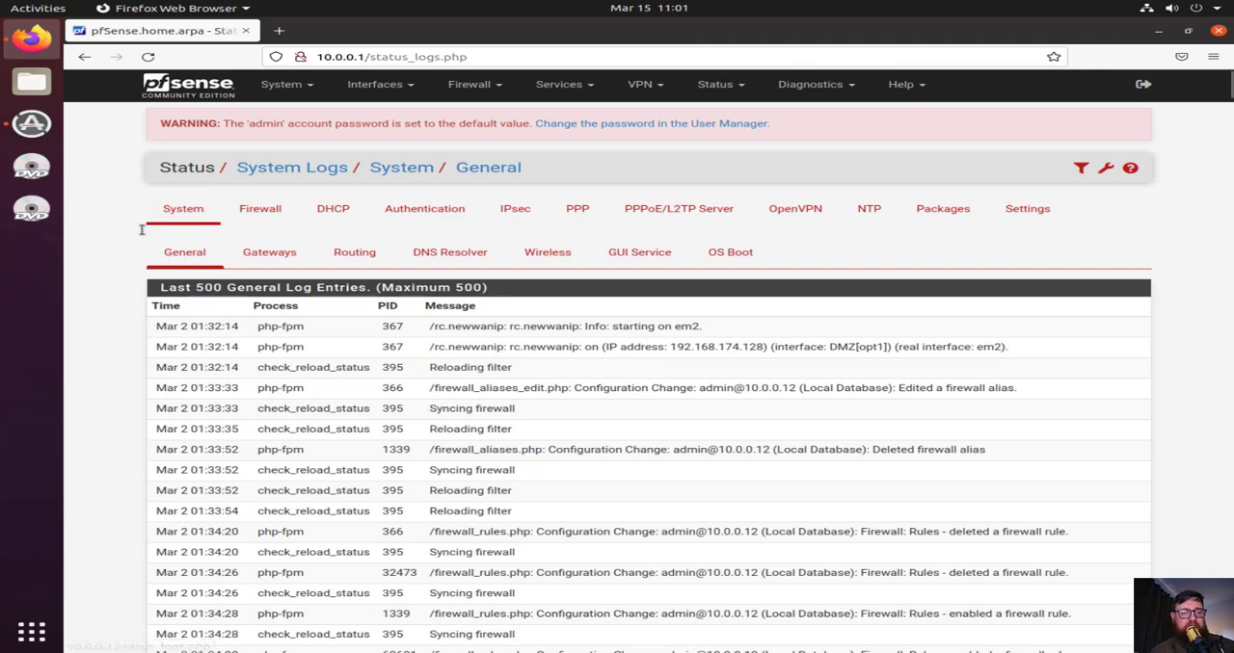
mouse_move(353, 251)
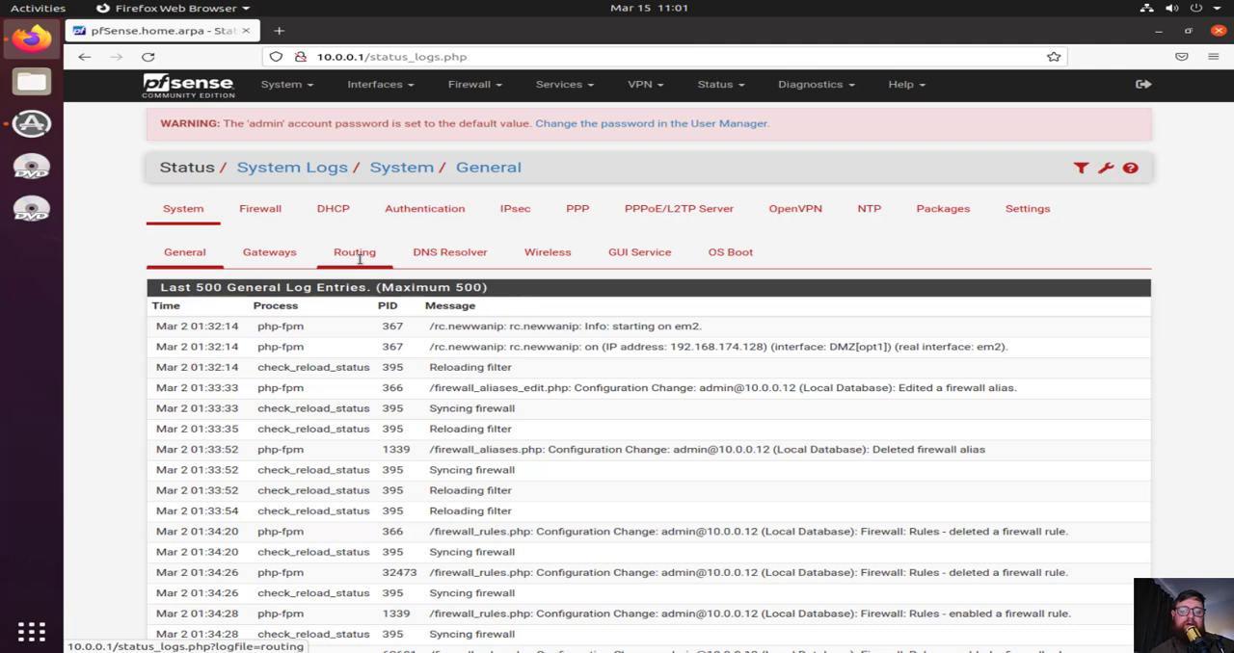
mouse_move(761, 325)
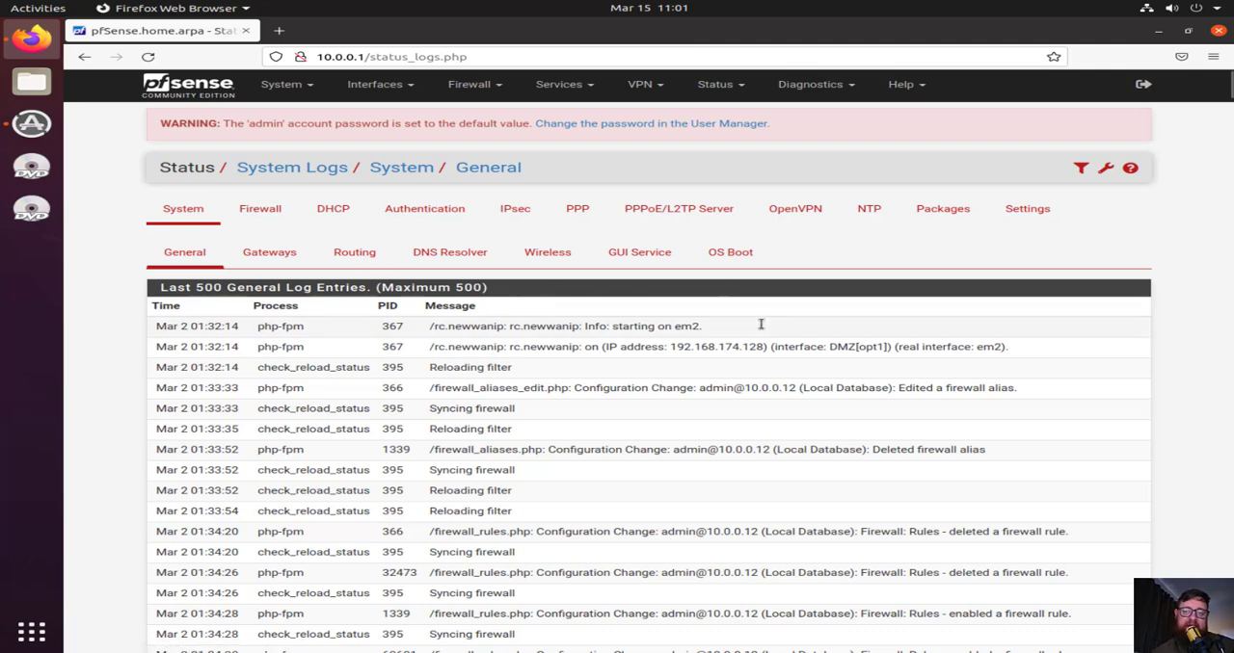
mouse_move(821, 264)
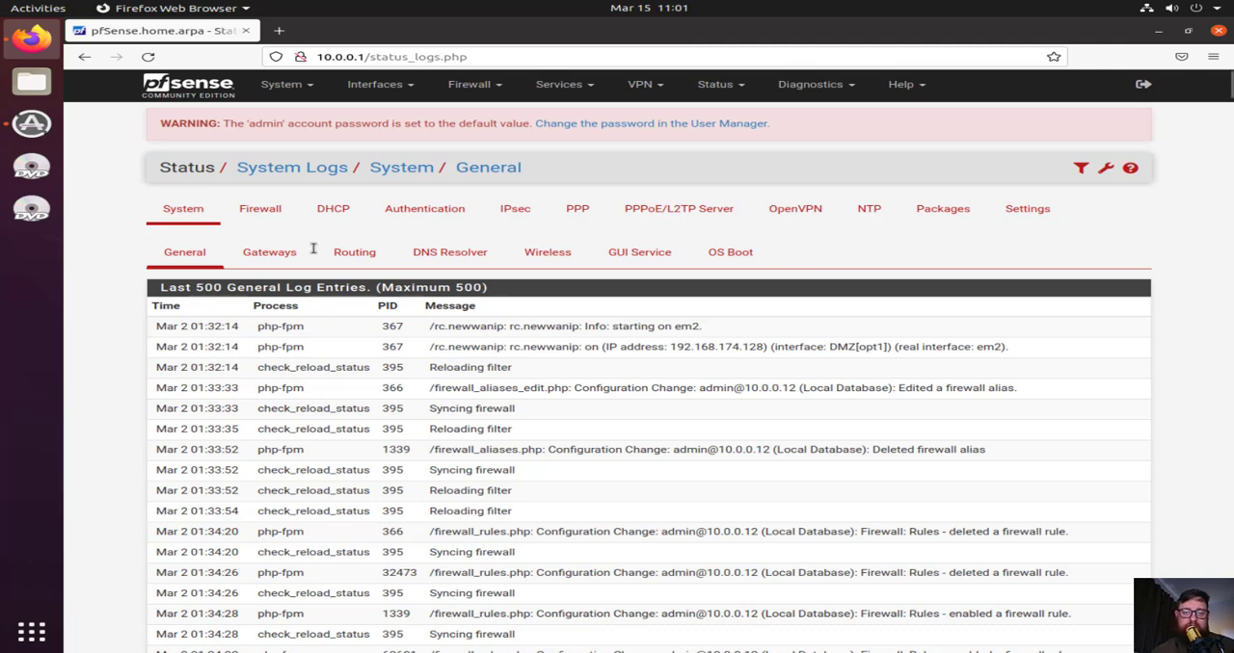
mouse_move(1183, 306)
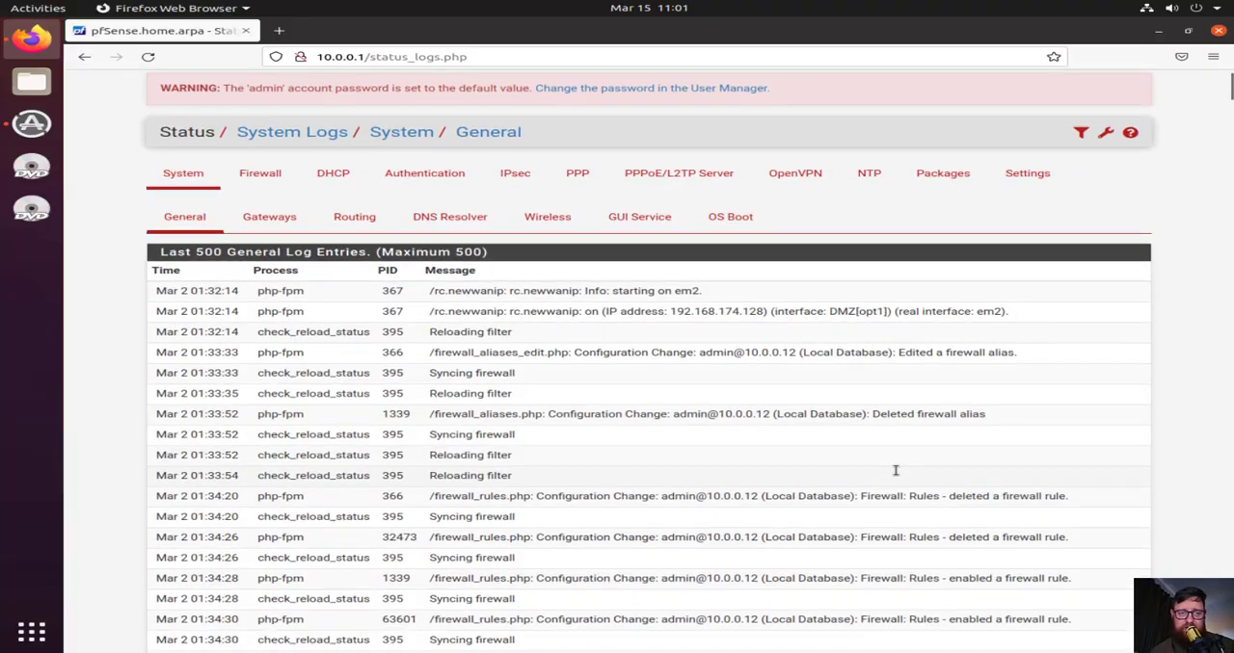
scroll(down, 3)
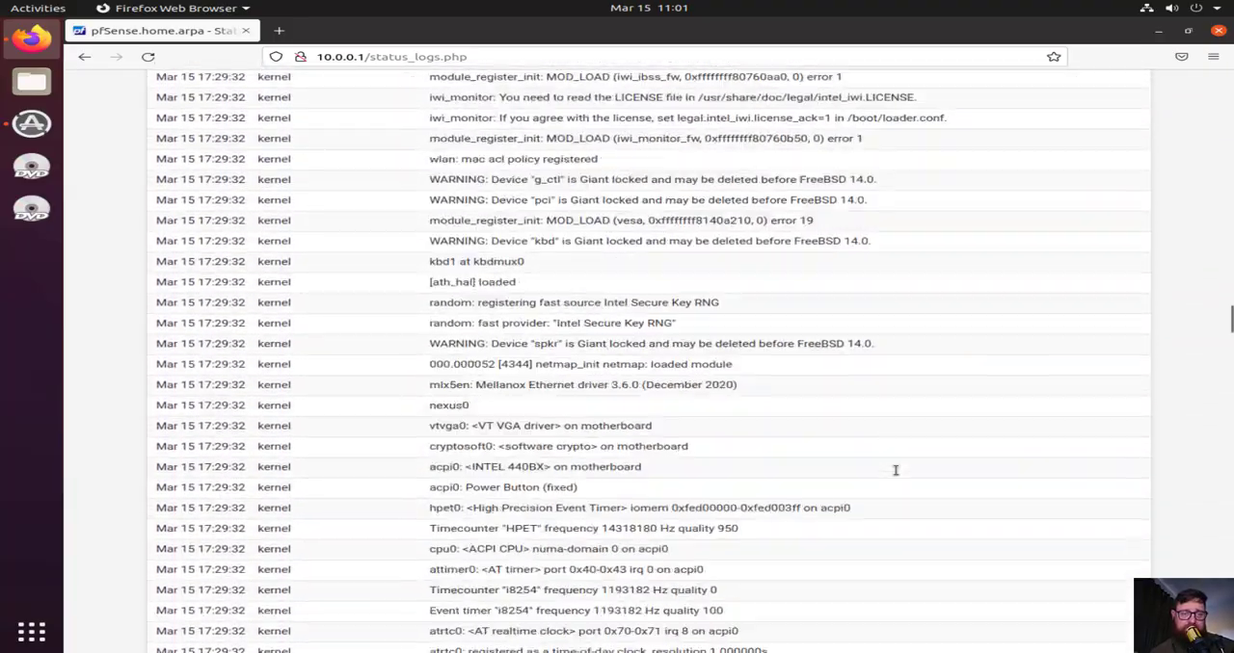
scroll(down, 3)
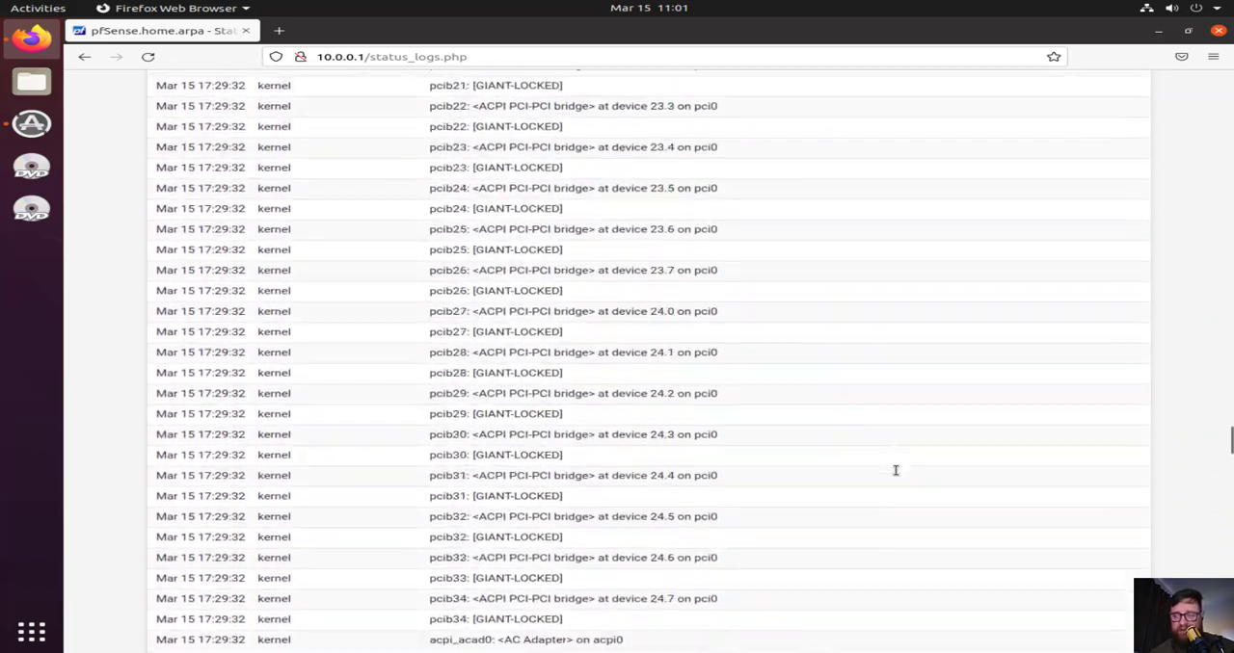
scroll(down, 3)
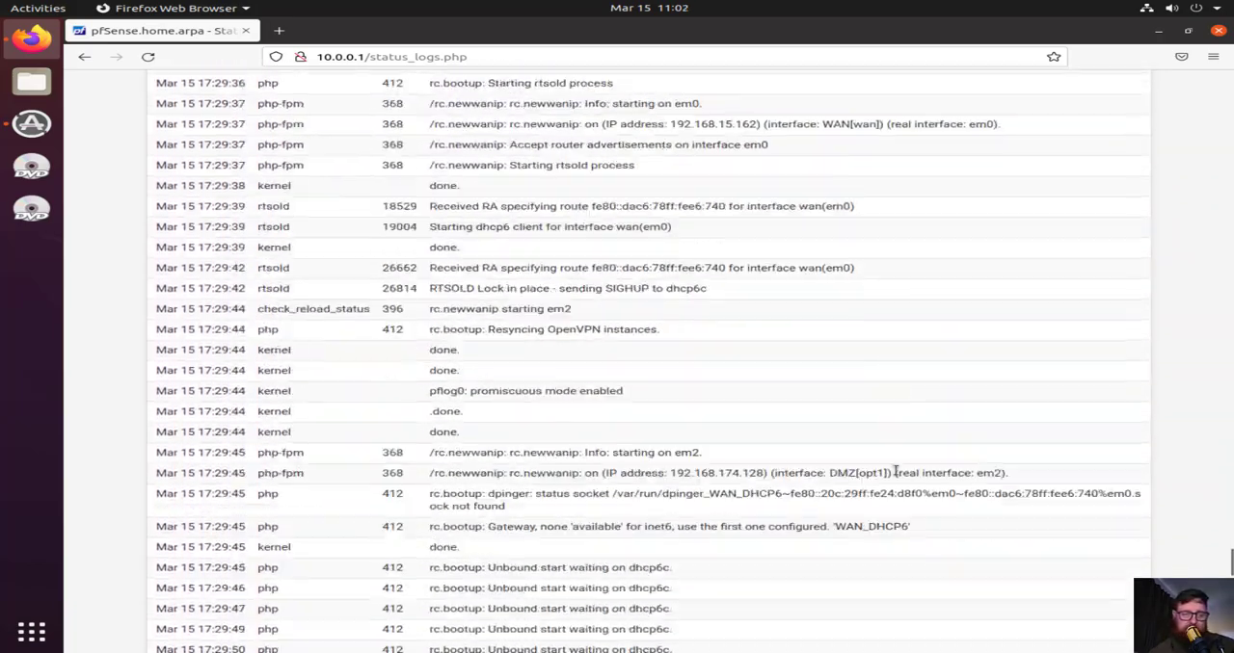
scroll(down, 3)
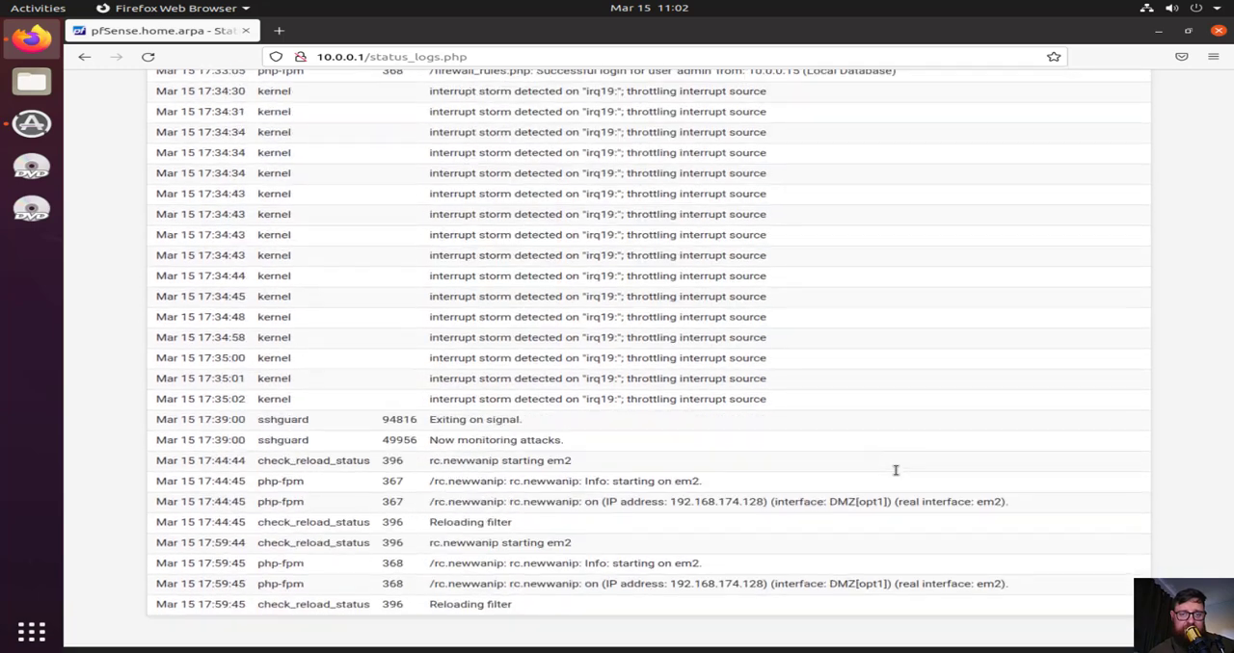
scroll(down, 3)
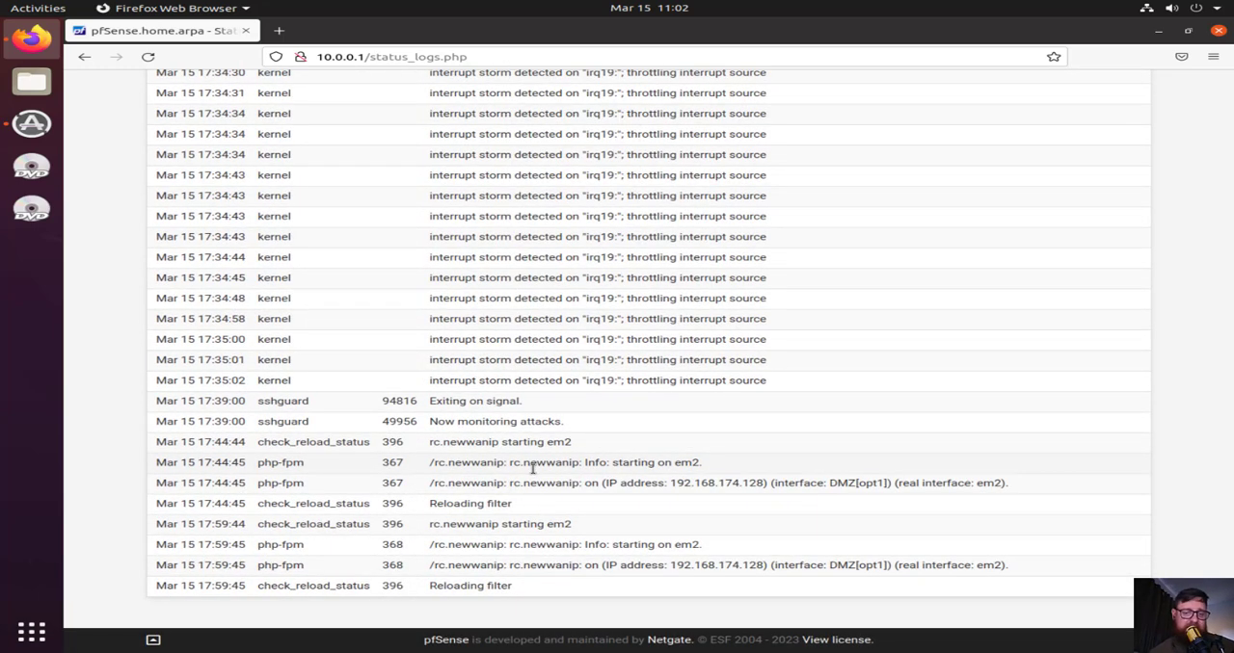
mouse_move(289, 565)
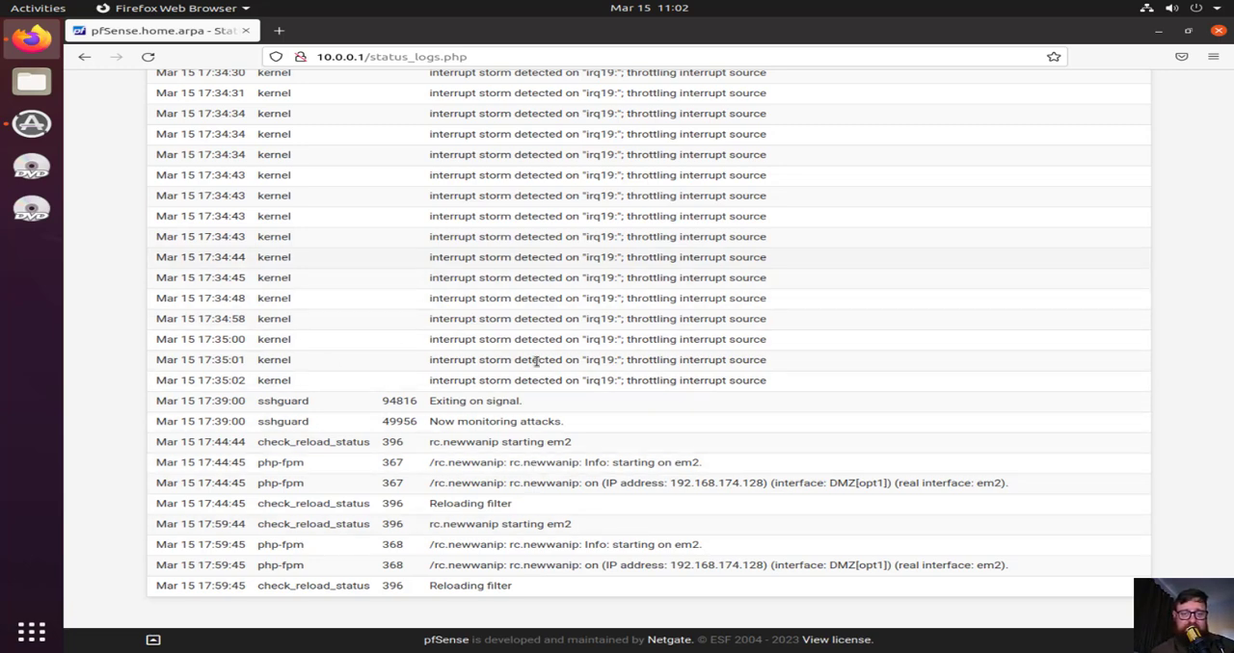
double_click(597, 278)
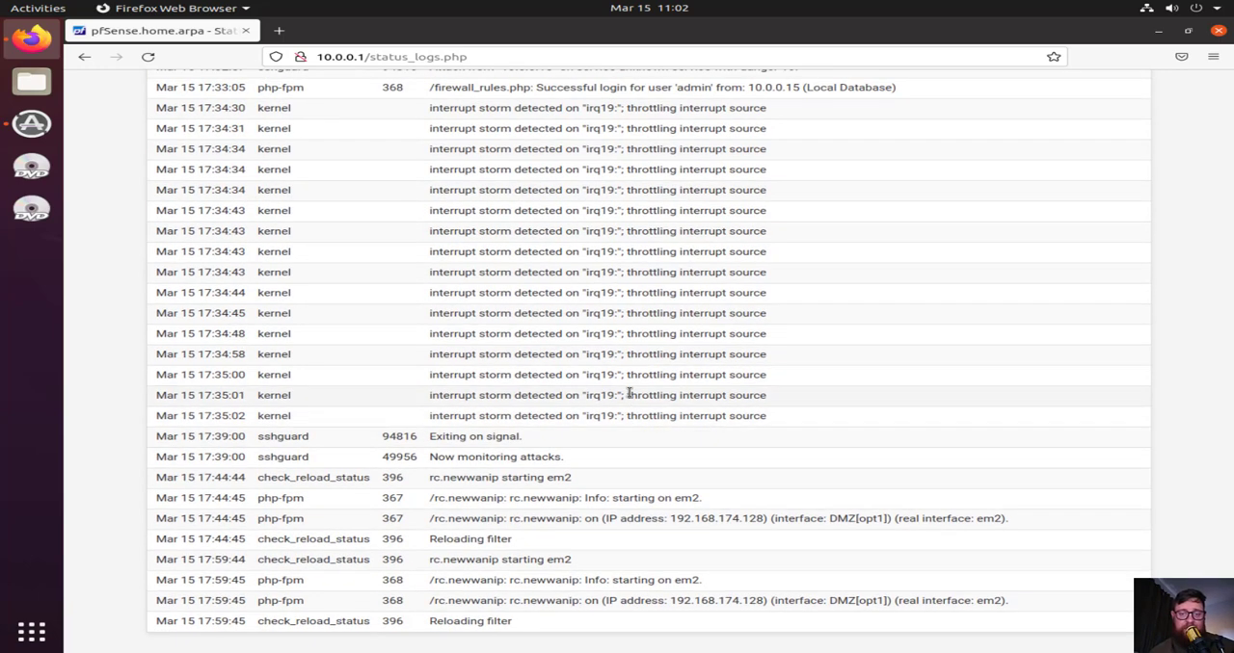
scroll(up, 3)
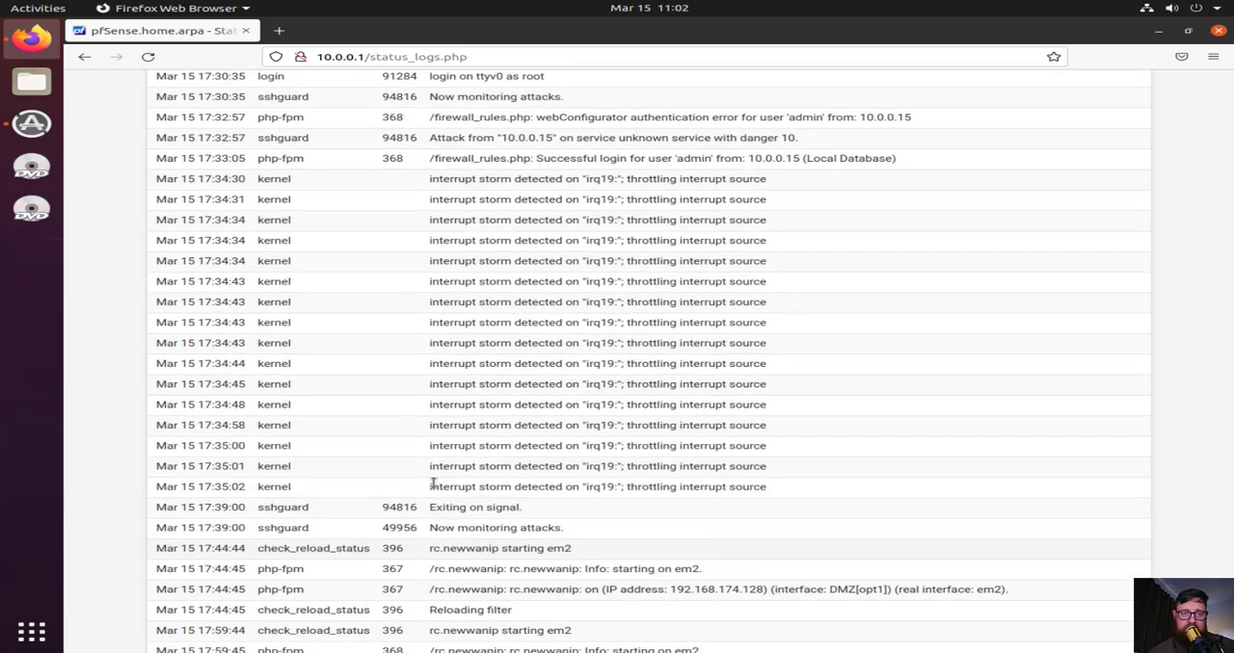
scroll(up, 3)
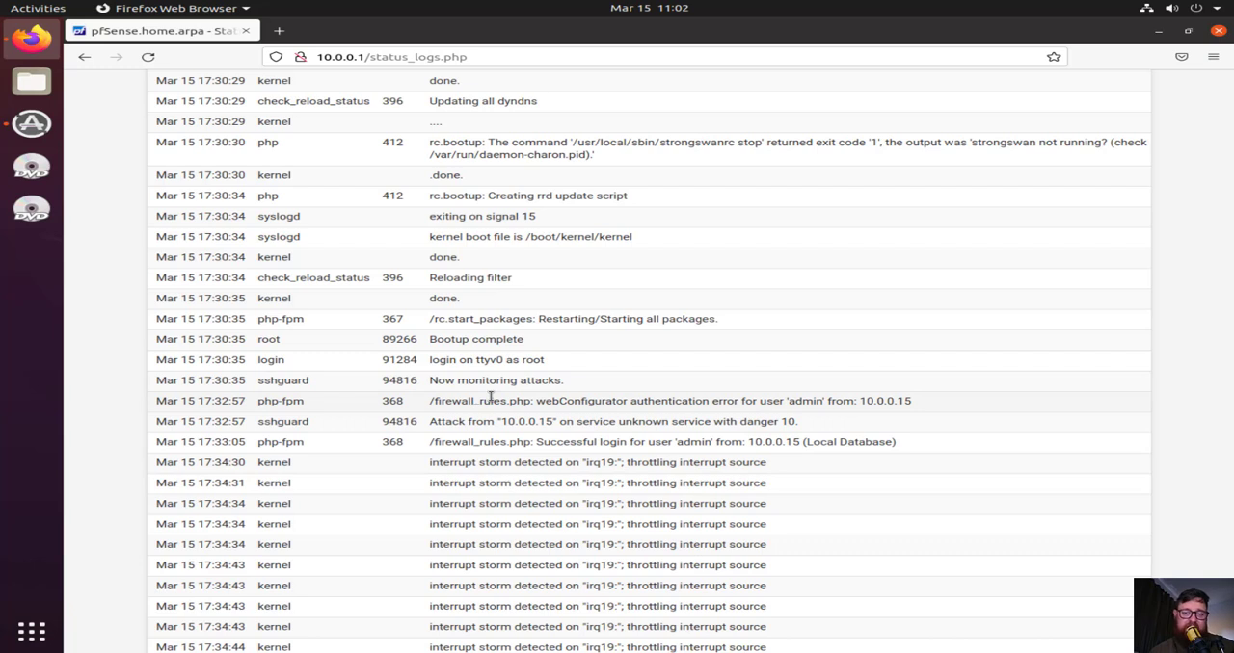
mouse_move(252, 412)
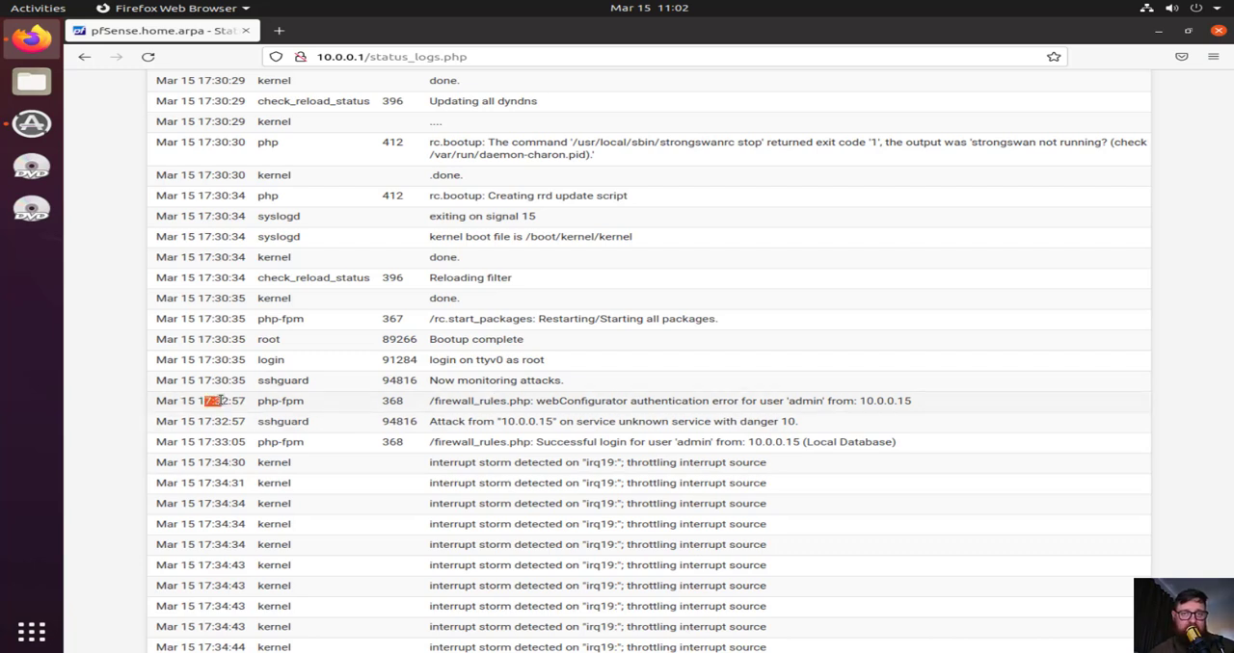
mouse_move(662, 183)
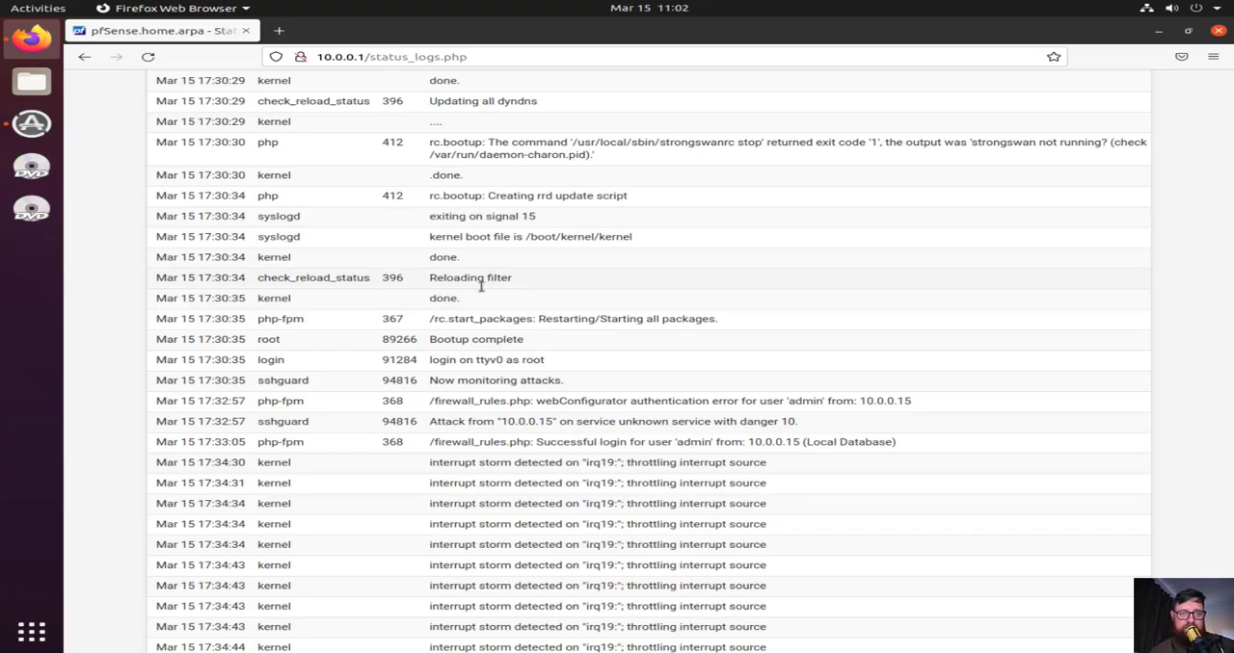
mouse_move(1095, 463)
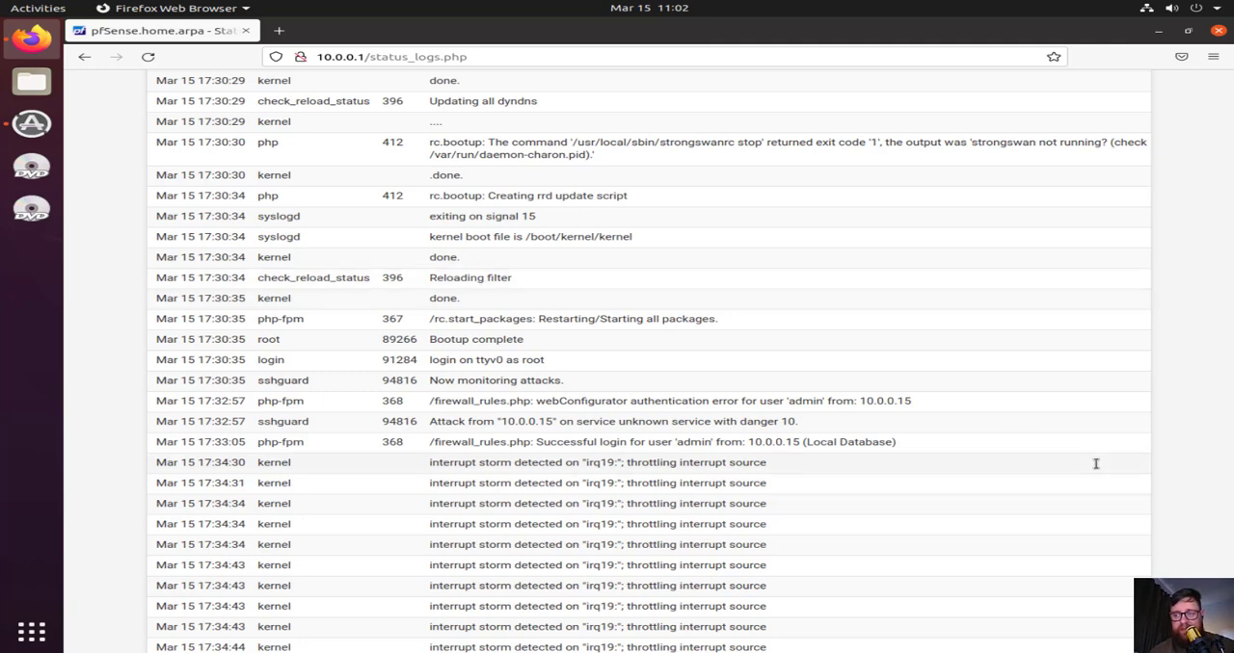
scroll(up, 3)
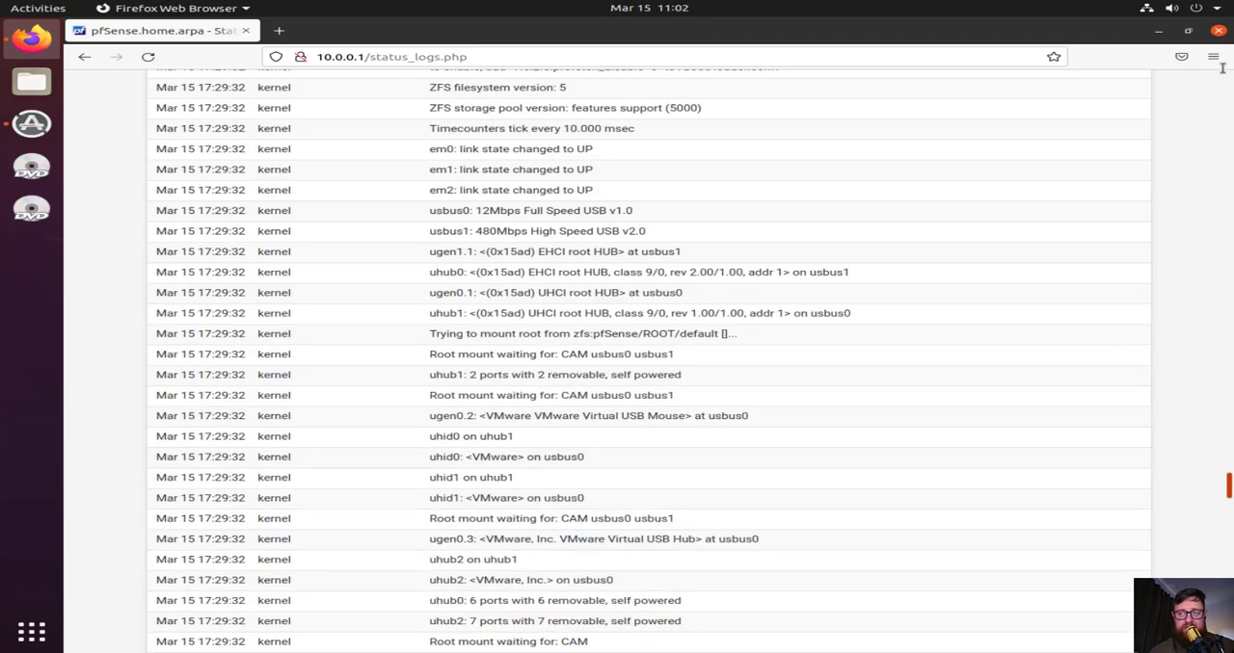
scroll(up, 3)
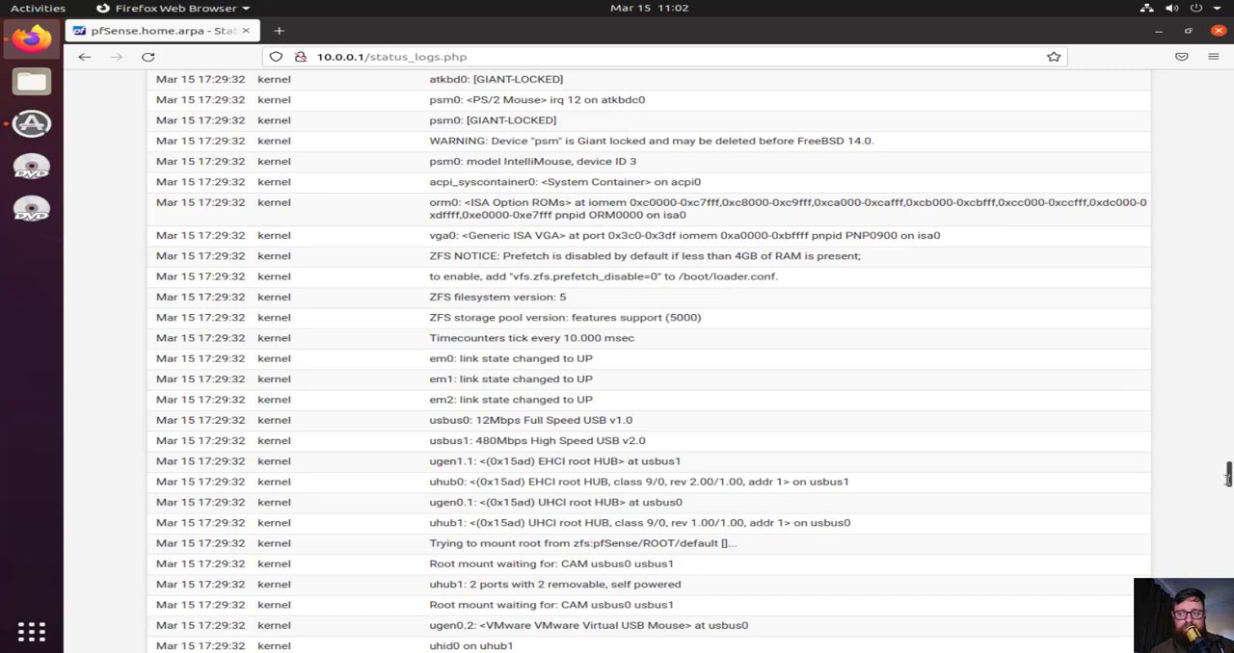
scroll(up, 3)
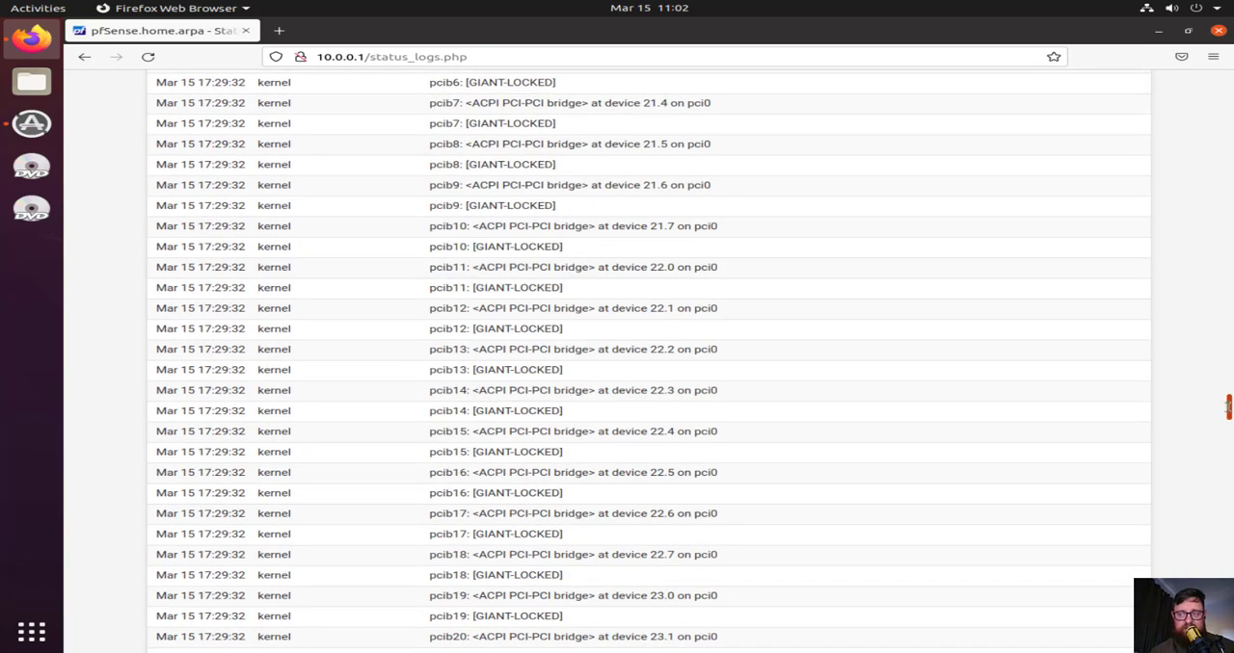
scroll(up, 3)
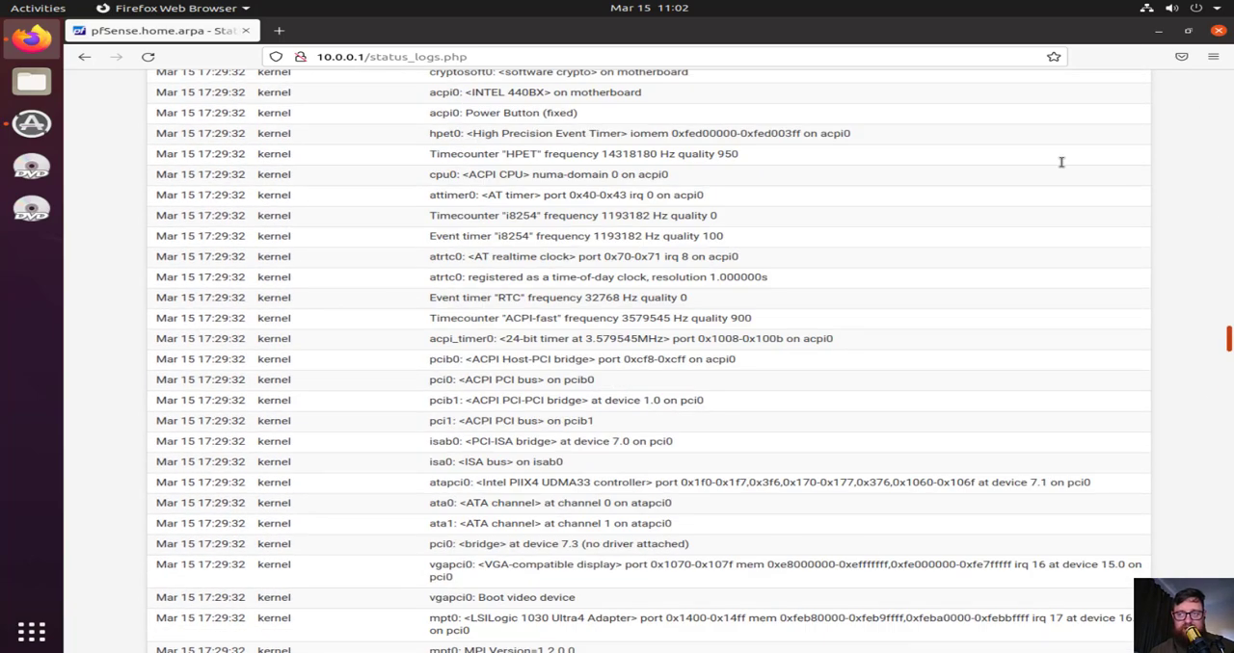
scroll(down, 3)
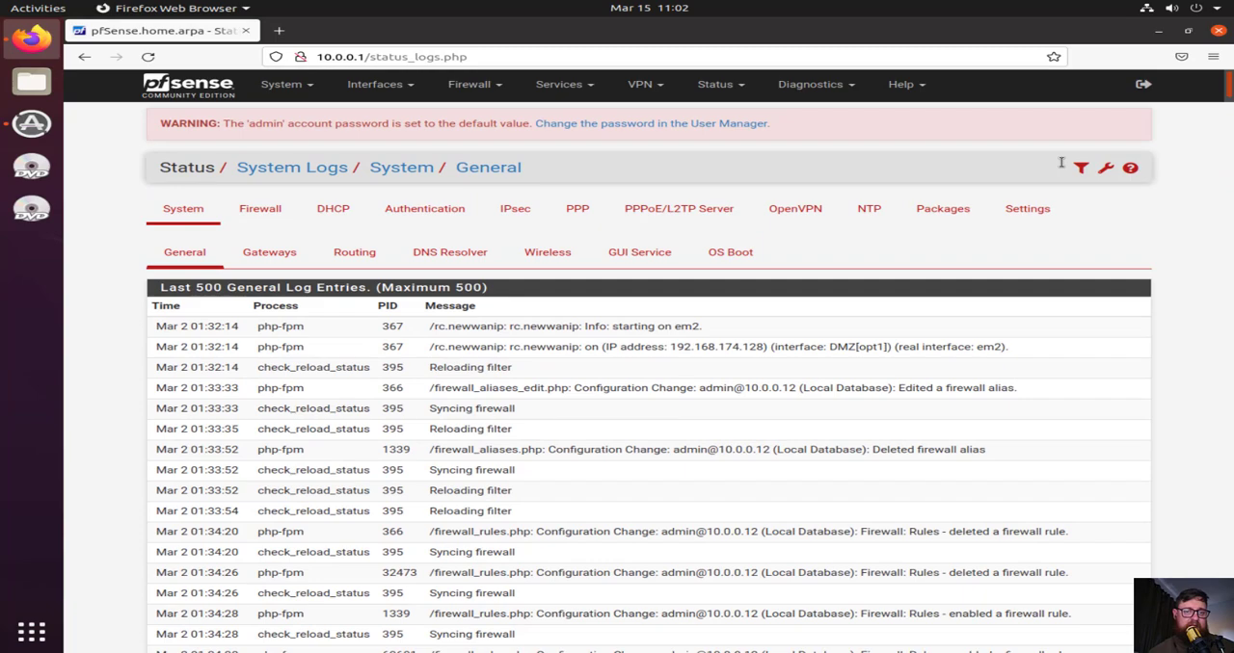
scroll(down, 3)
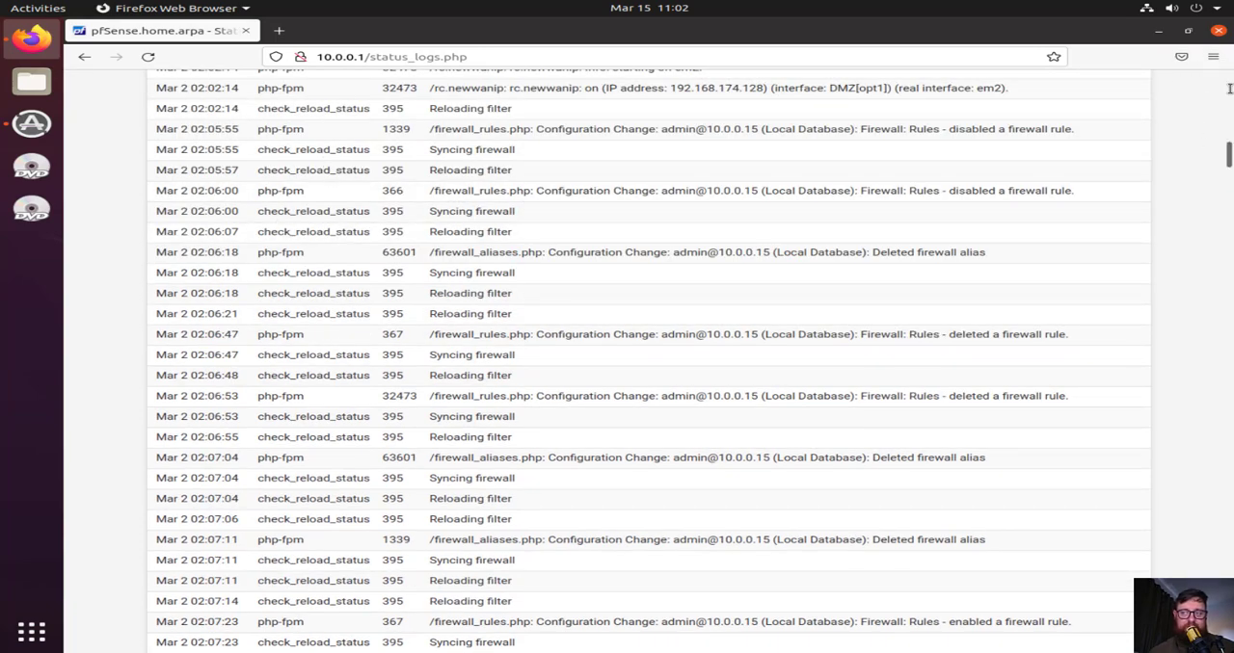
click(269, 187)
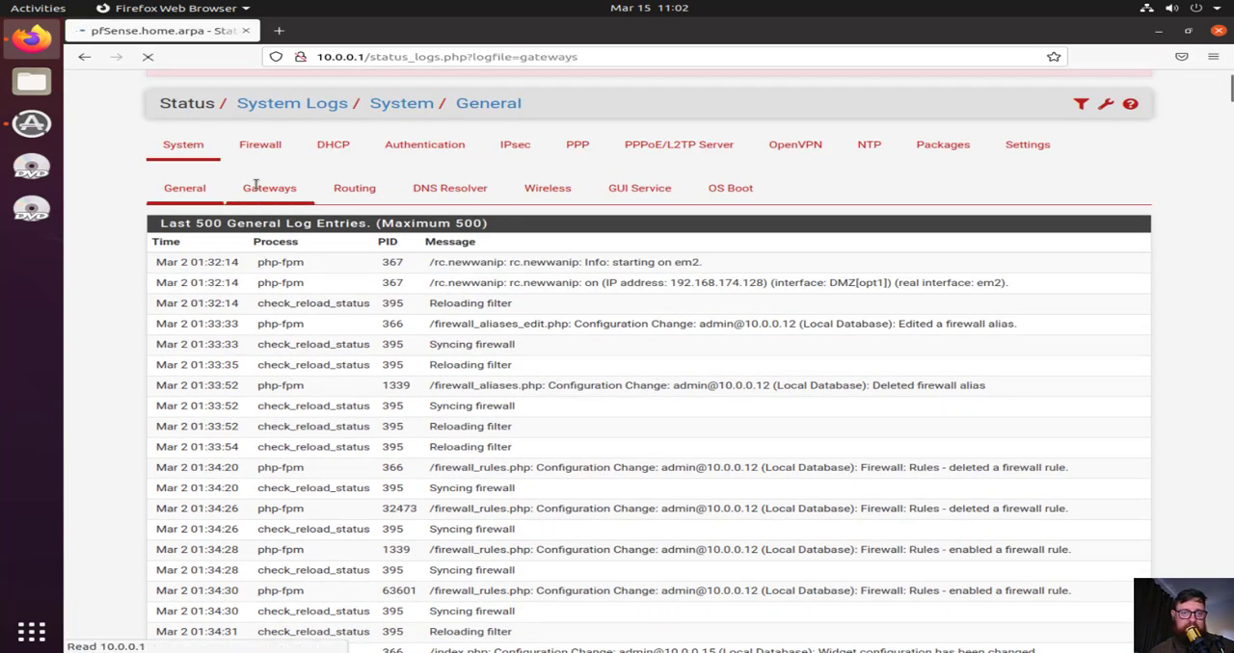
click(269, 188)
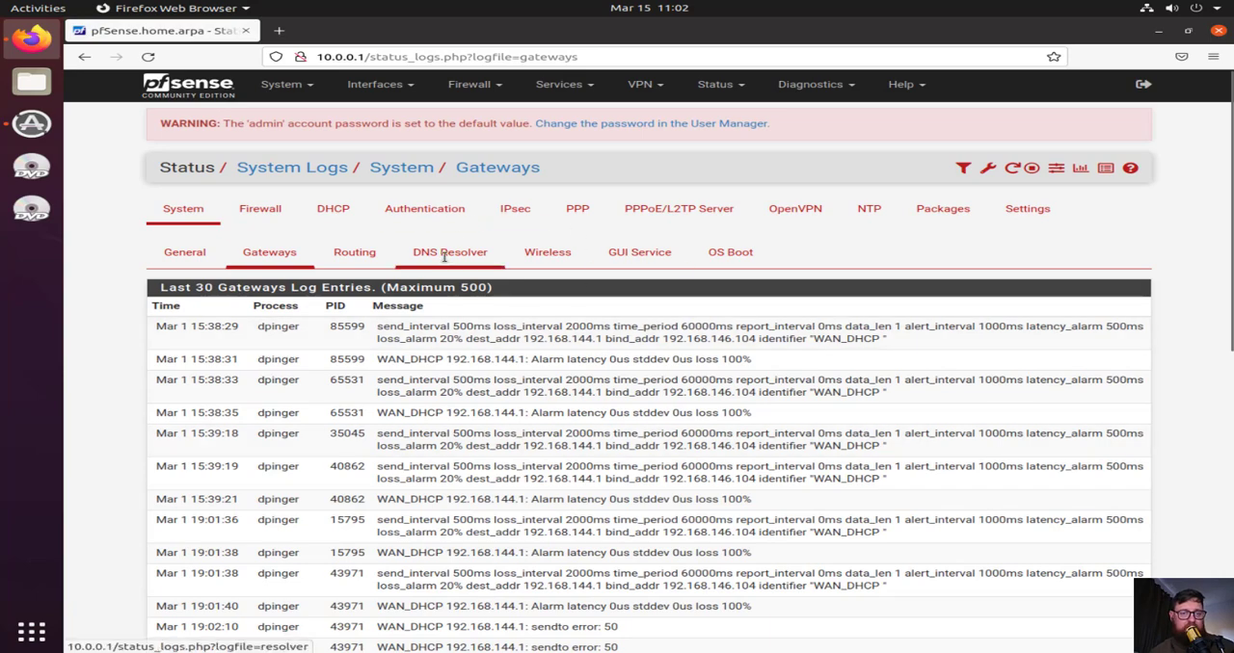
mouse_move(1213, 284)
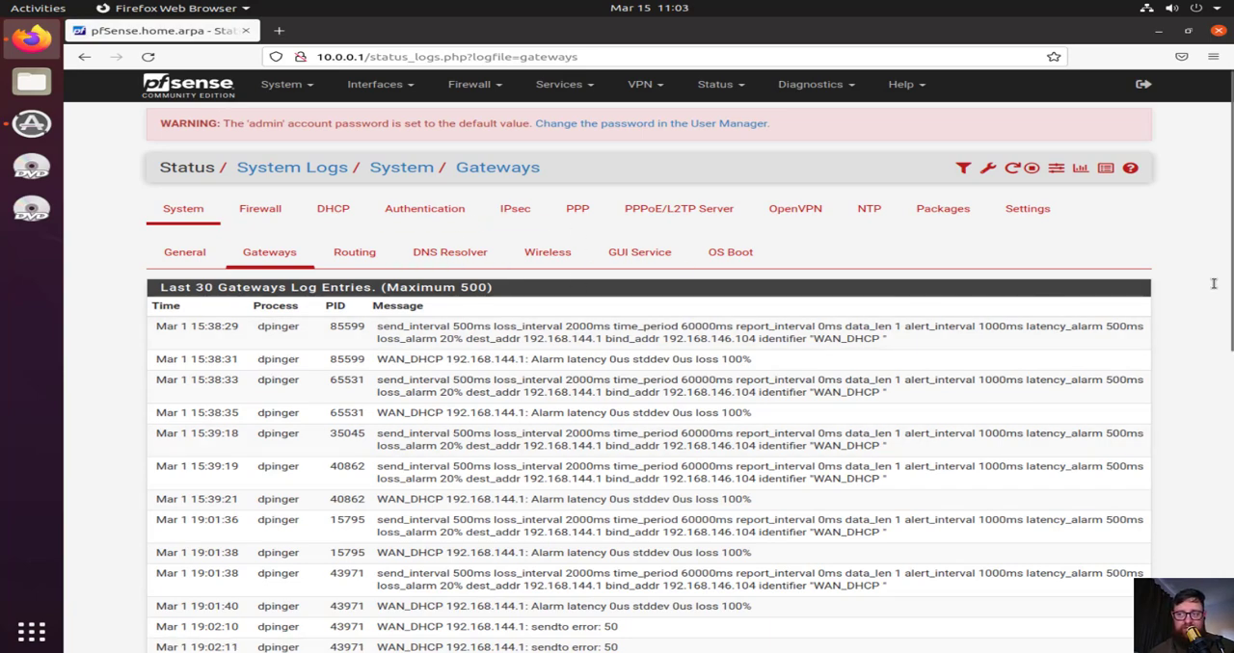
scroll(down, 3)
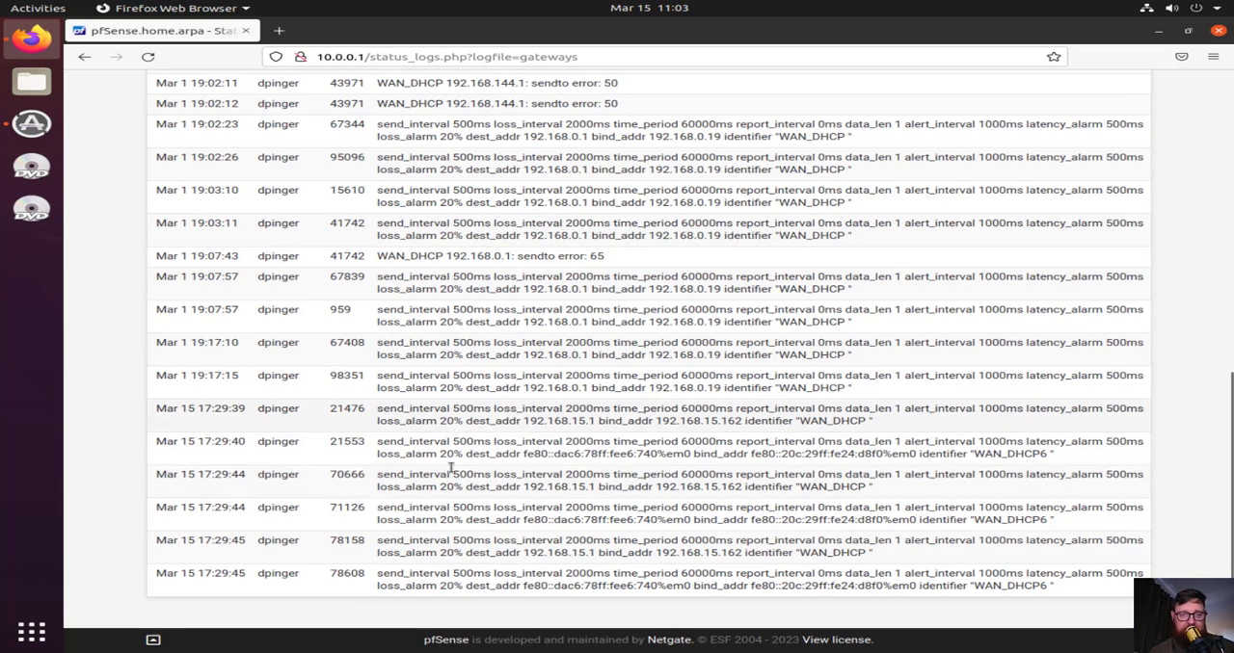
mouse_move(574, 393)
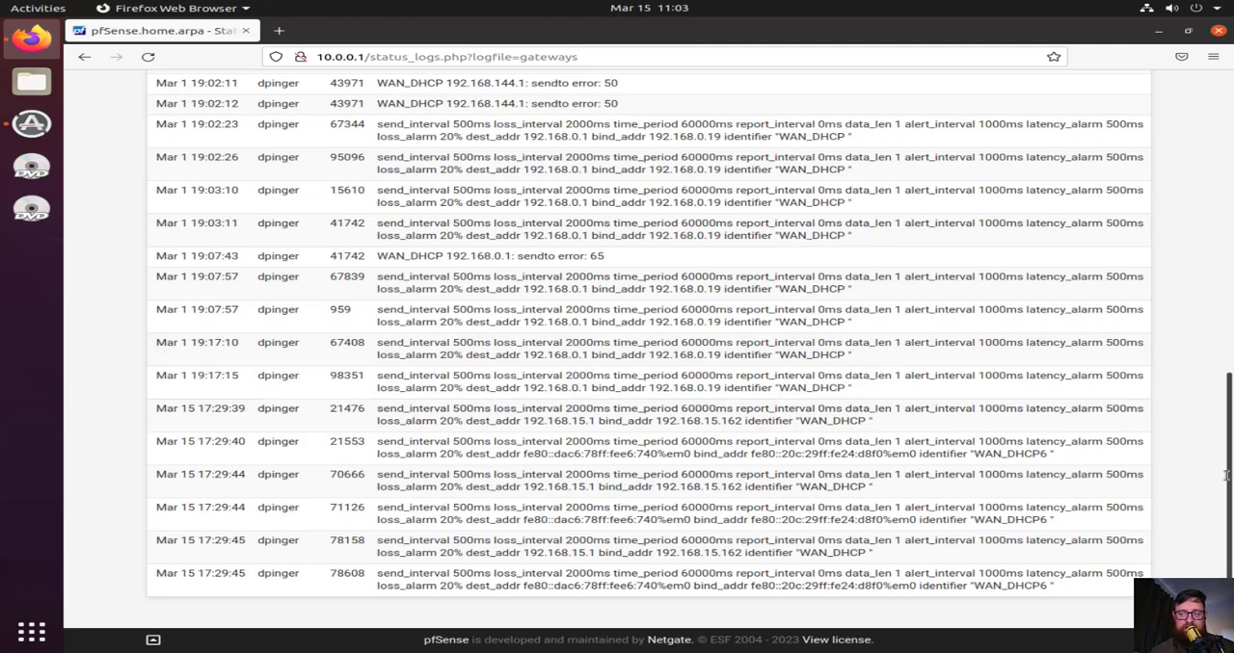
scroll(up, 3)
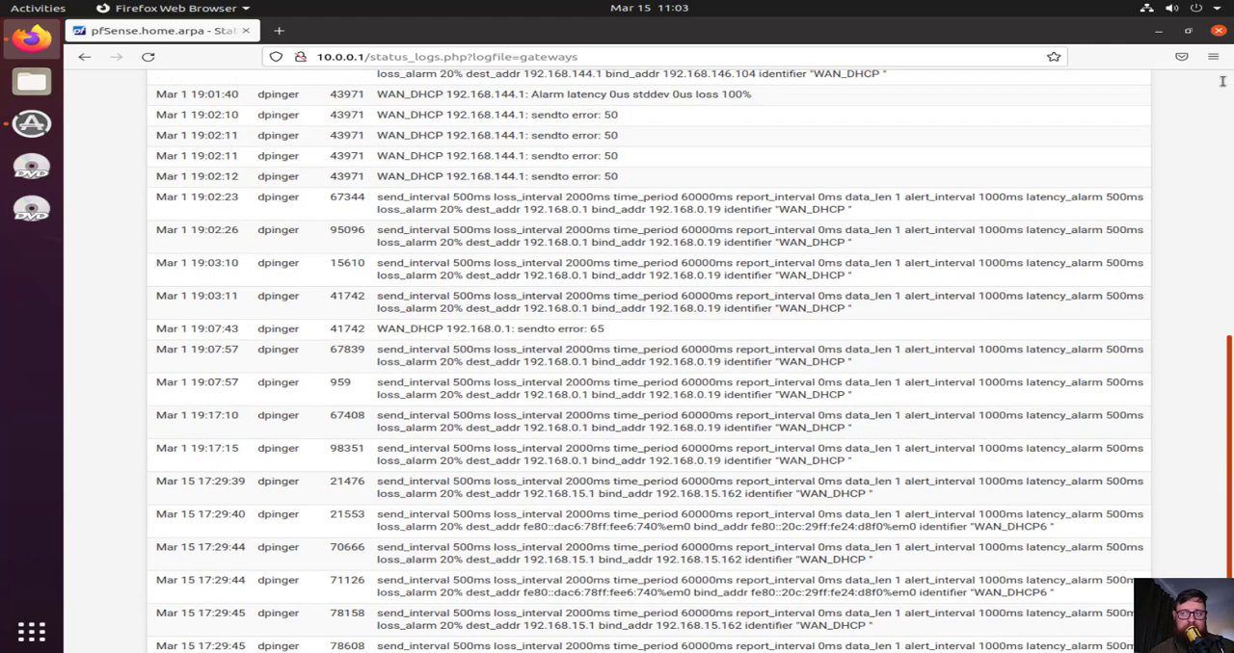
scroll(up, 3)
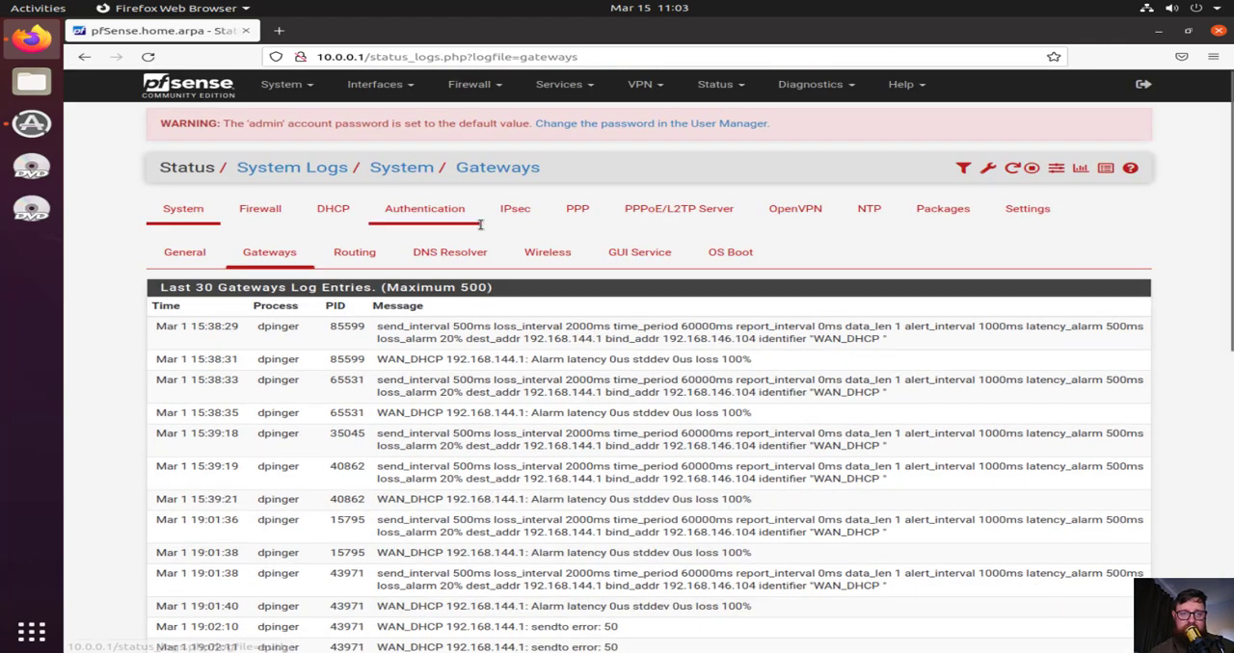
mouse_move(318, 306)
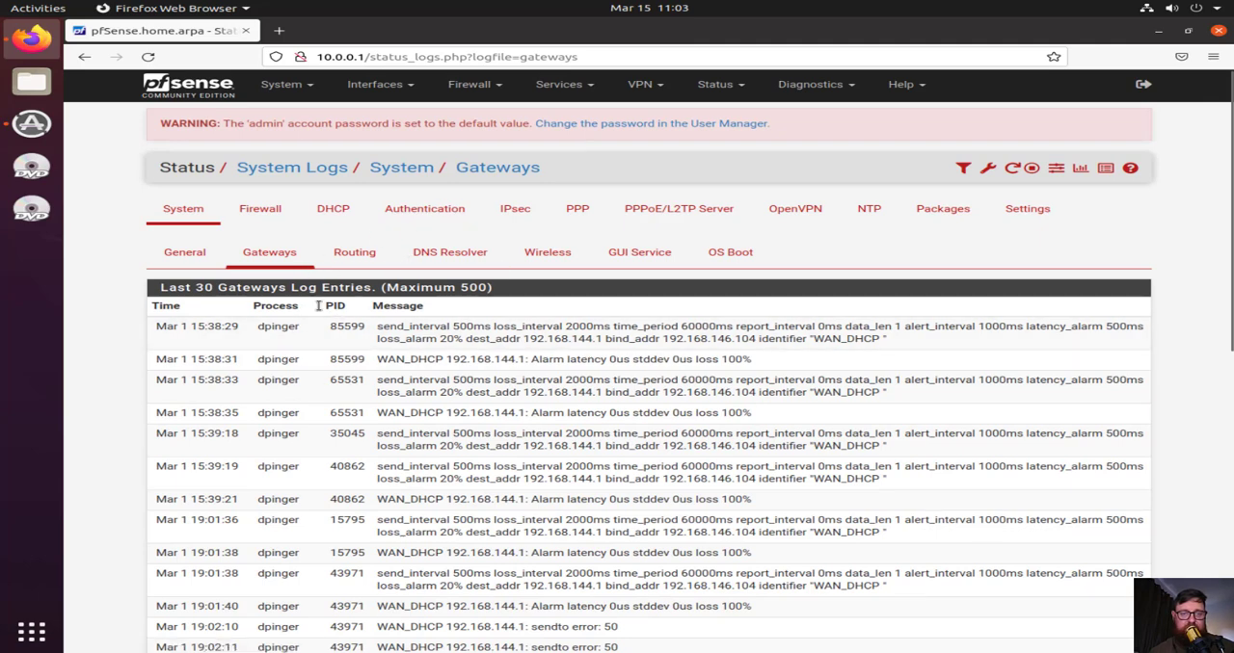
Browse the Routing, DNS Resolver, Wireless, GUI Service and OS Boot system log tabs in turn
click(354, 252)
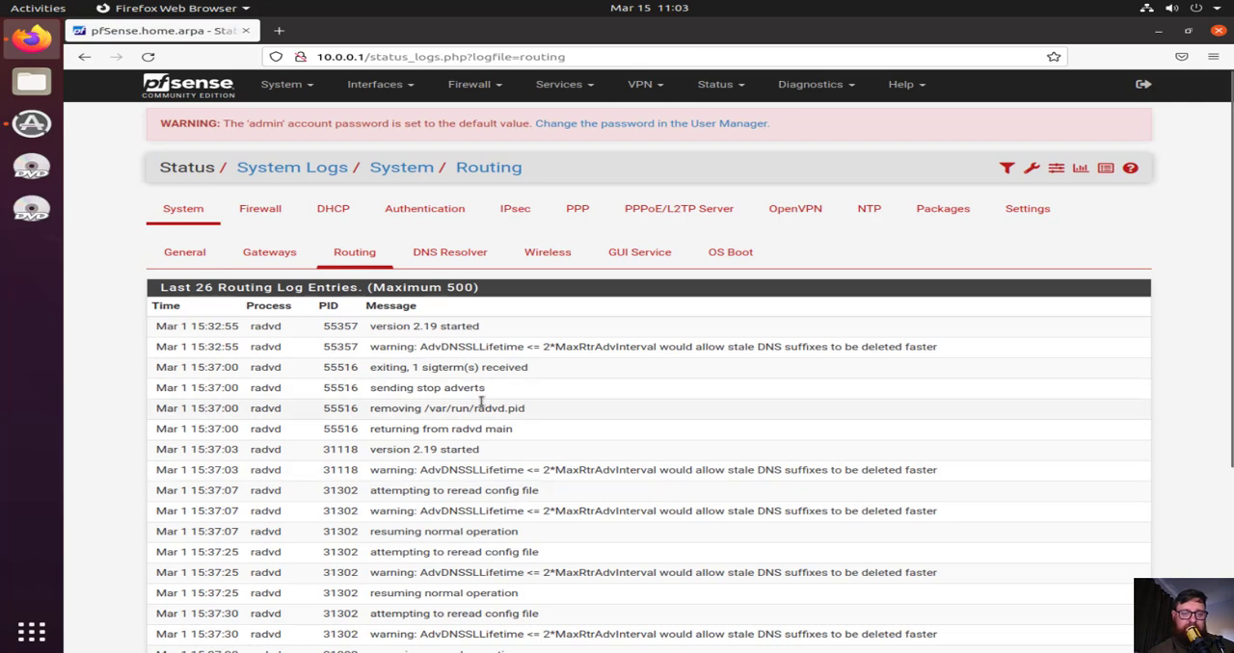
click(449, 252)
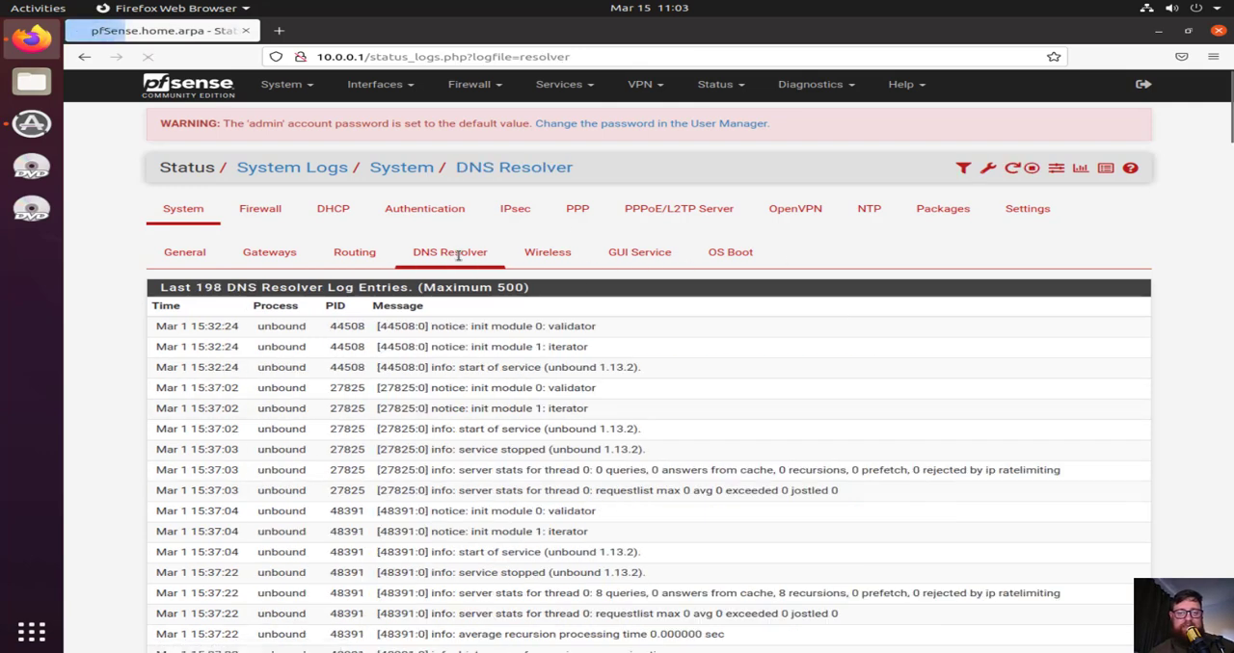
click(548, 251)
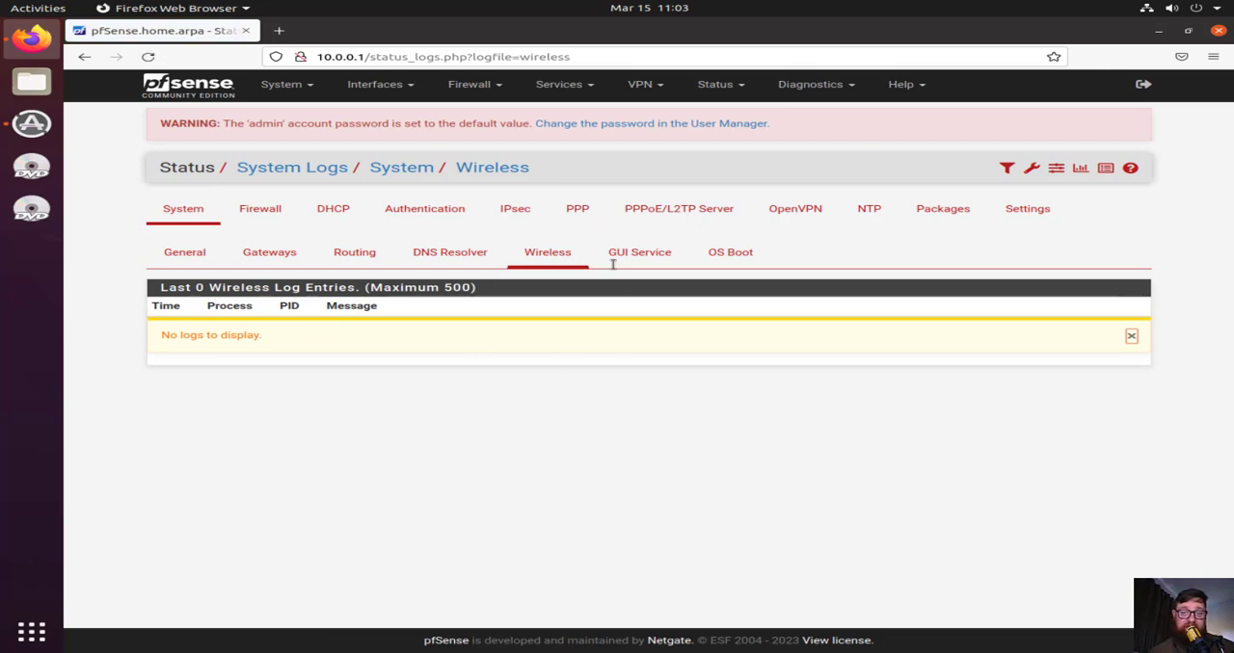
click(639, 251)
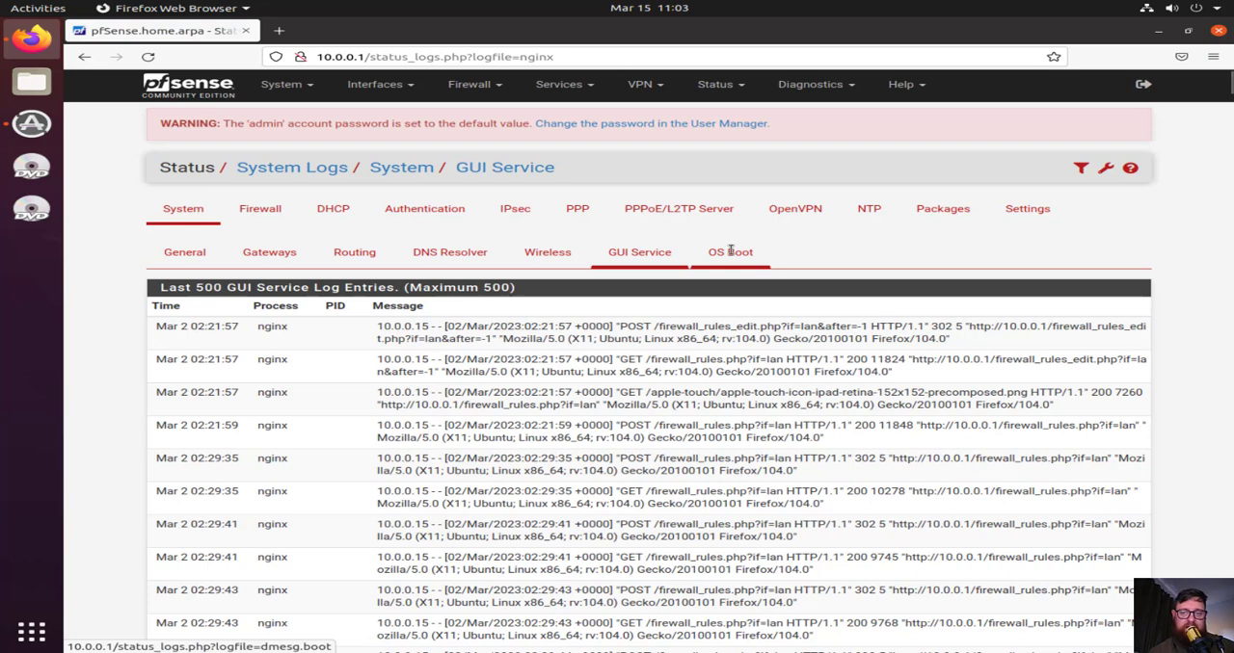
click(730, 252)
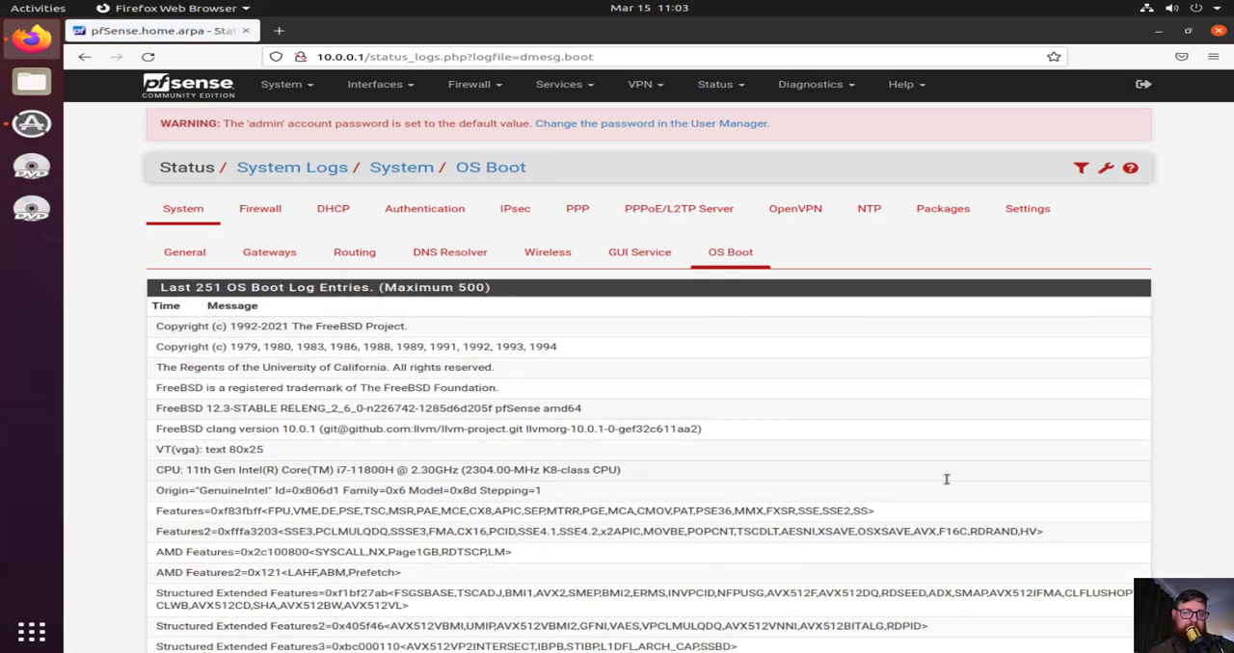
mouse_move(450, 251)
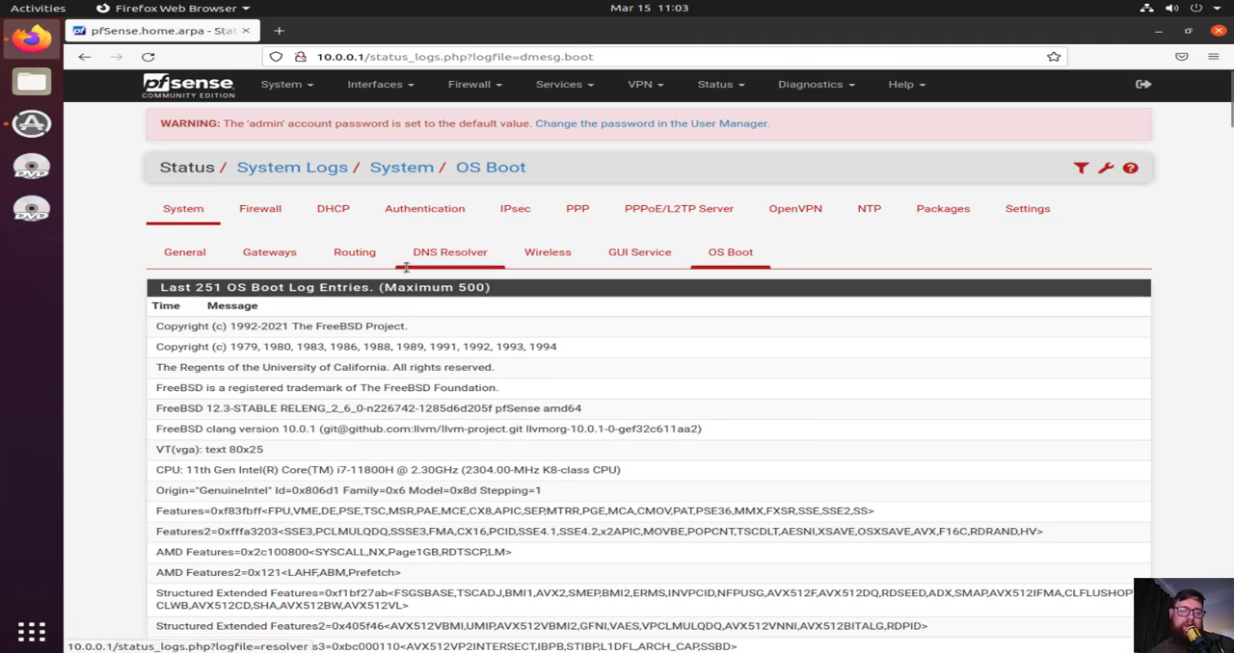
mouse_move(350, 243)
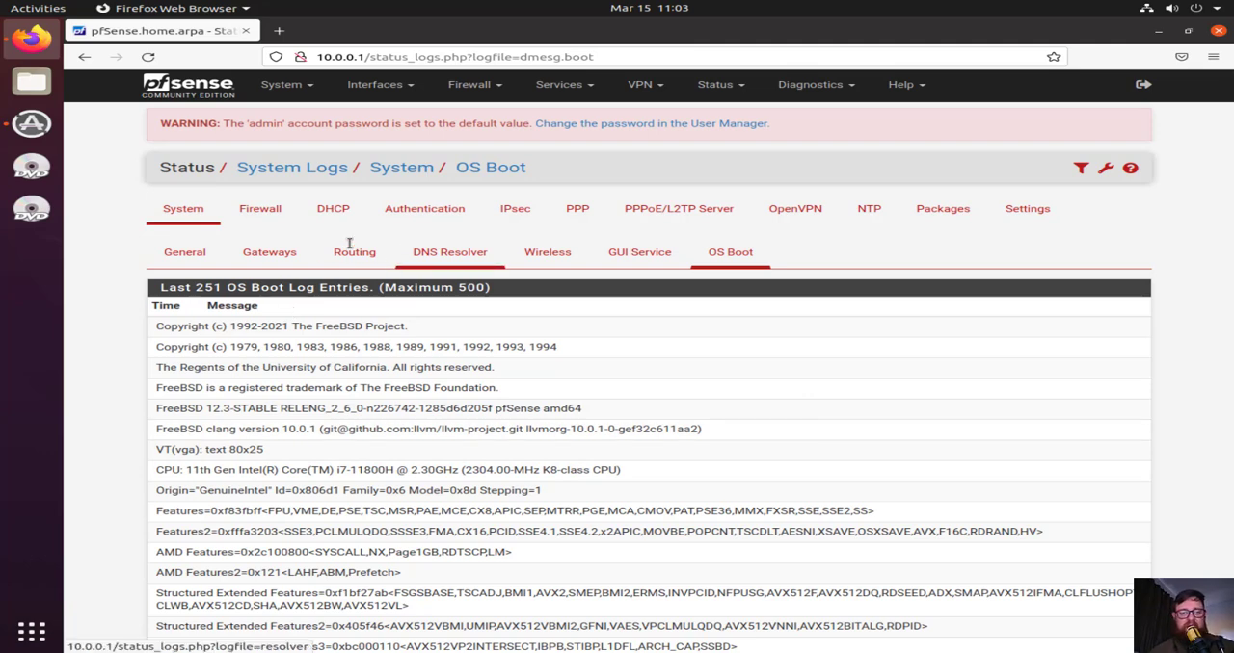
Show the Firewall log's Normal View and scroll through the passed LAN and blocked WAN entries
click(259, 208)
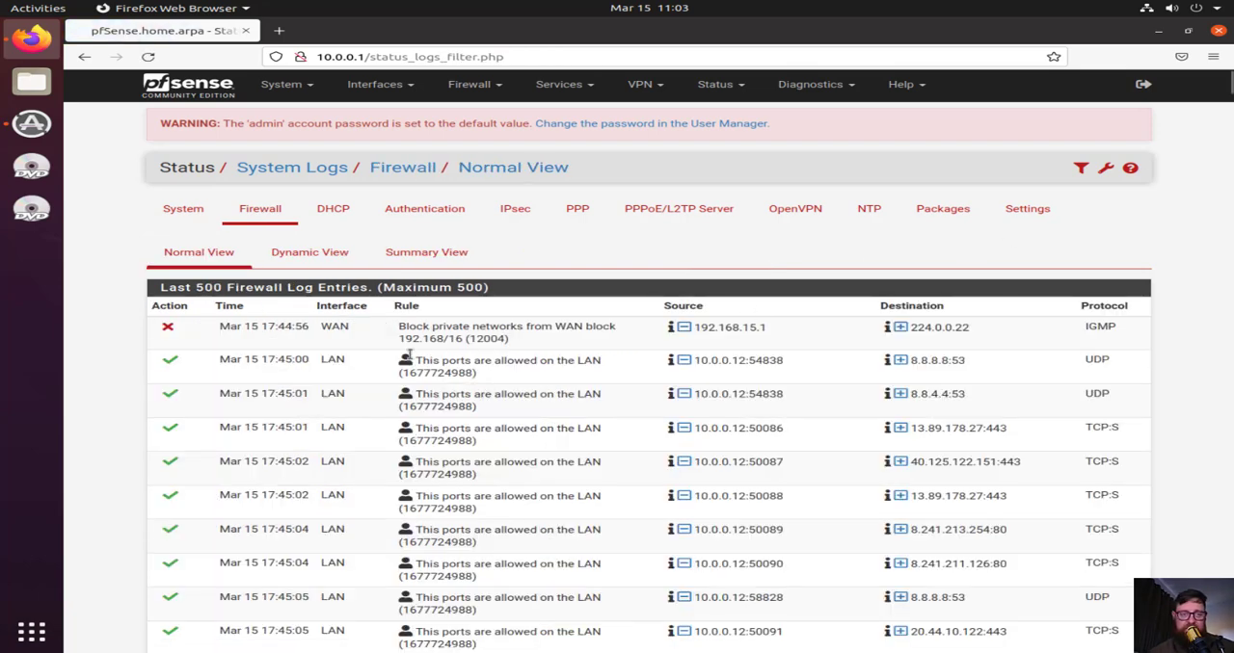
double_click(262, 326)
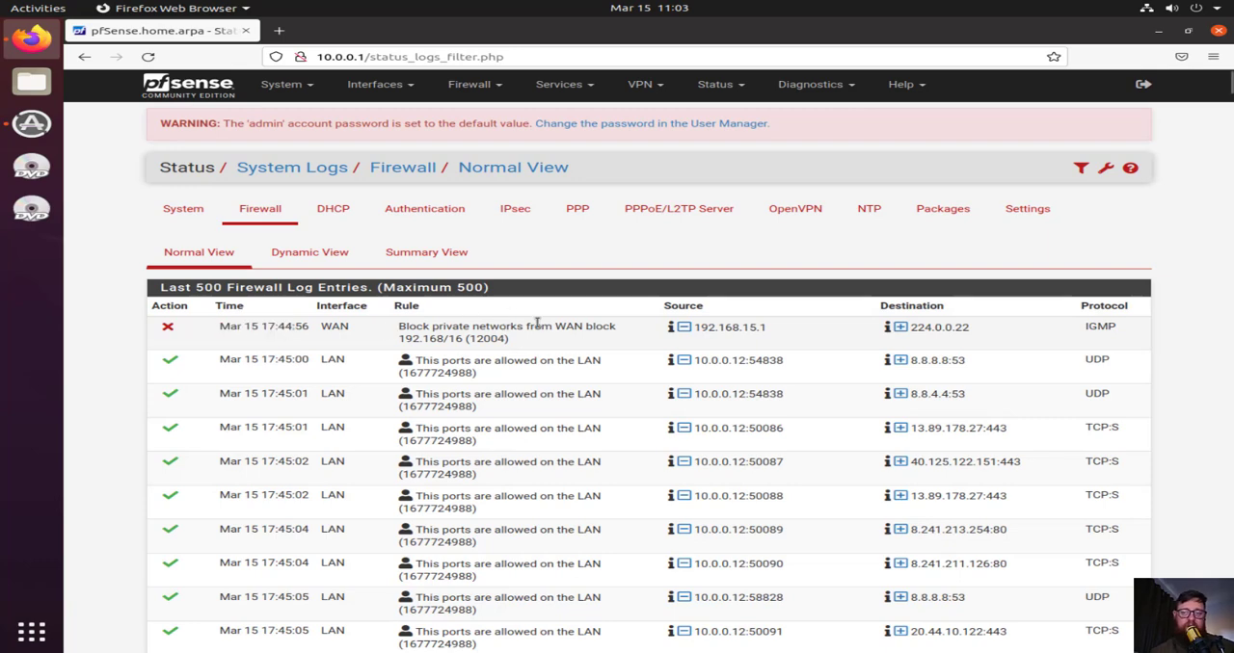
mouse_move(1052, 343)
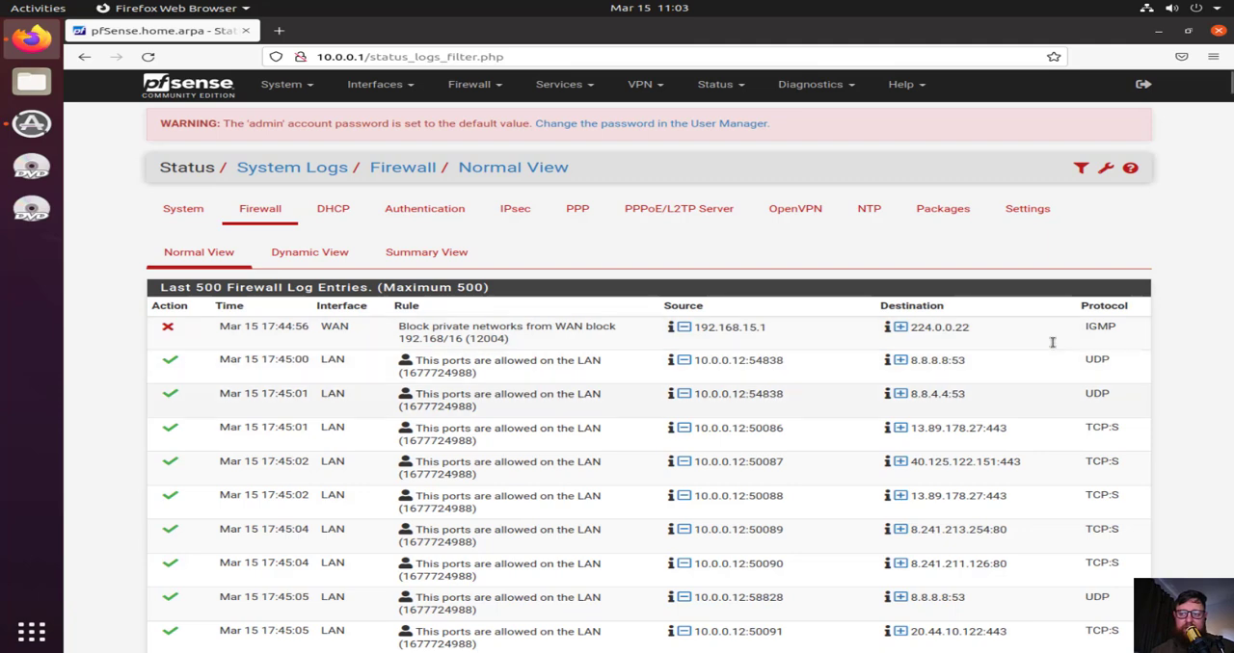
mouse_move(1039, 428)
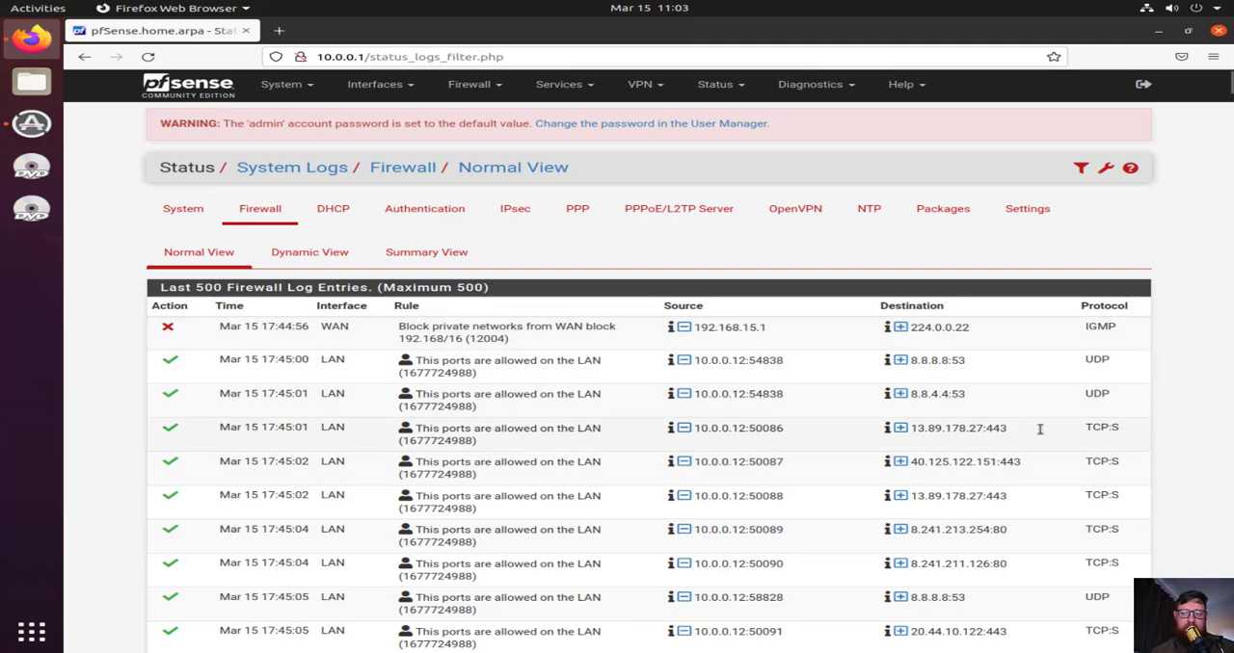
mouse_move(322, 345)
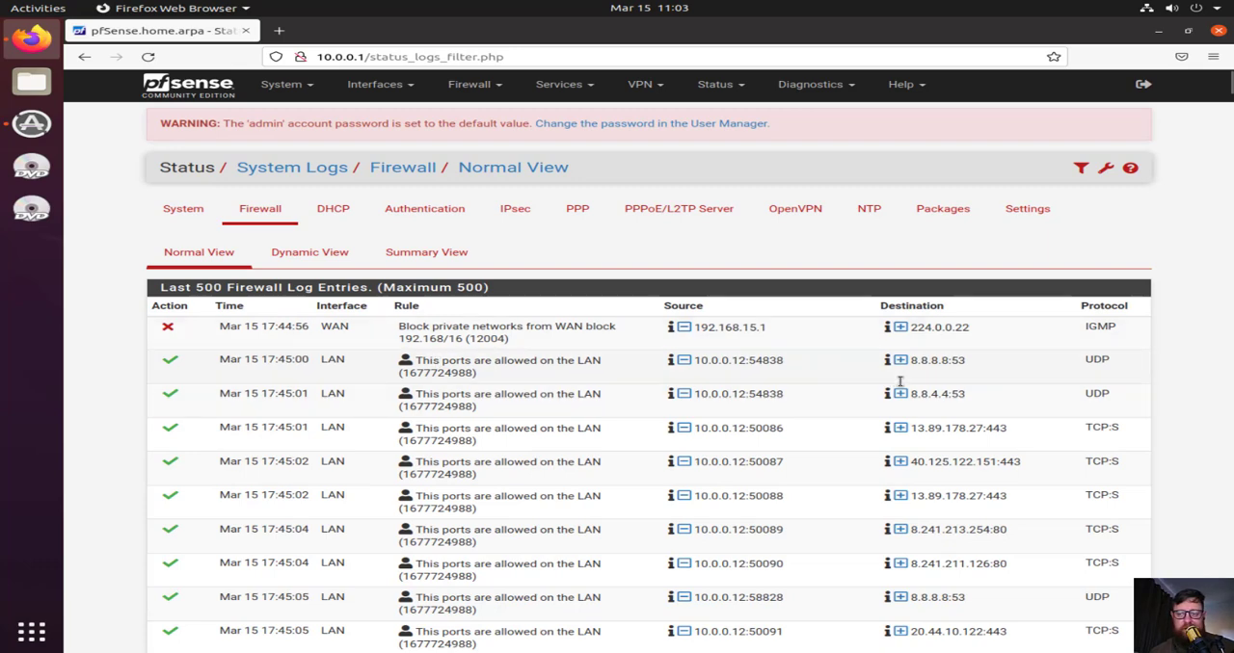
mouse_move(968, 359)
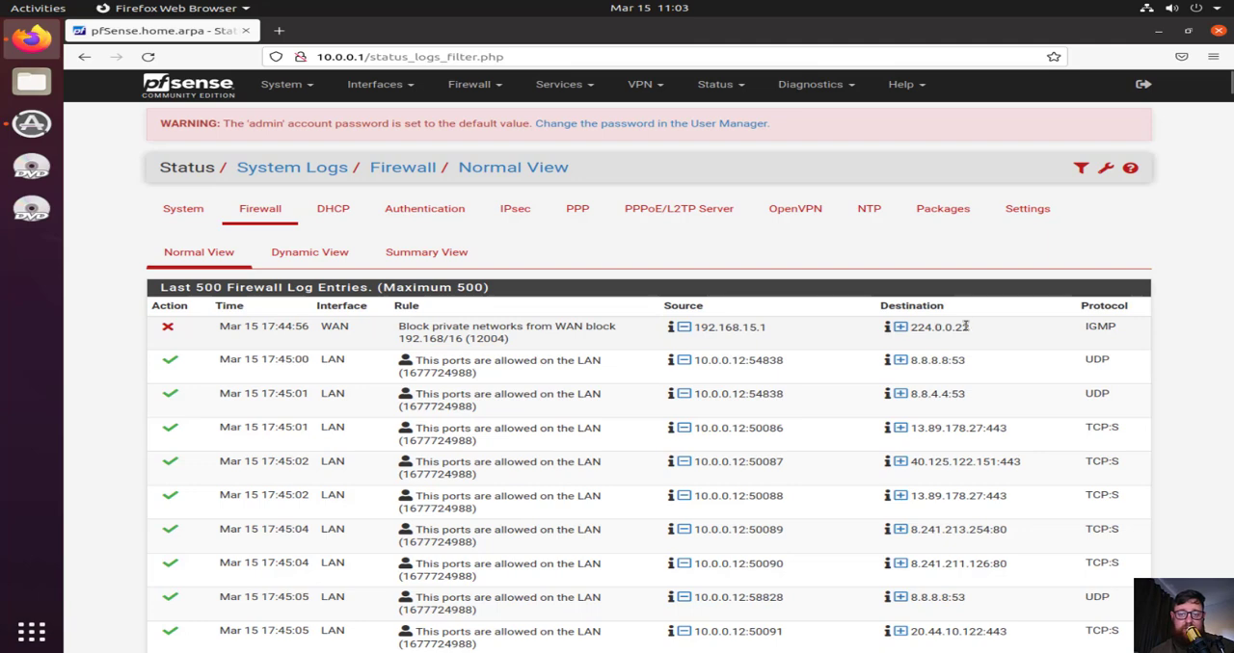
double_click(938, 327)
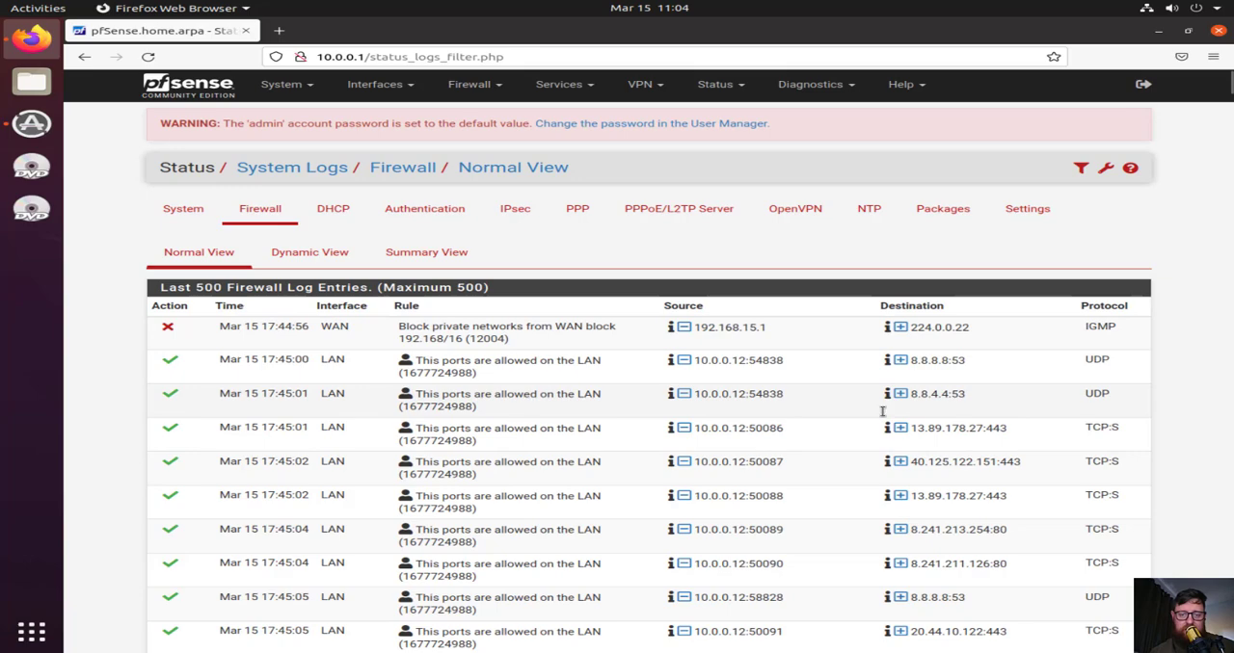
scroll(down, 3)
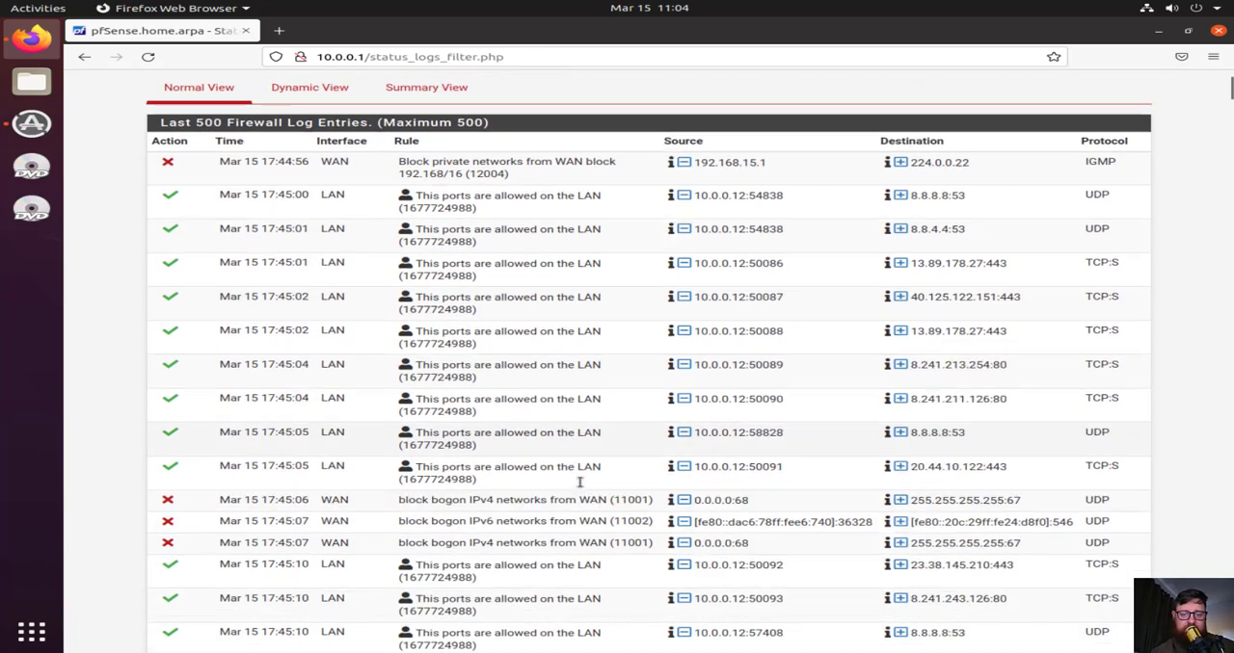
scroll(down, 3)
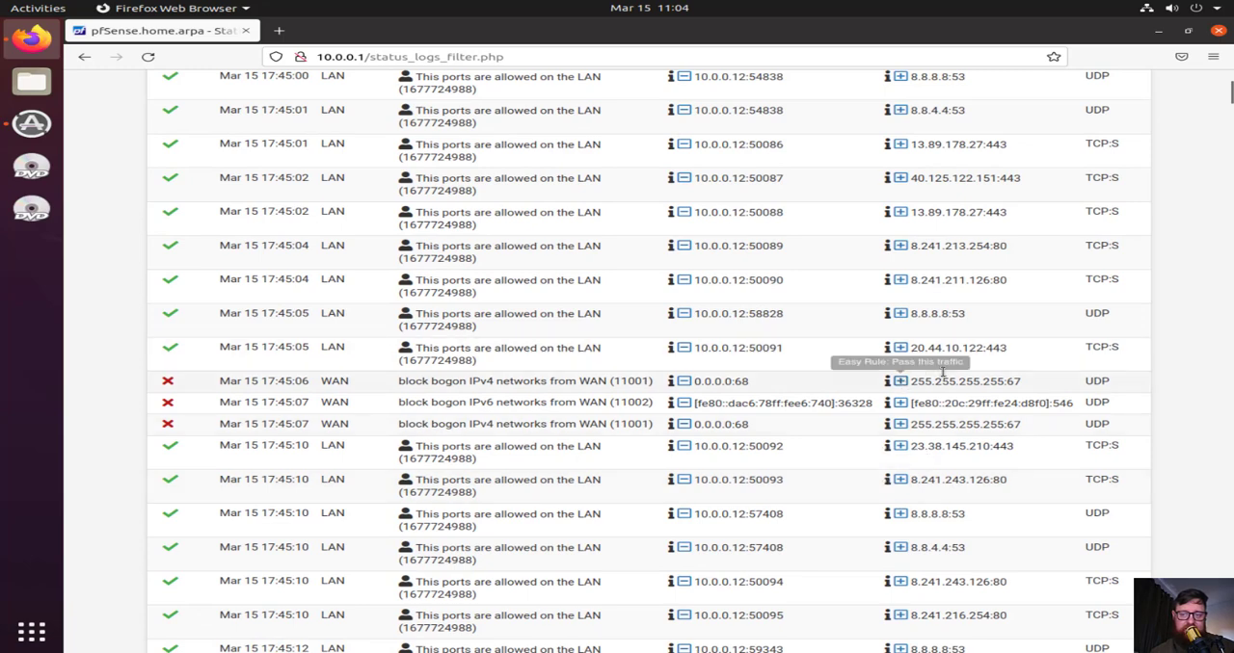
mouse_move(313, 383)
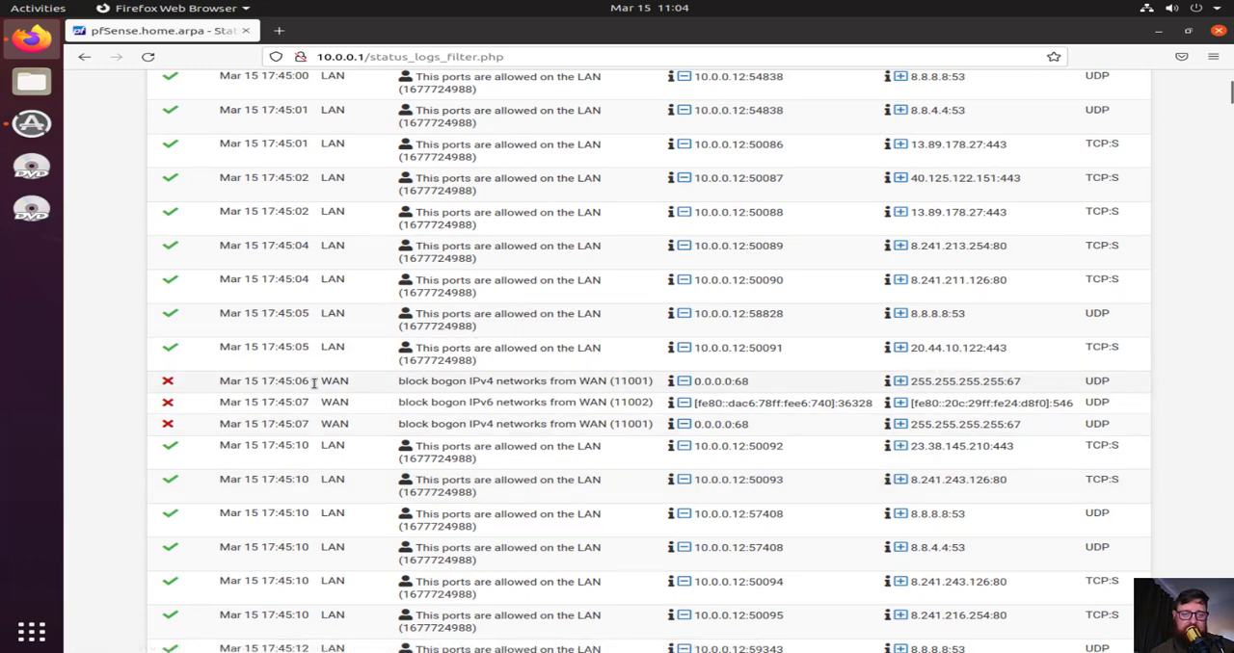
mouse_move(354, 392)
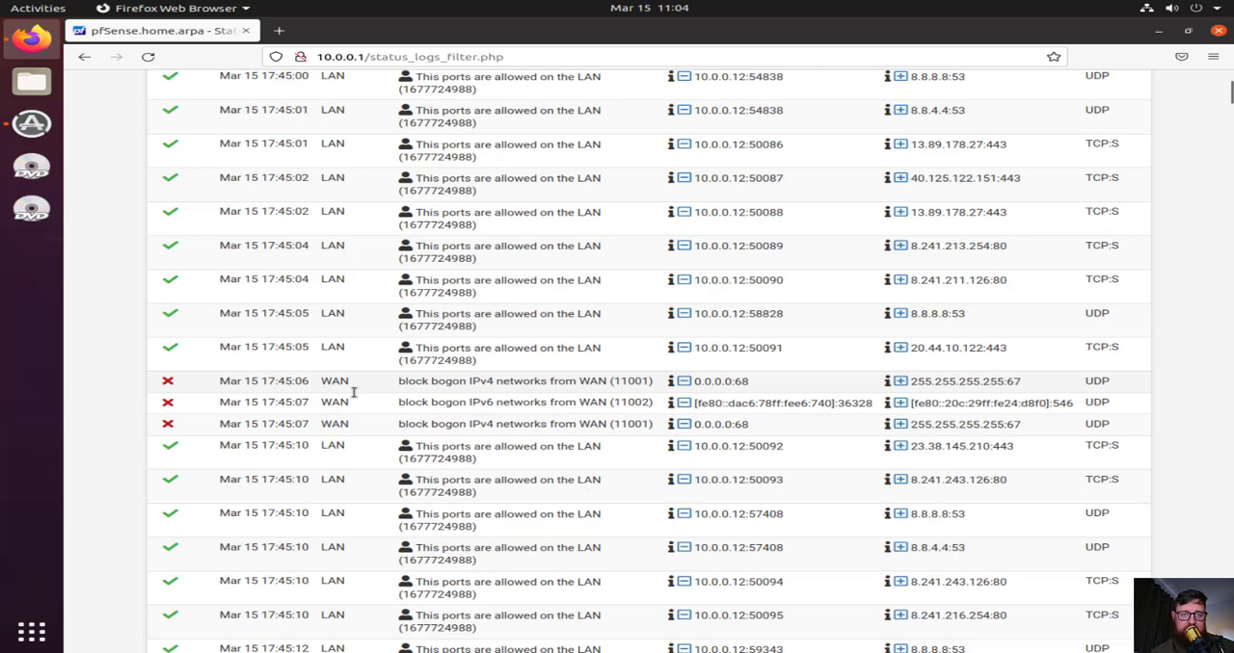
mouse_move(628, 297)
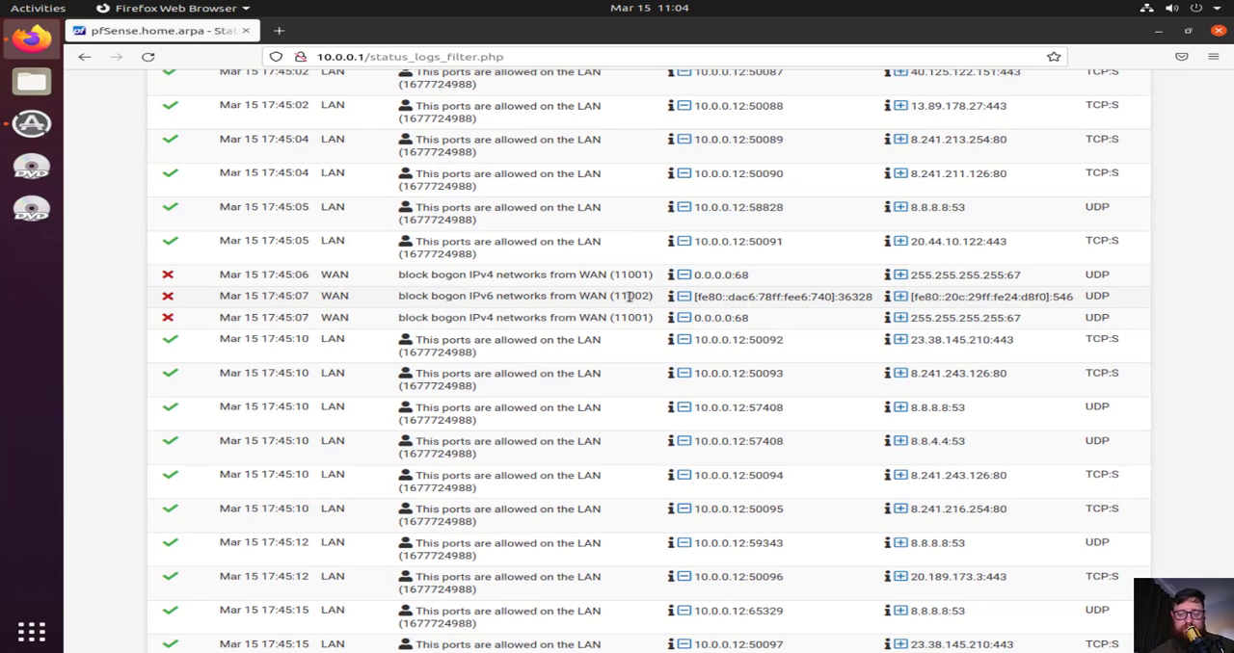
scroll(up, 3)
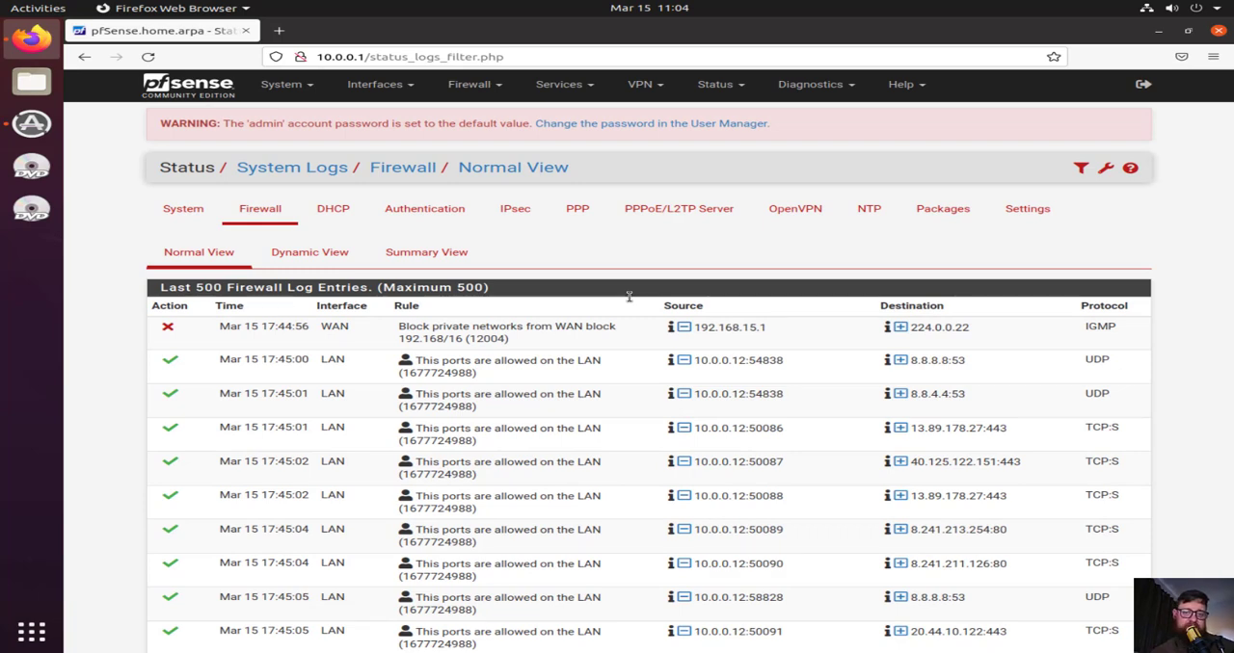
mouse_move(608, 240)
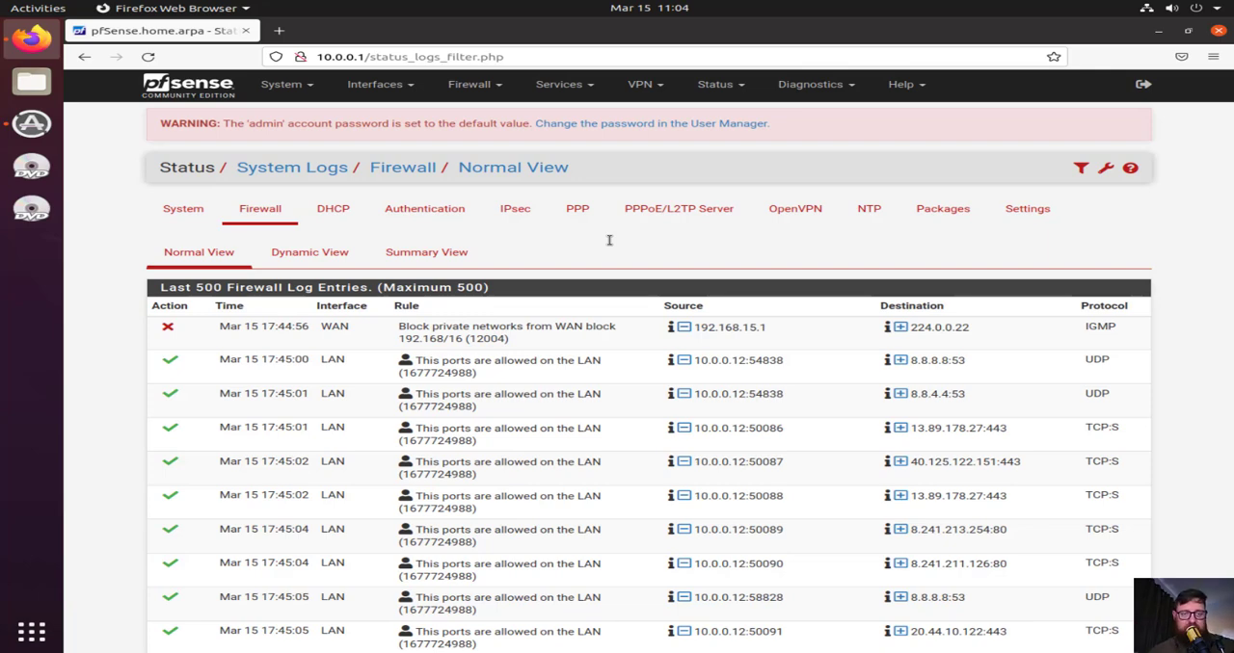
mouse_move(548, 270)
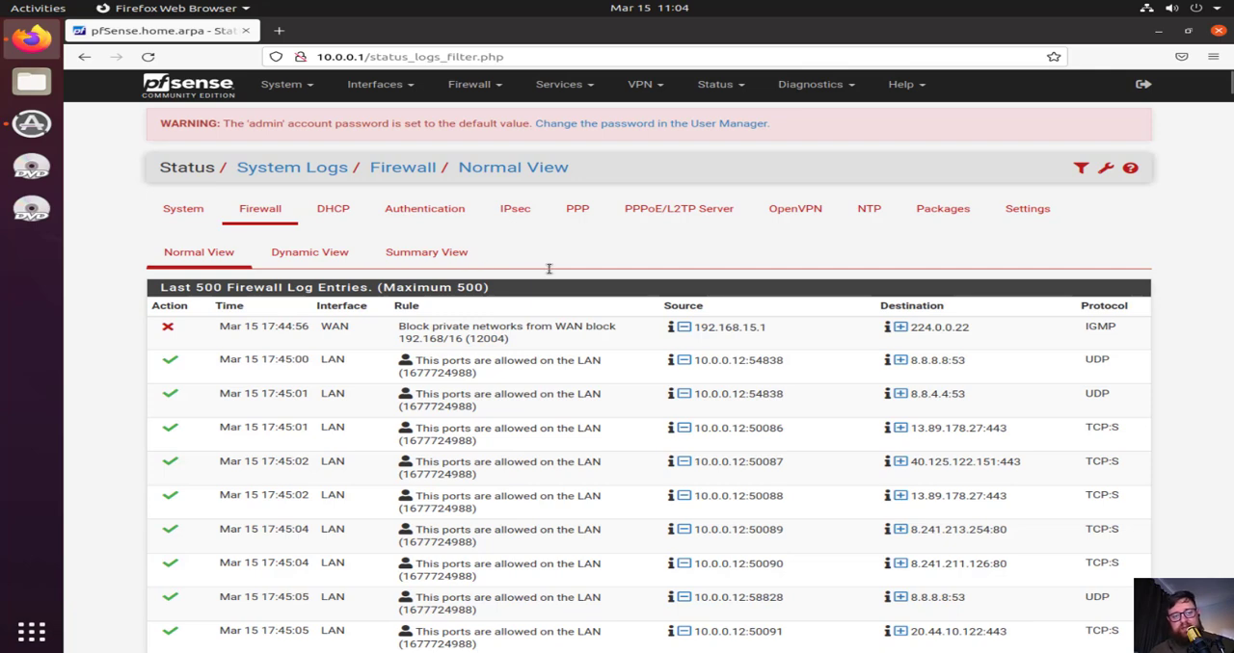
mouse_move(138, 221)
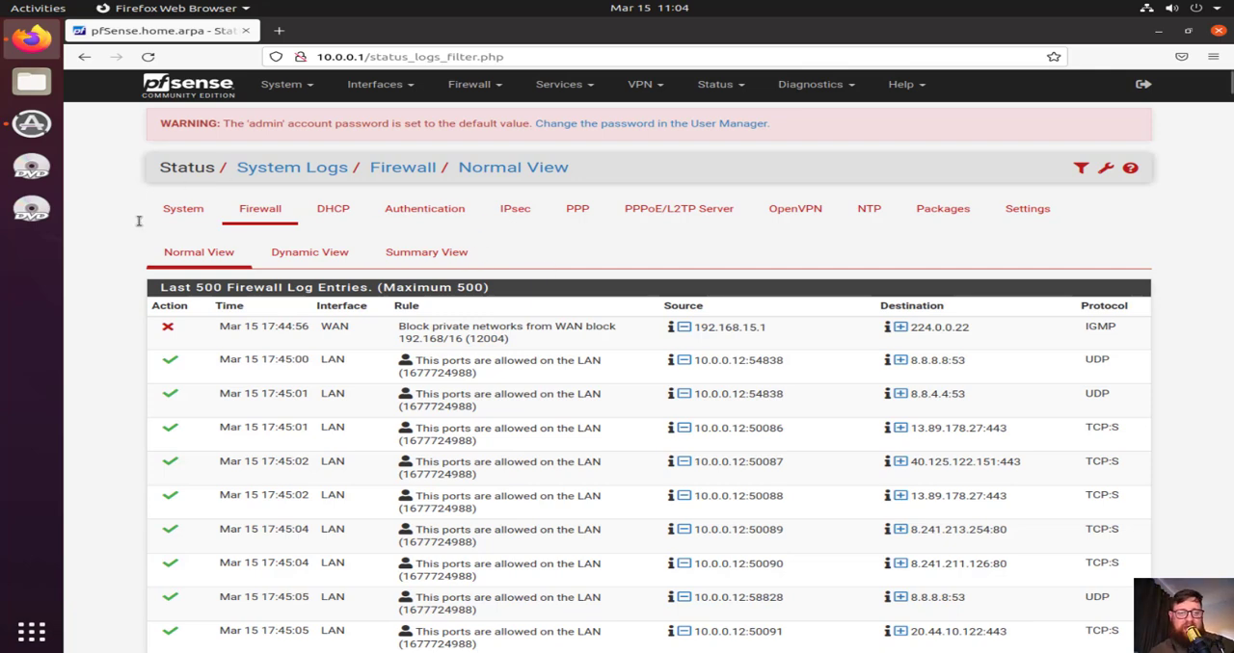
Switch the Firewall log to Dynamic View and pause the live updates
click(310, 252)
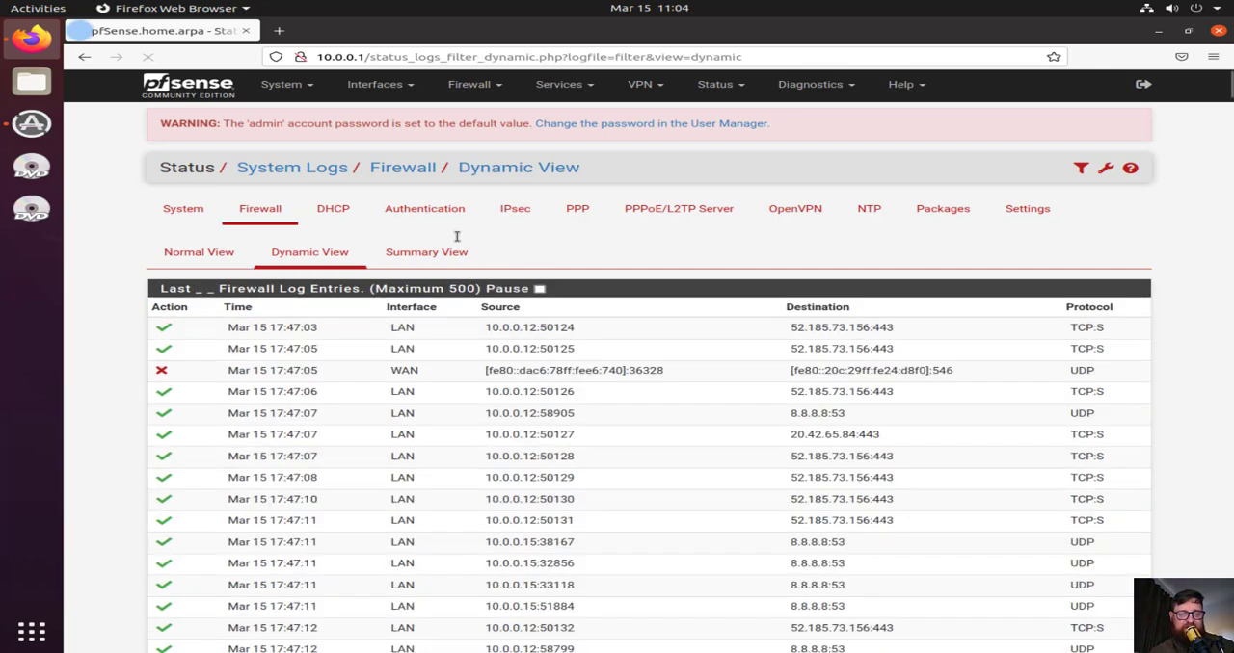
click(540, 288)
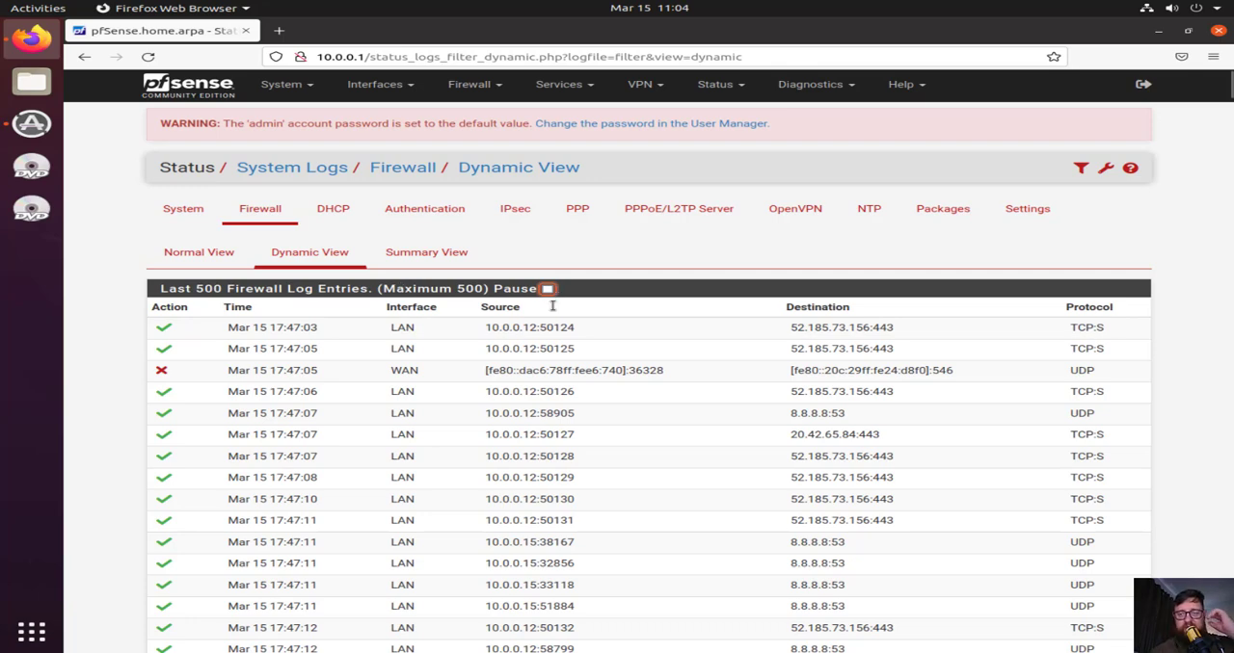
mouse_move(498, 370)
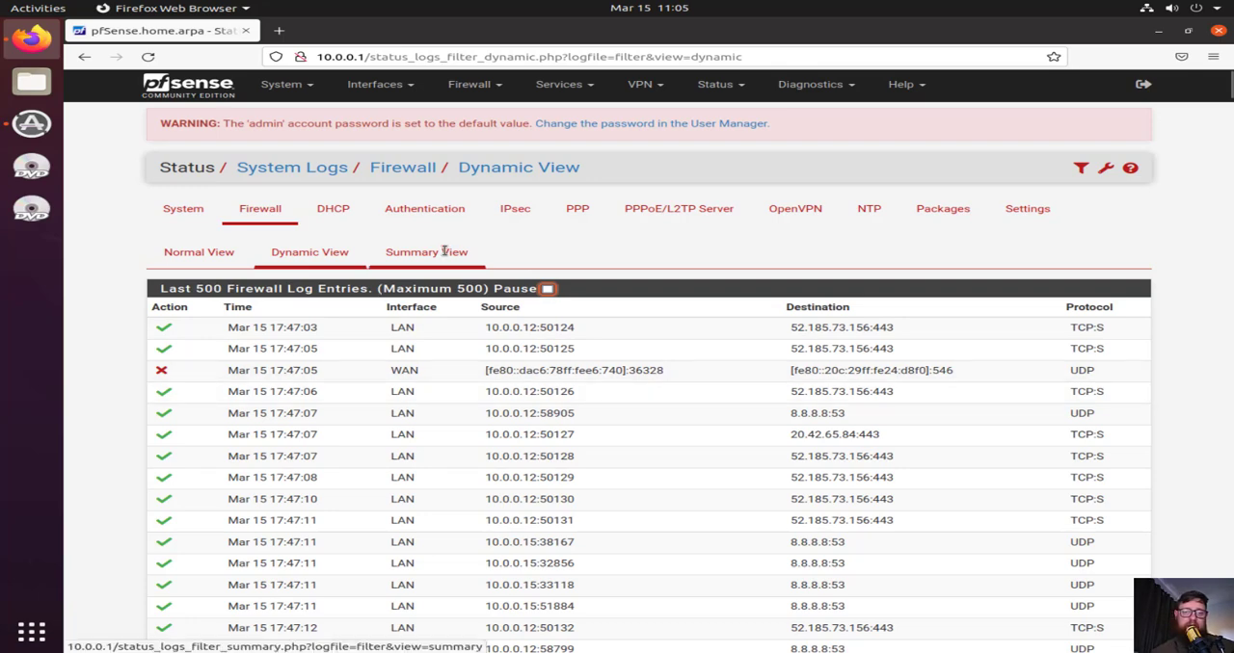
Show the Firewall Summary View and scroll past the Actions and Interfaces charts to Protocols
click(426, 252)
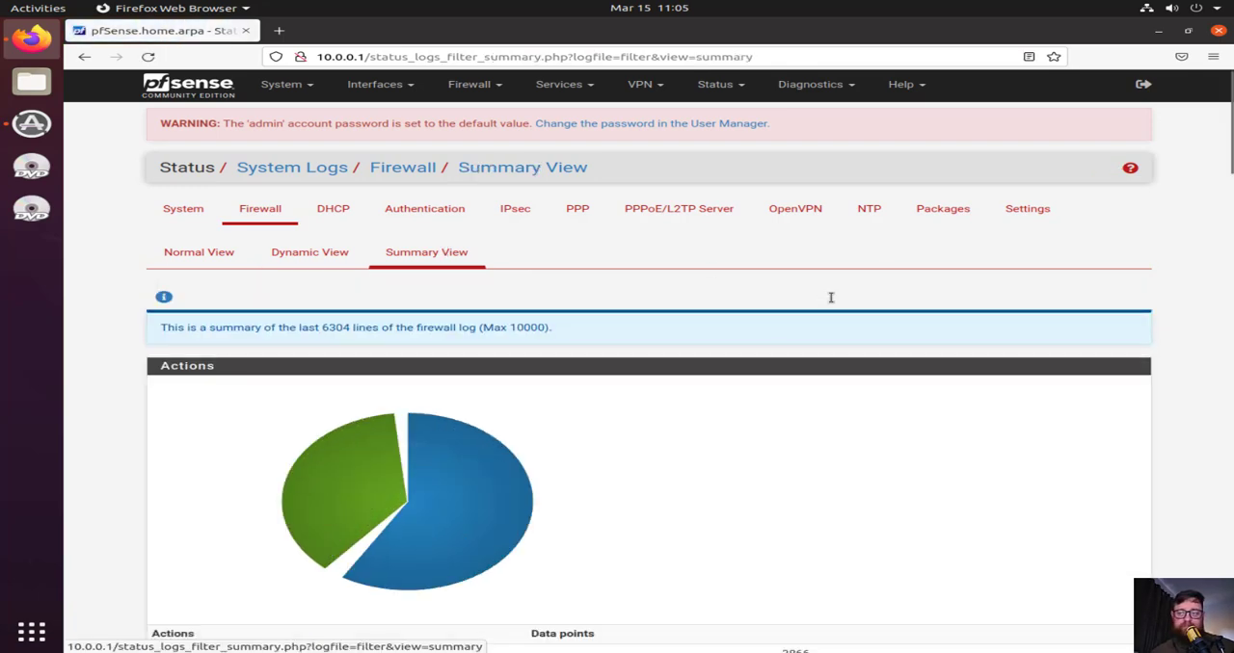
scroll(down, 3)
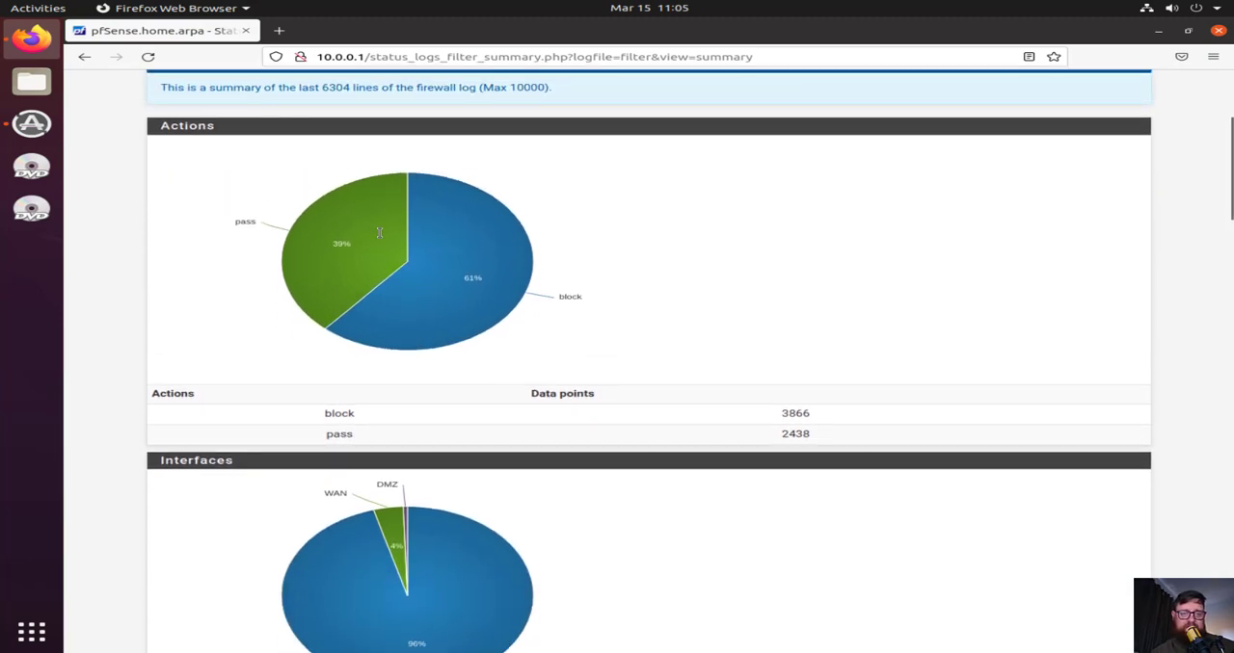
mouse_move(271, 245)
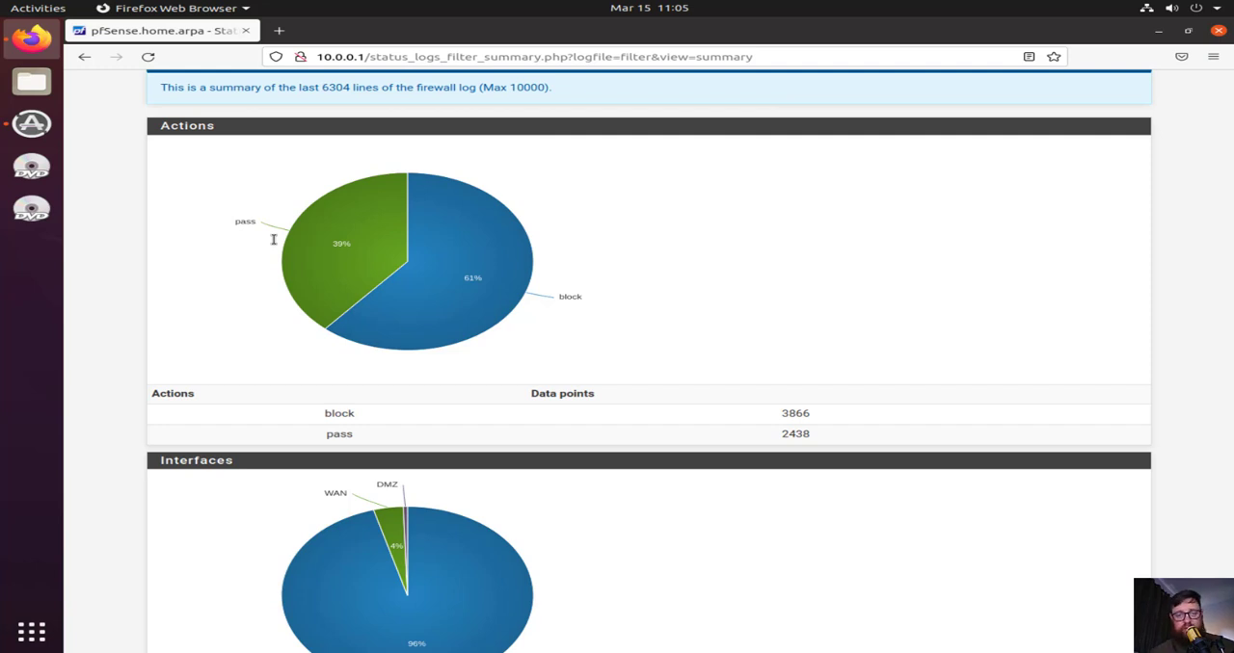
mouse_move(501, 283)
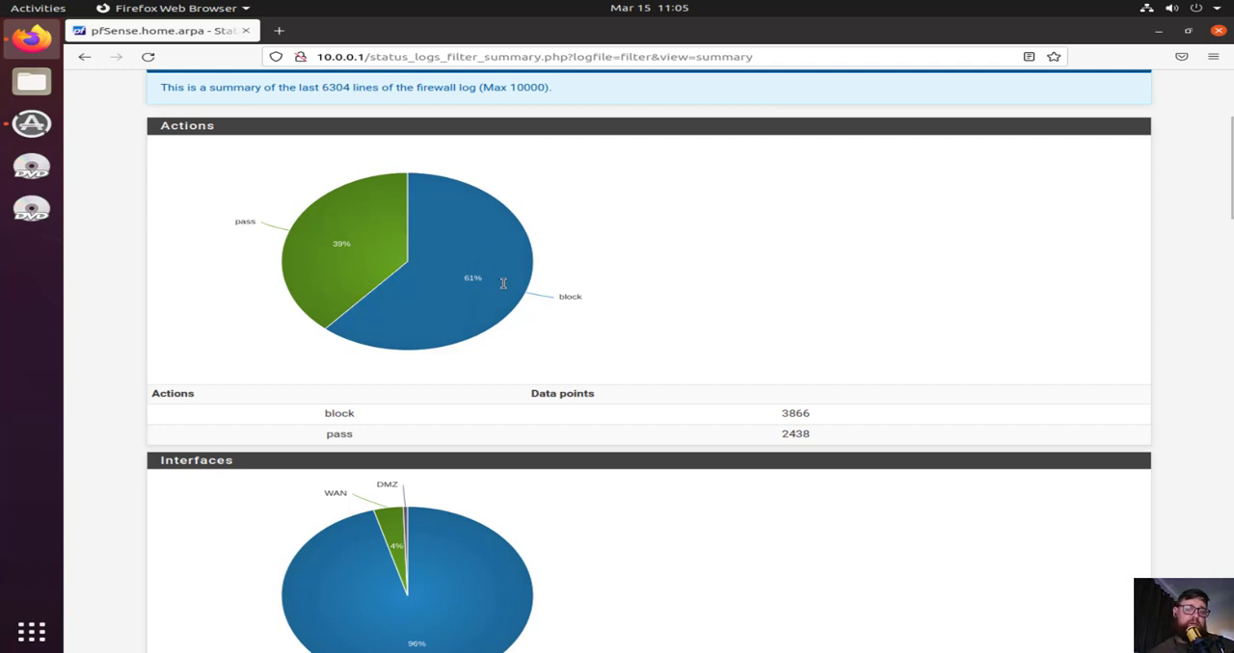
scroll(down, 3)
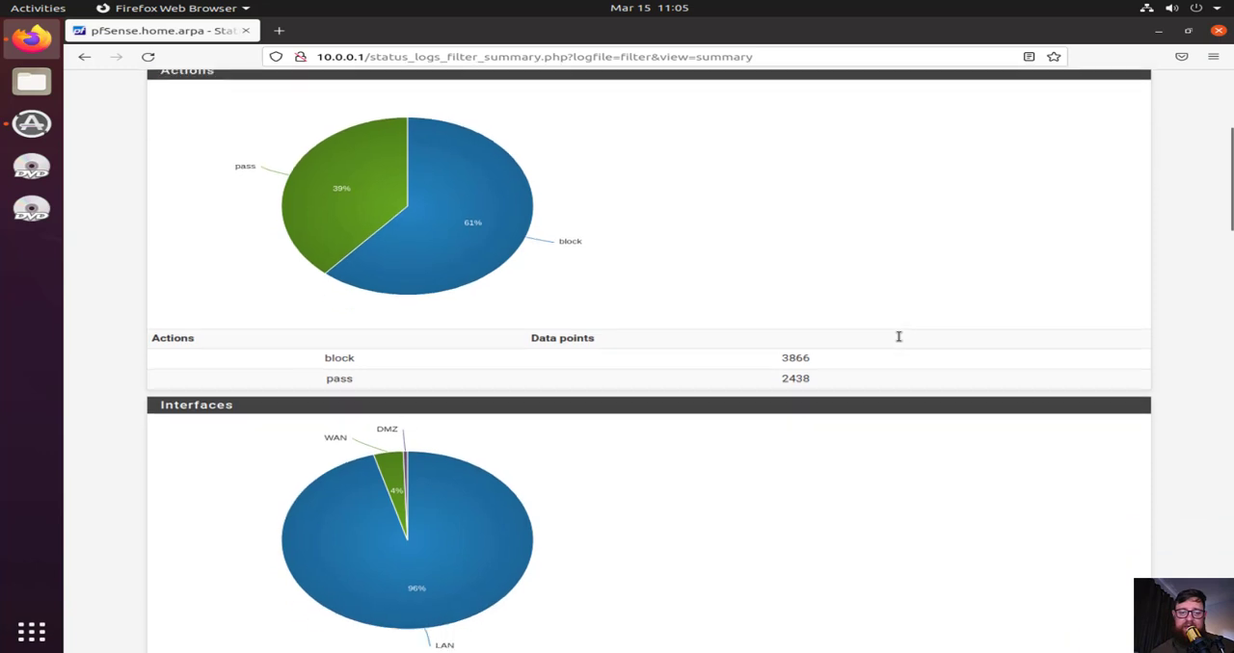
scroll(down, 3)
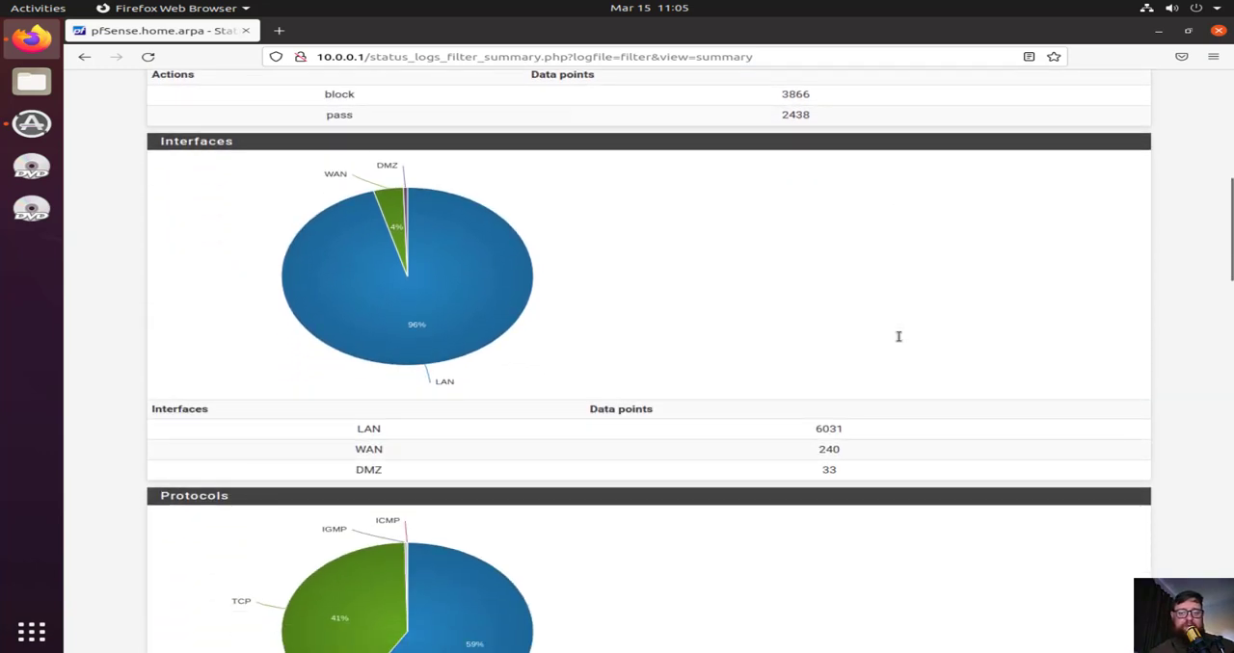
mouse_move(499, 305)
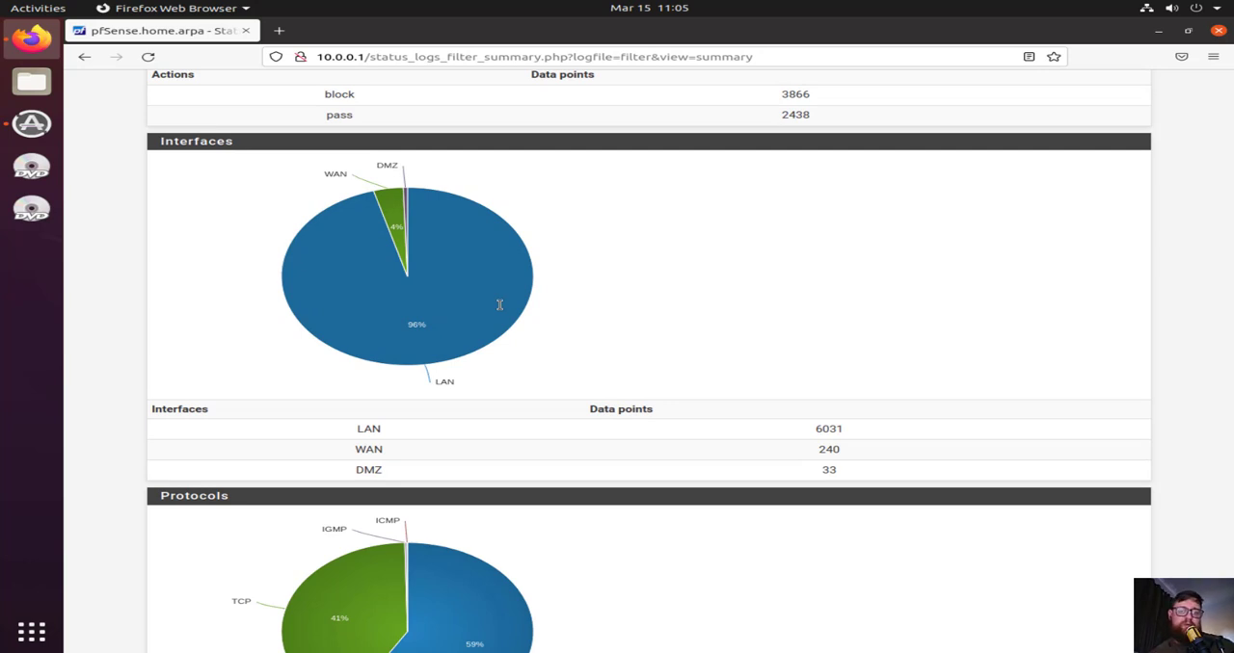
mouse_move(528, 373)
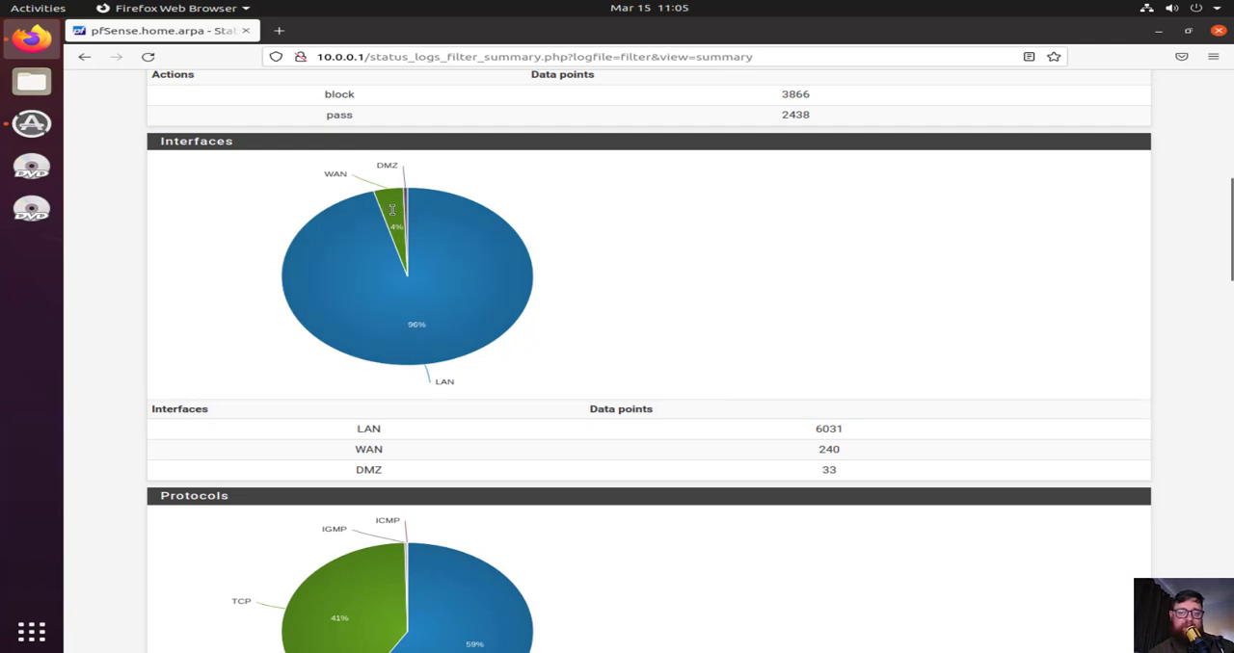
mouse_move(597, 359)
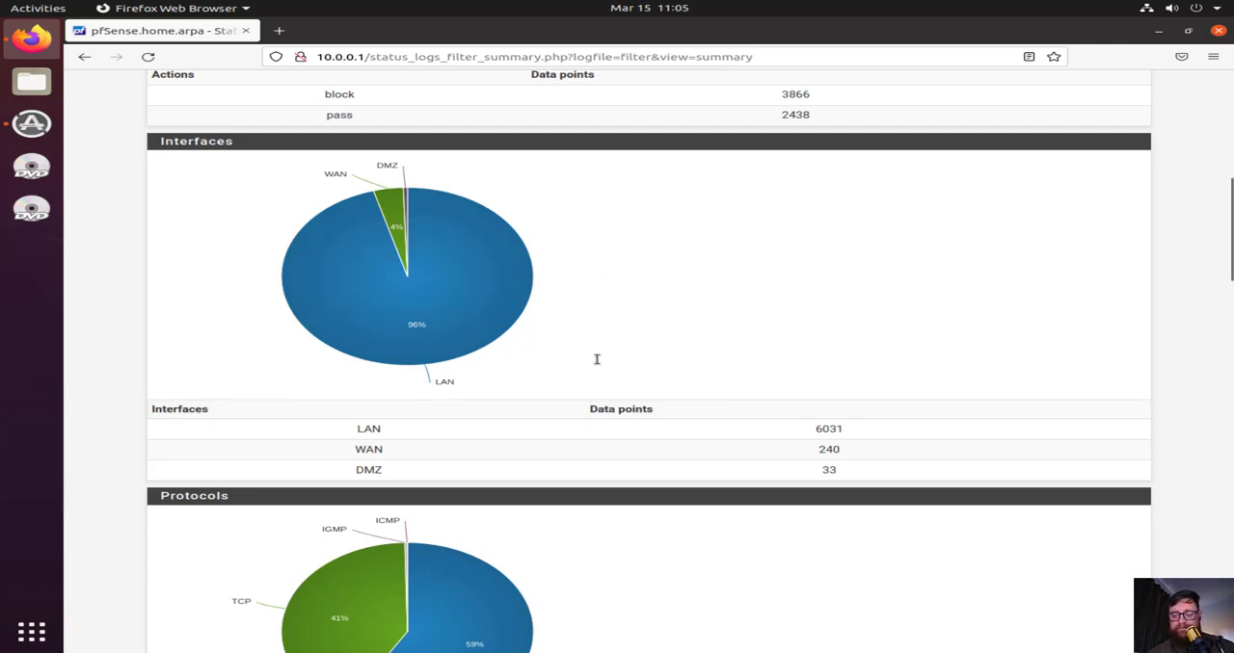
scroll(down, 3)
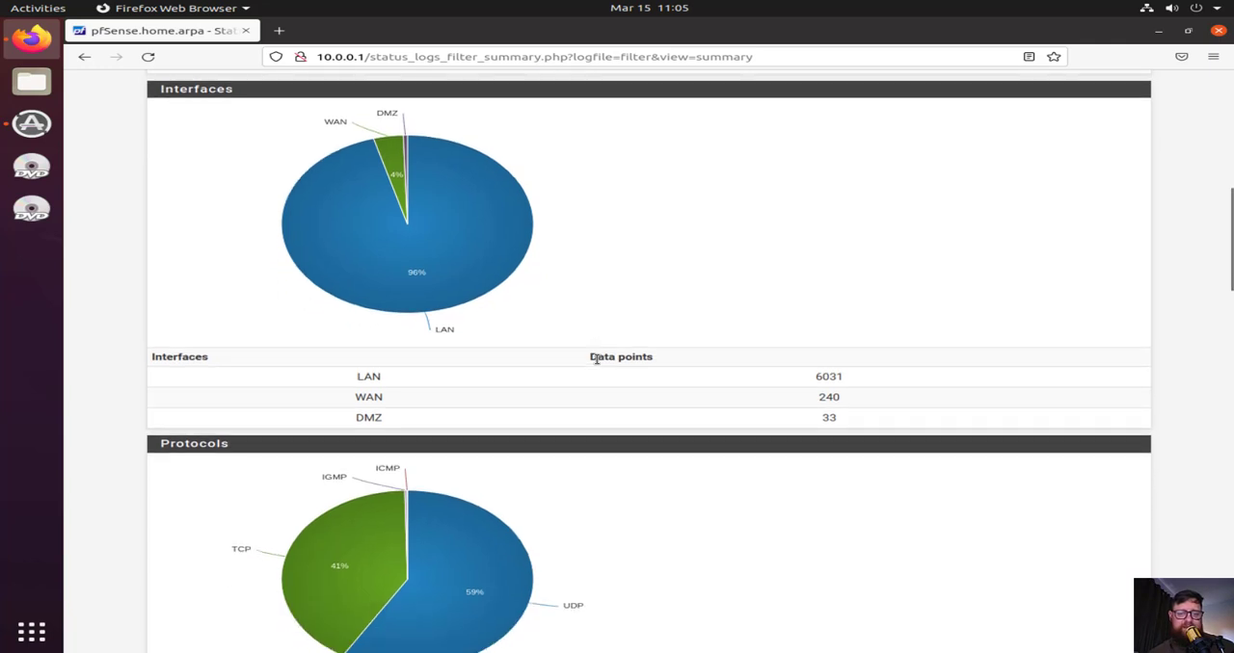
scroll(down, 3)
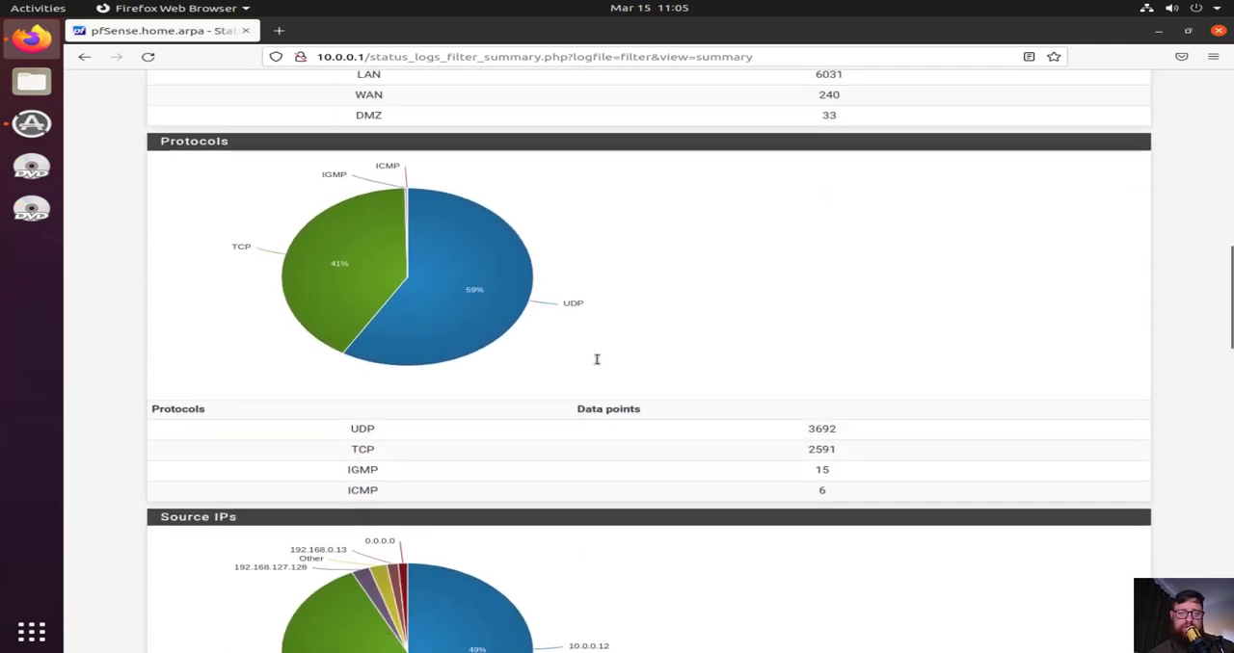
mouse_move(498, 318)
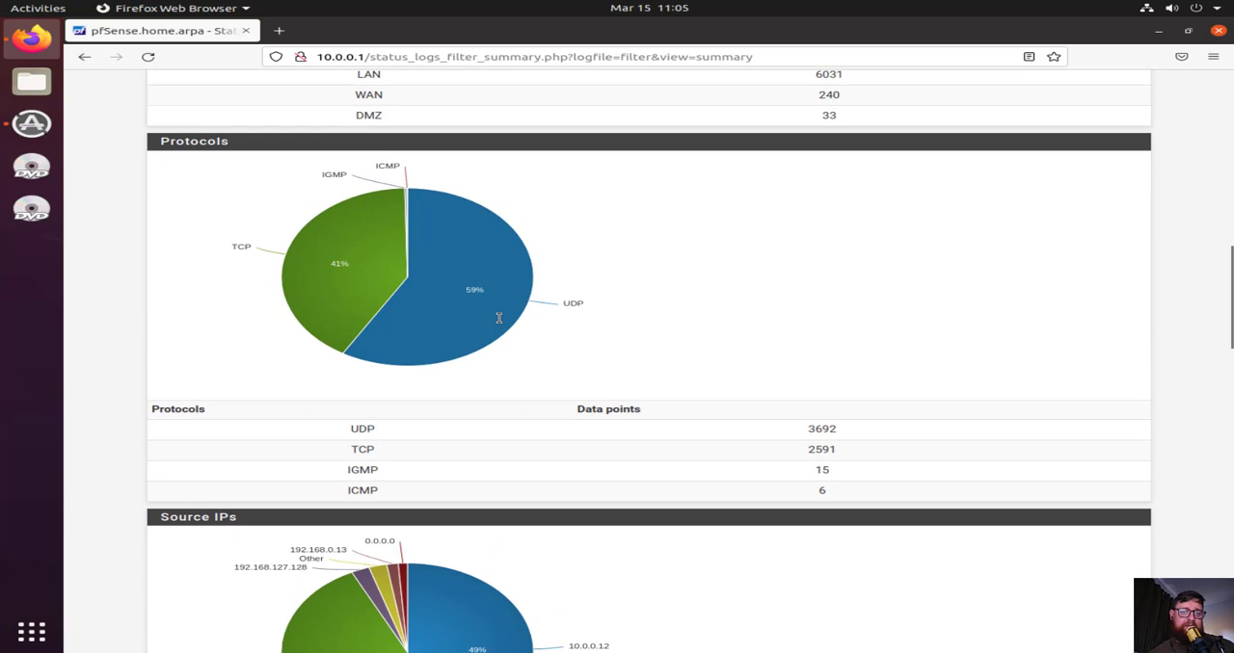
mouse_move(358, 270)
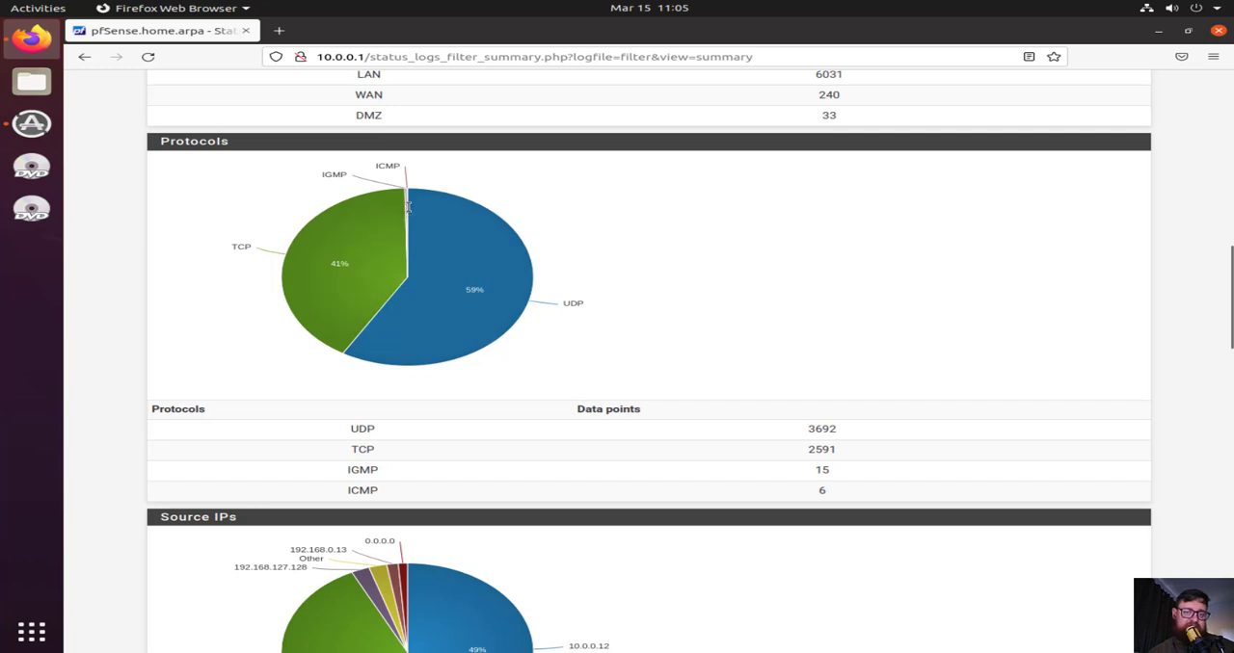
mouse_move(344, 194)
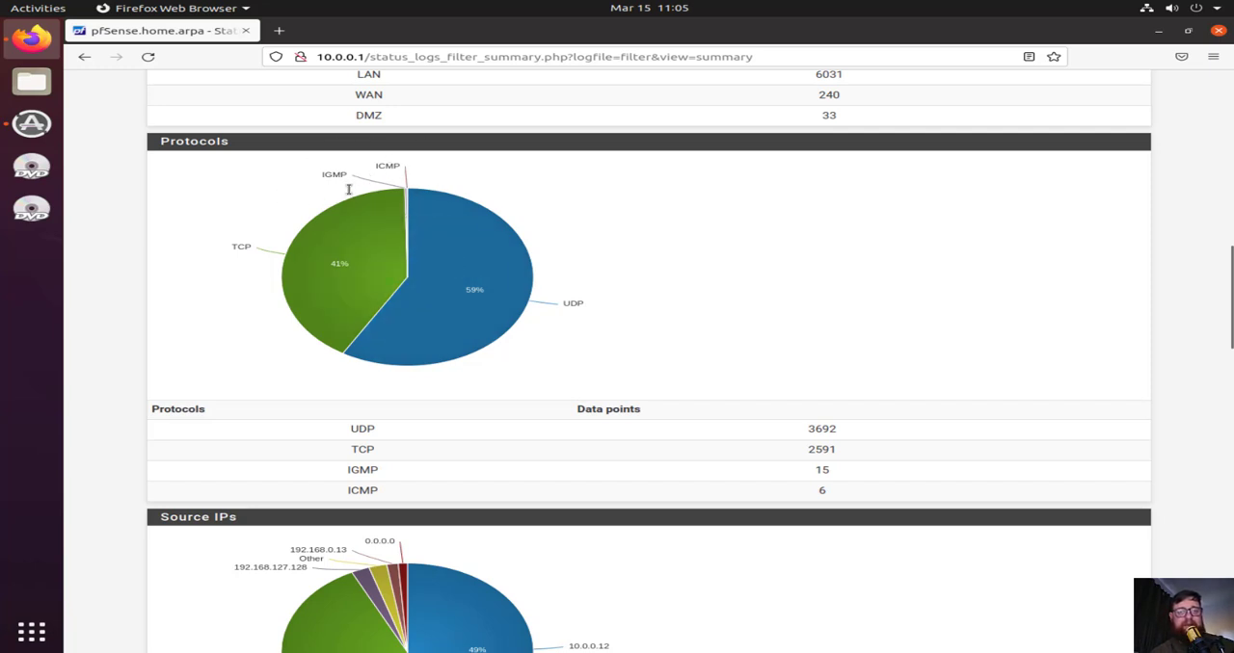
mouse_move(364, 213)
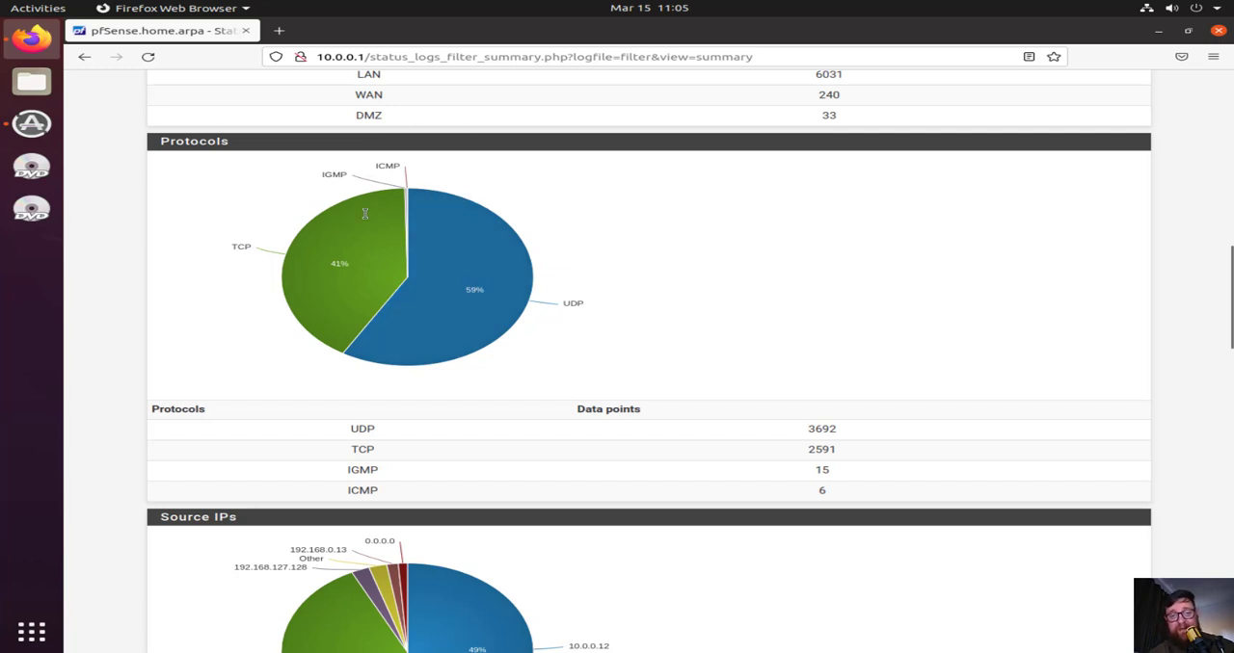
scroll(down, 3)
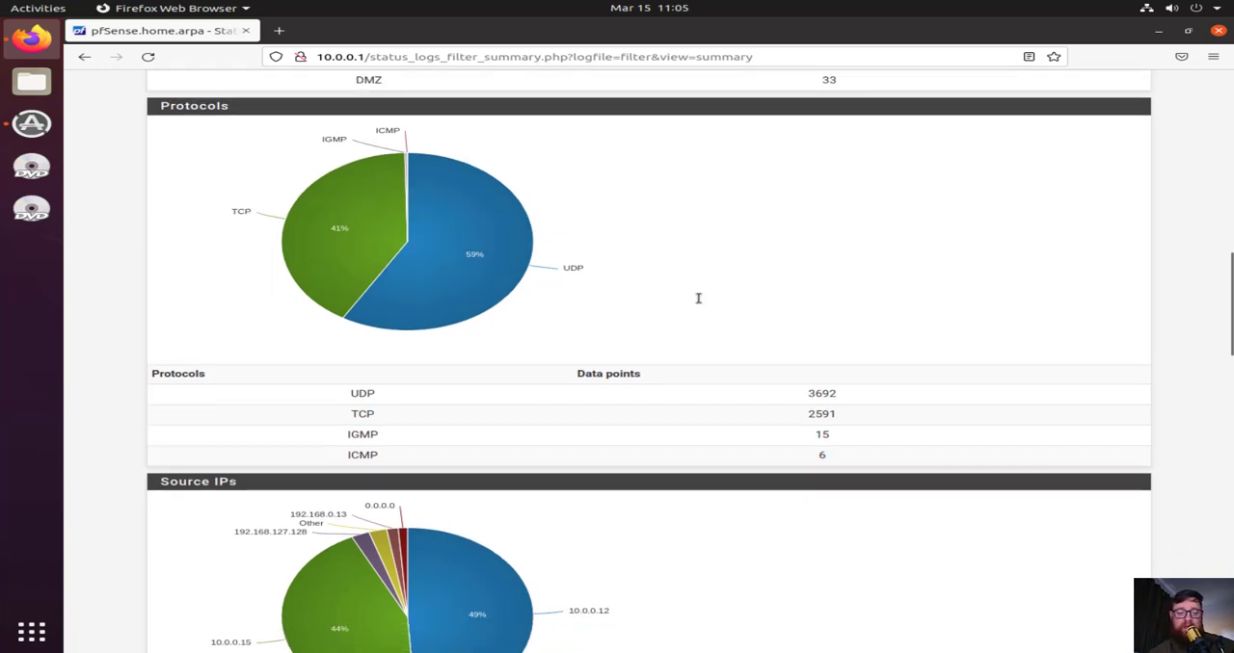
Run ifconfig in Terminal to read the 10.0.0.15 address, then return to the firewall summary
scroll(down, 3)
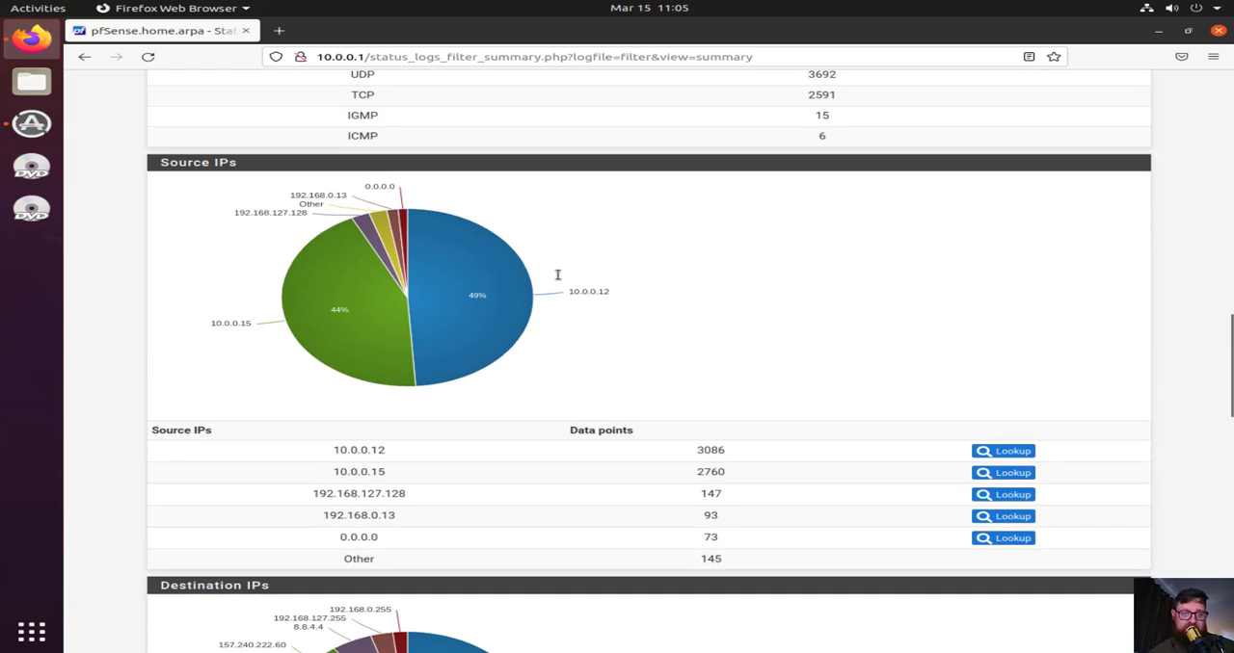
mouse_move(470, 302)
text(ifconfig)
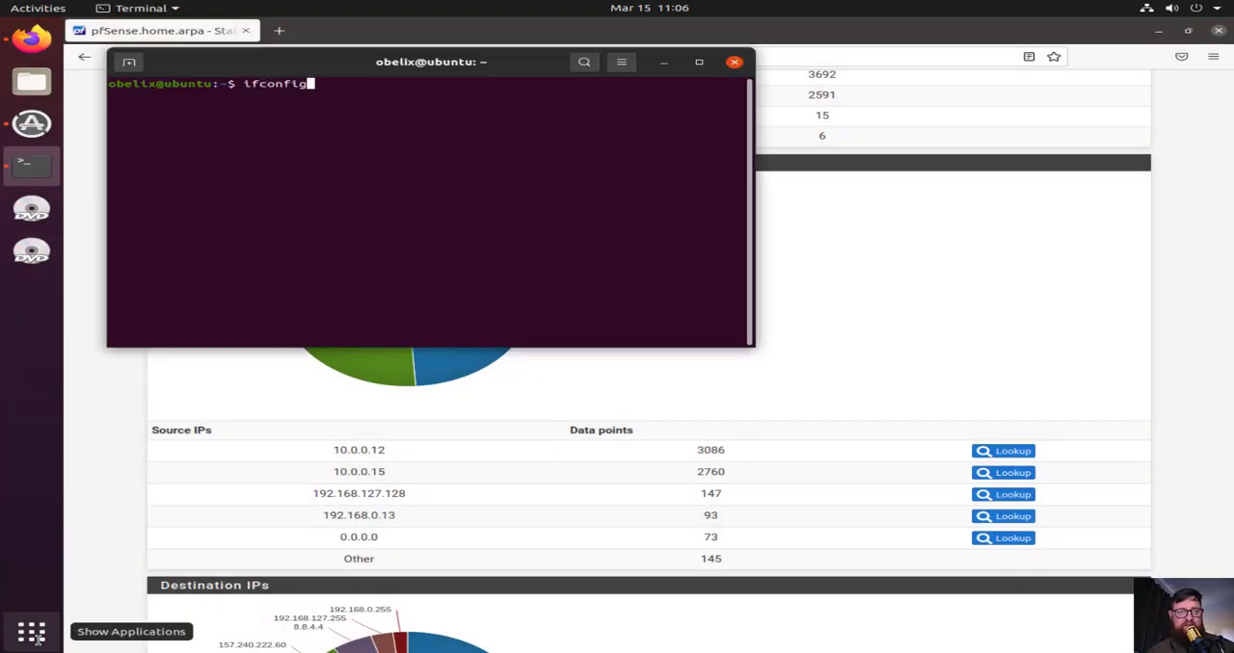
key(Return)
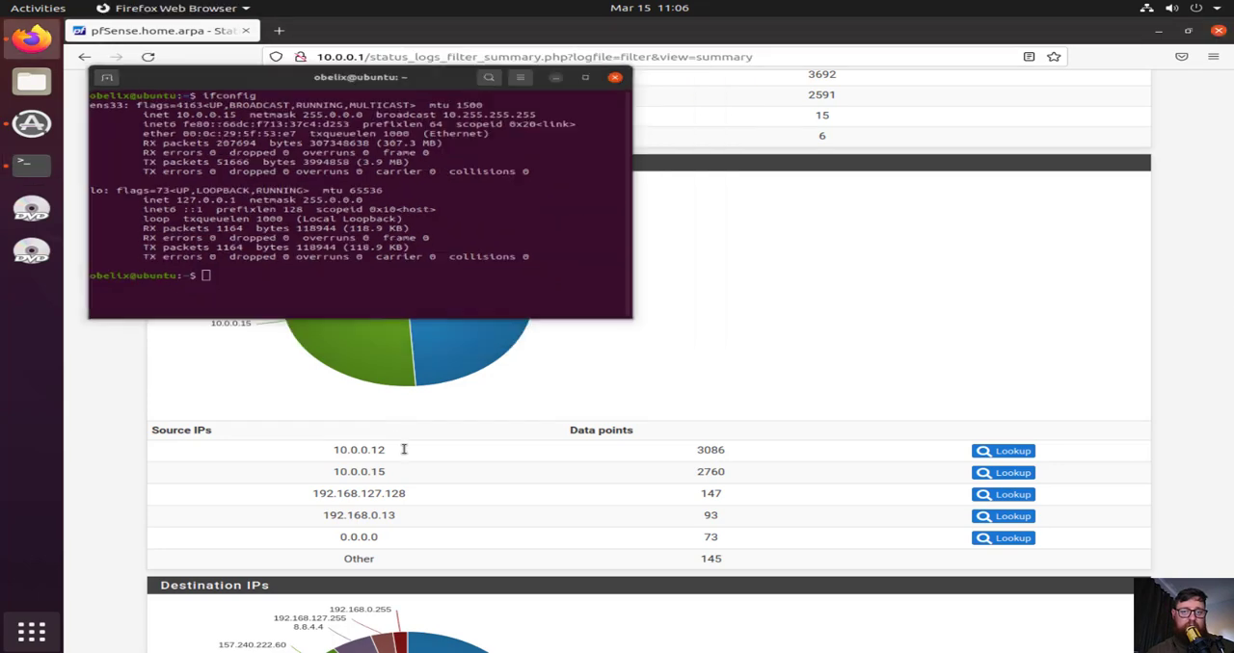
click(614, 77)
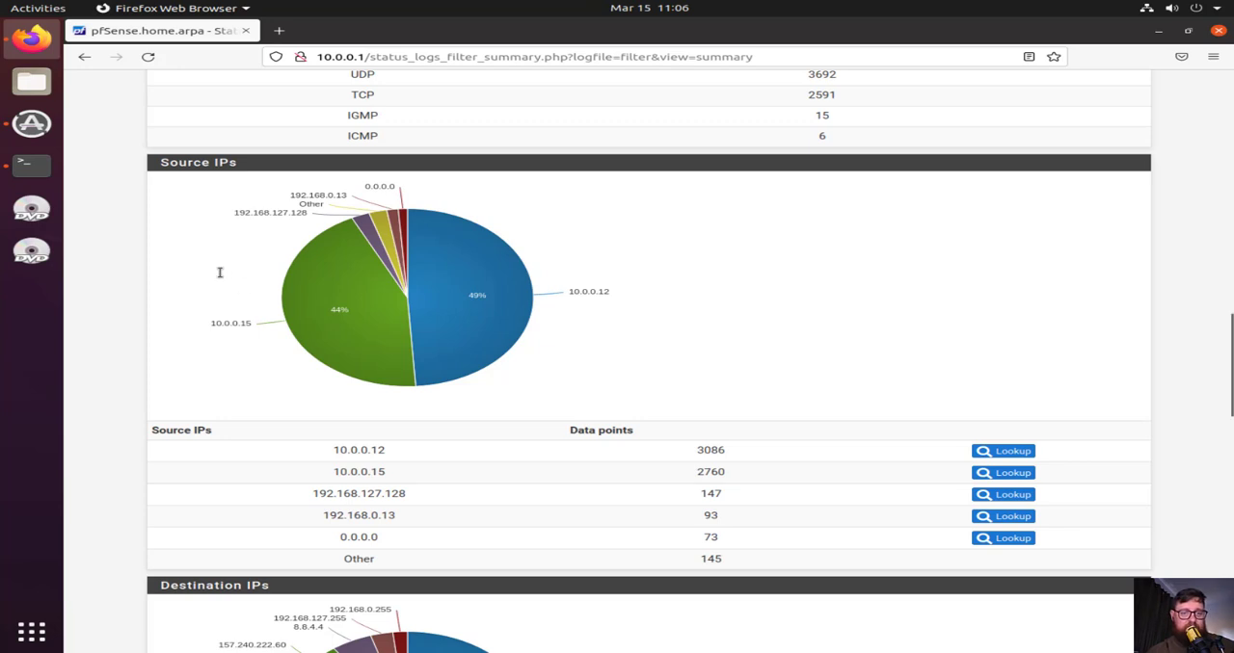
mouse_move(405, 254)
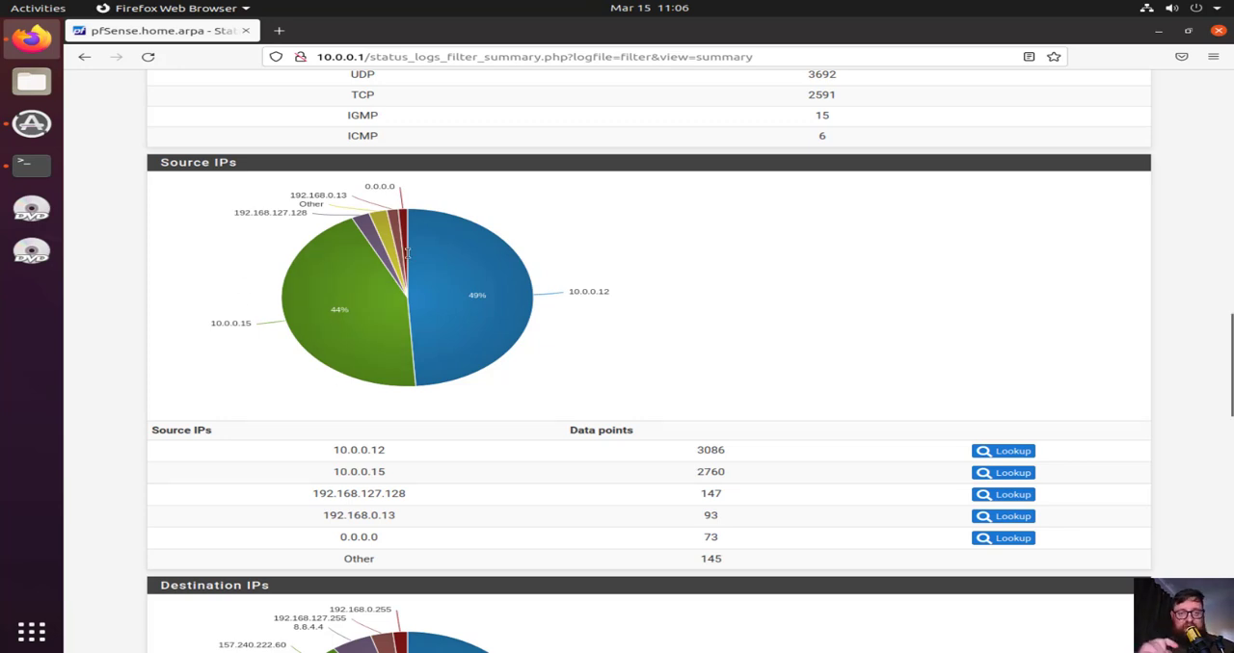
mouse_move(371, 183)
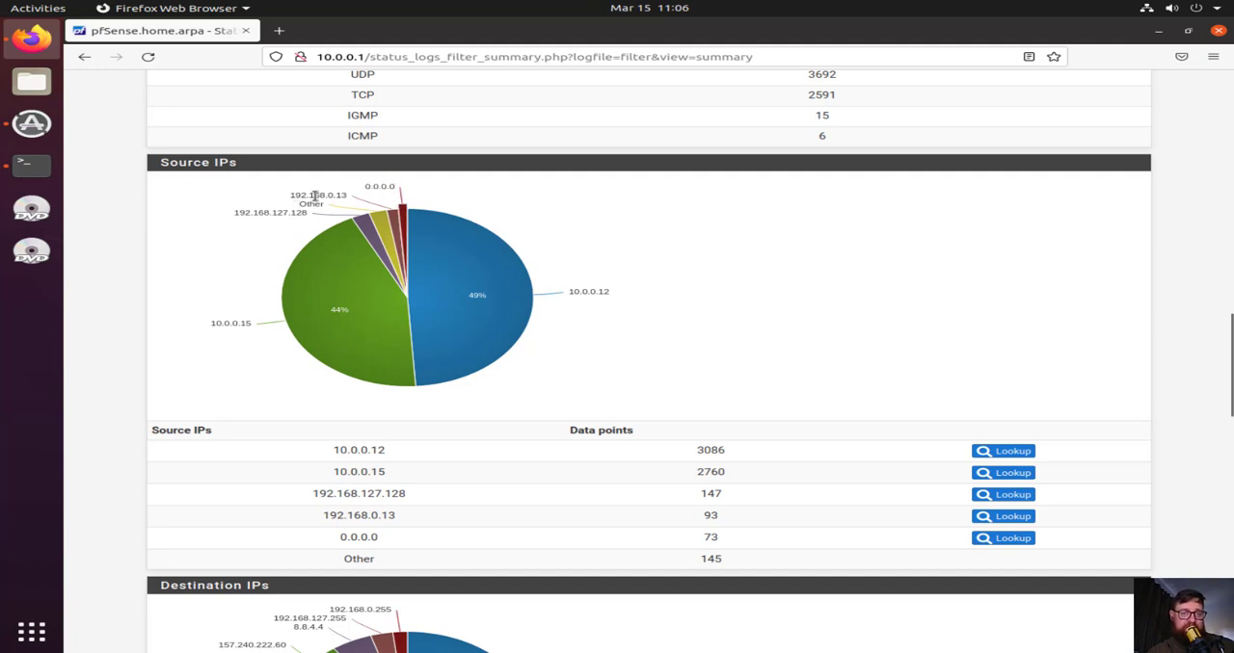
mouse_move(344, 194)
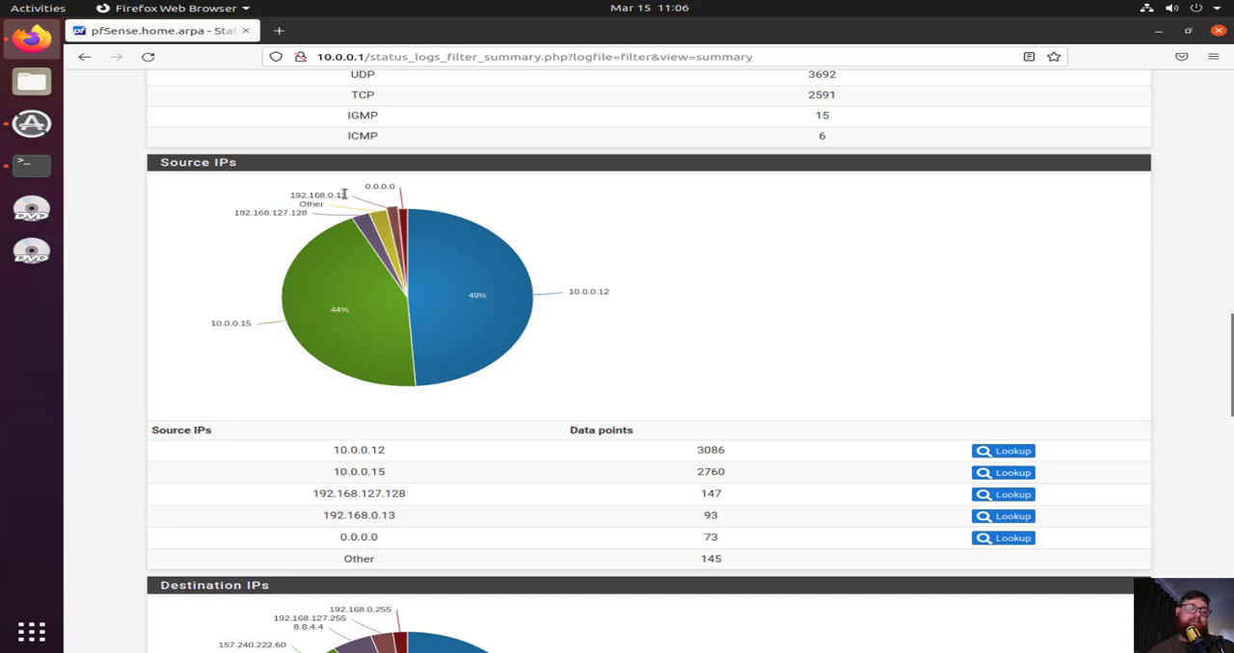
mouse_move(229, 210)
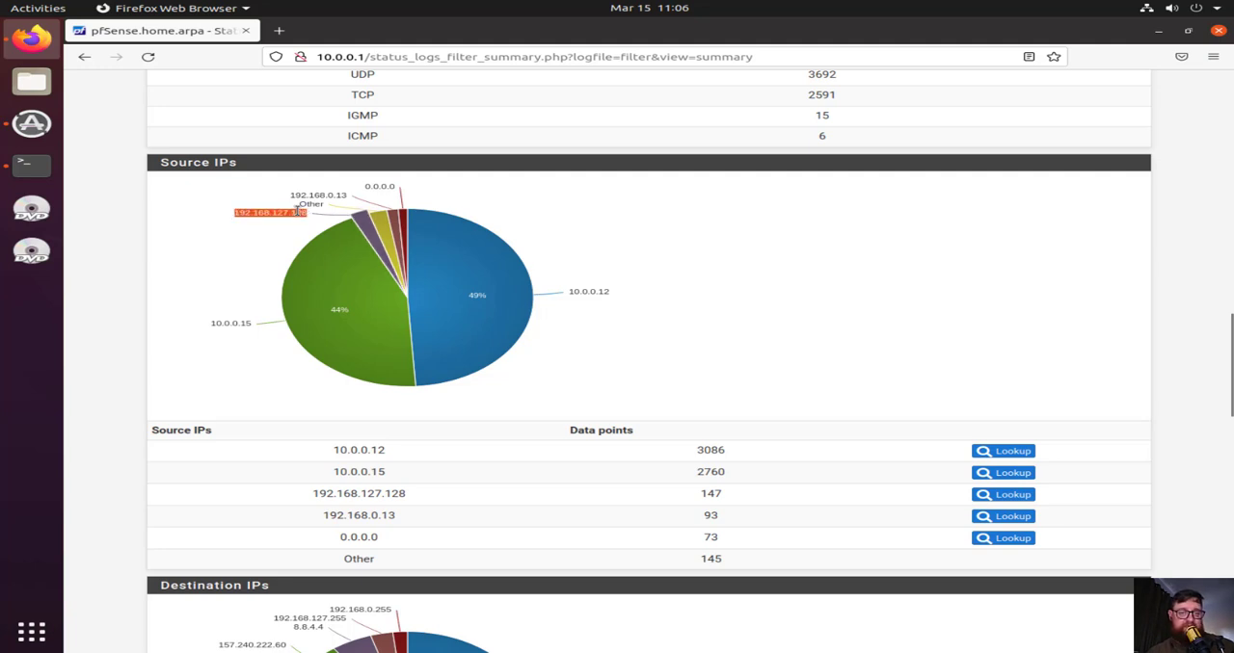
mouse_move(251, 232)
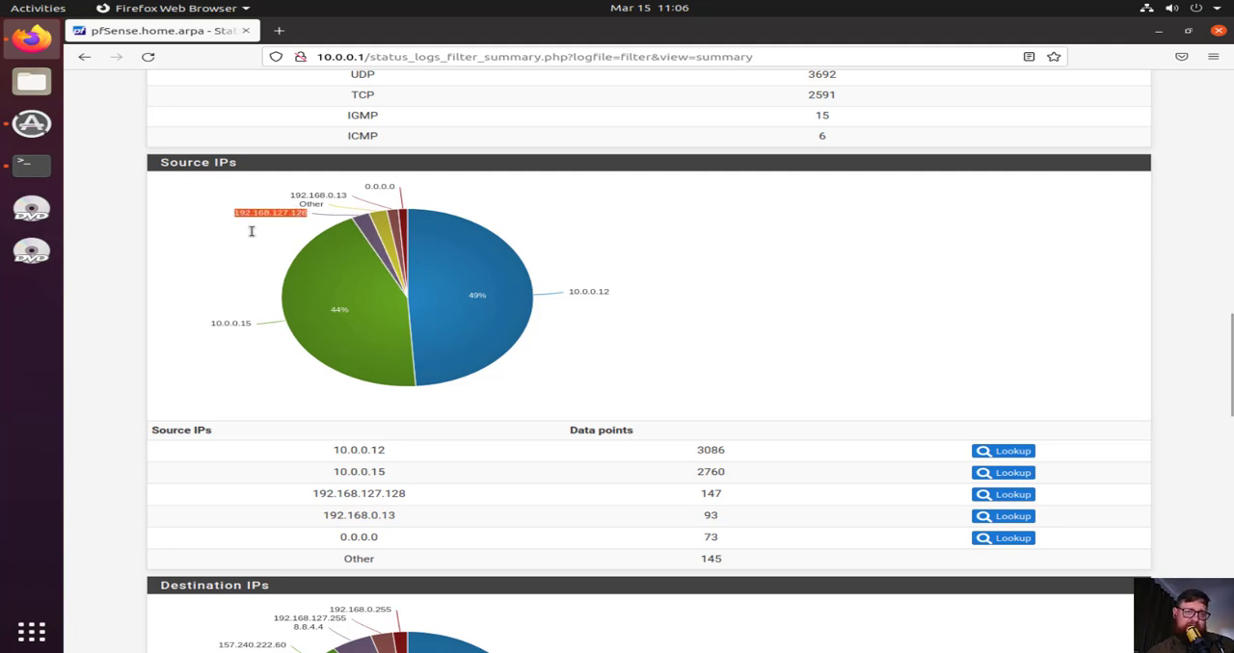
mouse_move(218, 246)
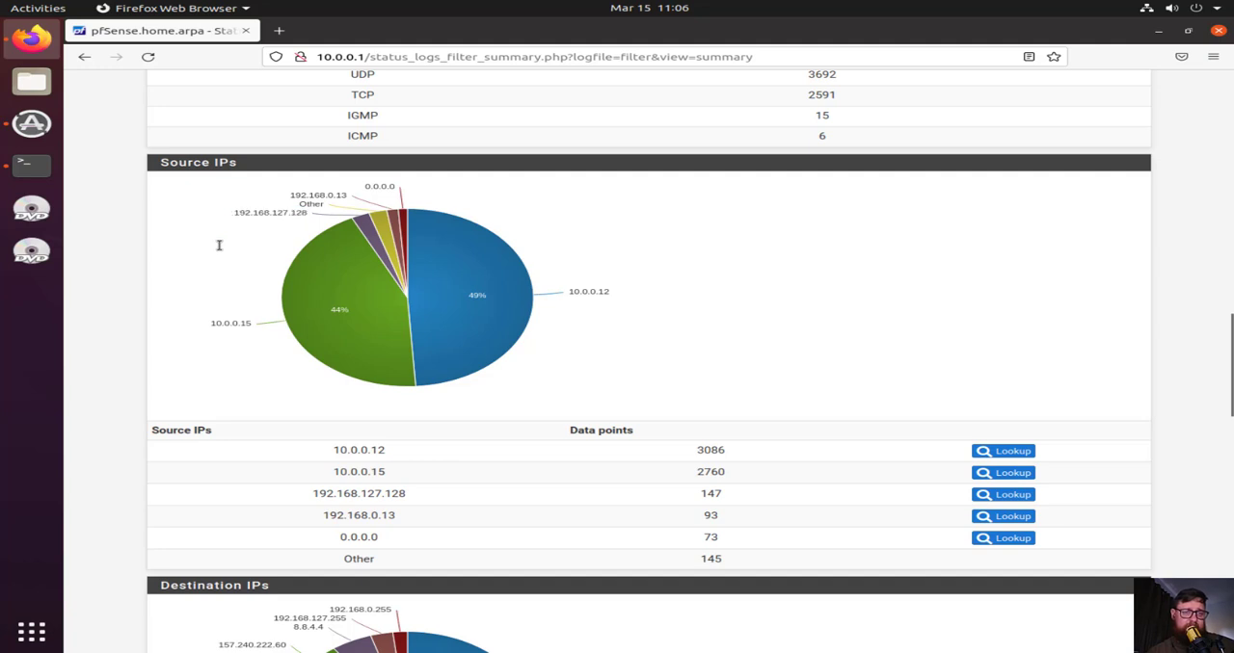
mouse_move(275, 215)
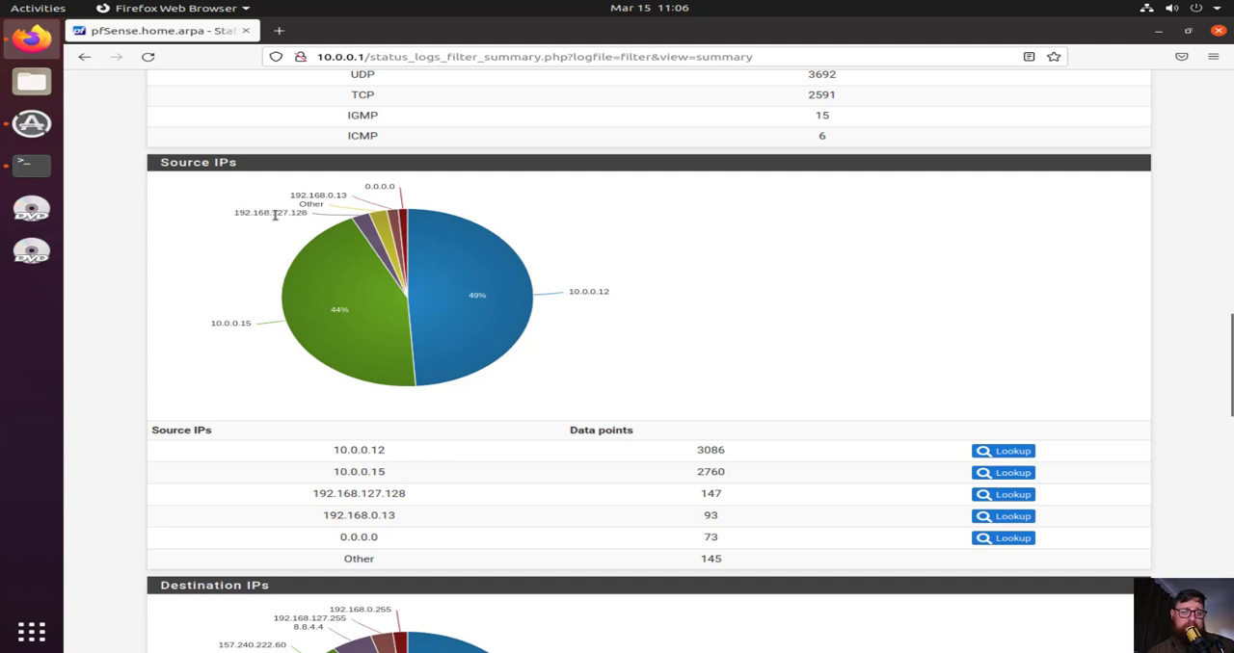
mouse_move(192, 328)
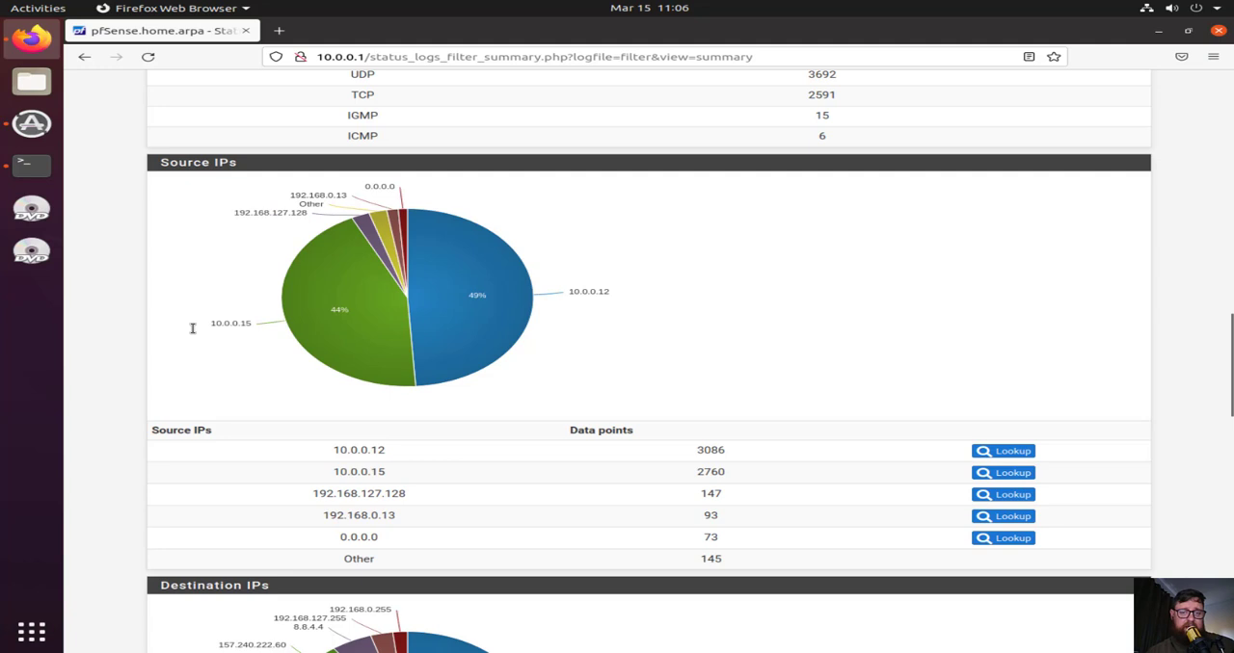
scroll(down, 3)
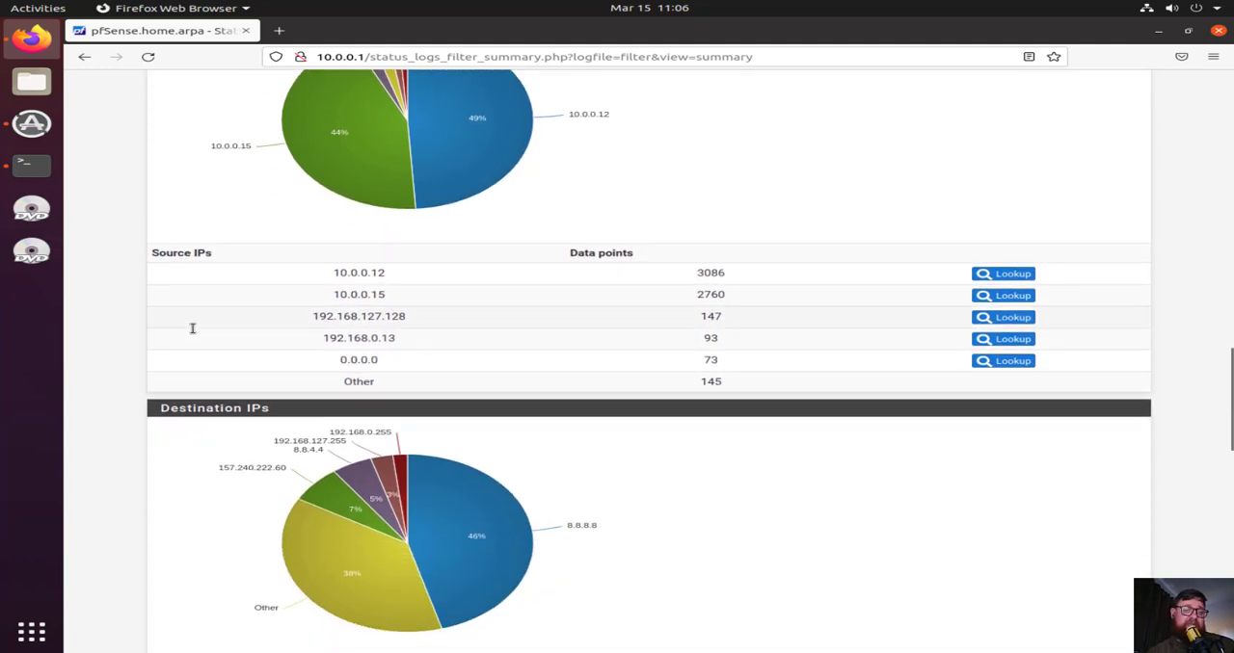
scroll(down, 3)
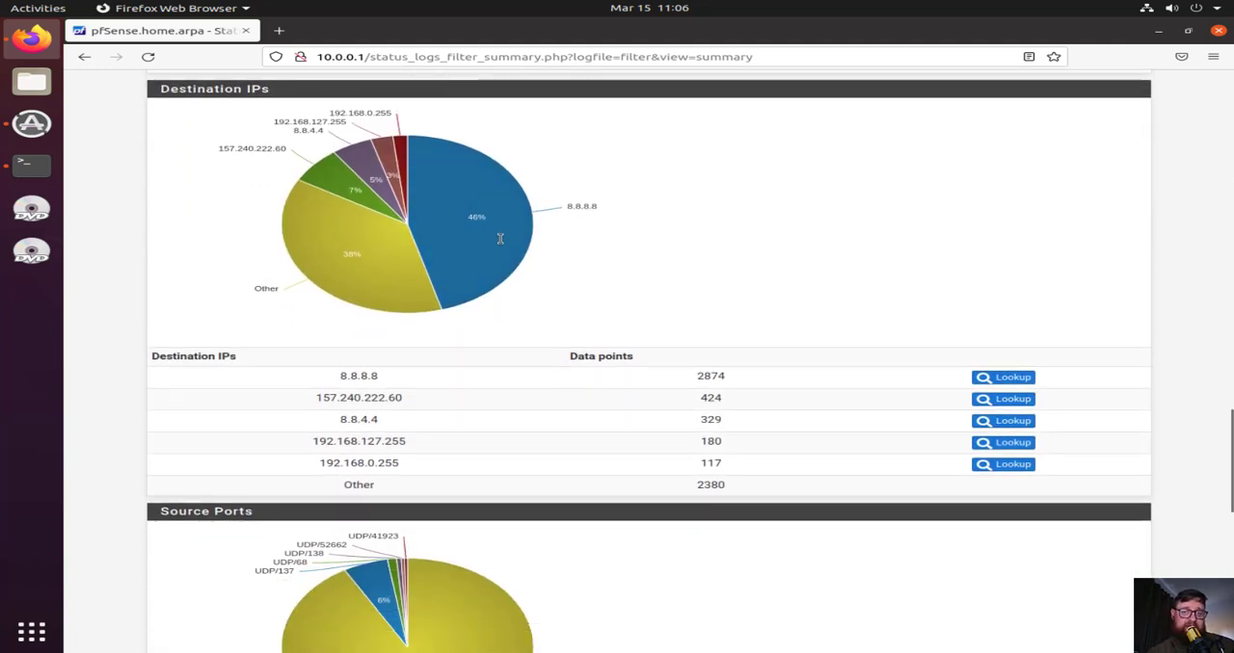
mouse_move(578, 193)
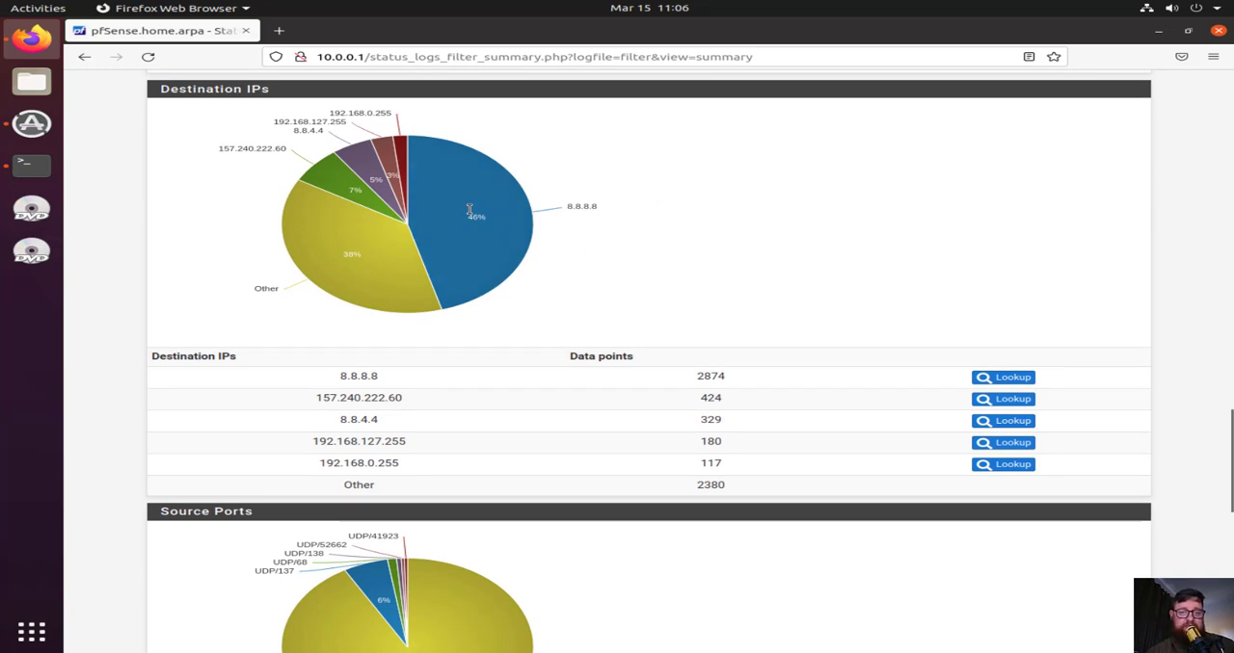
mouse_move(349, 294)
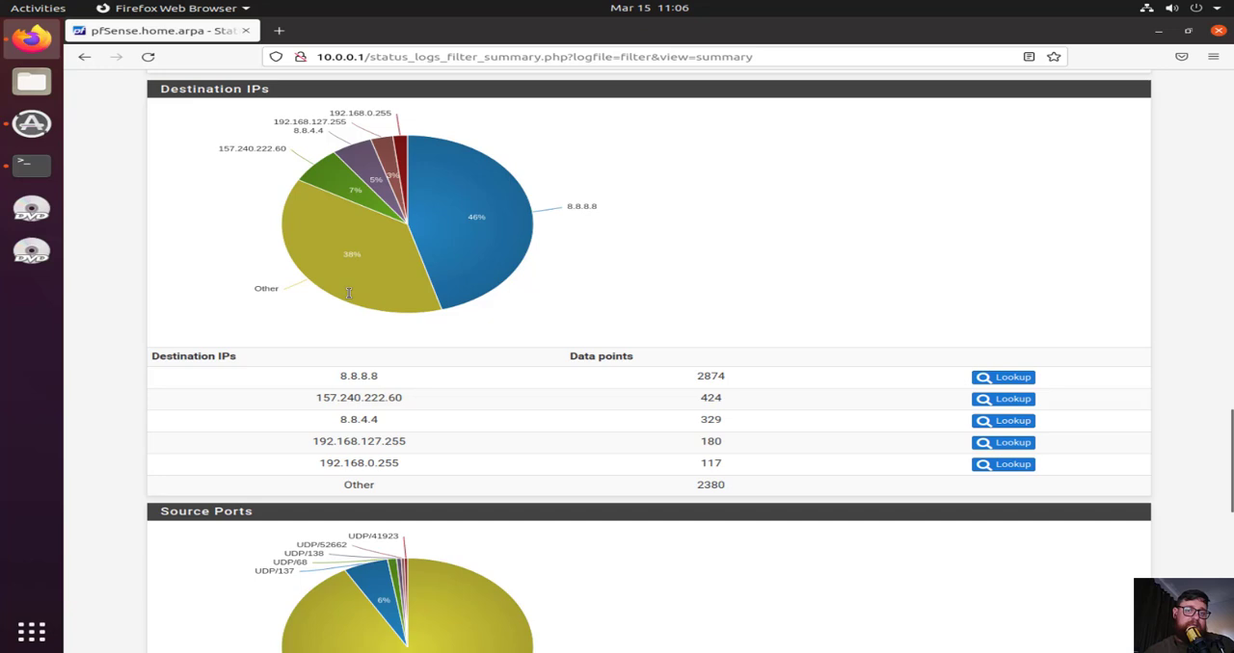
mouse_move(290, 148)
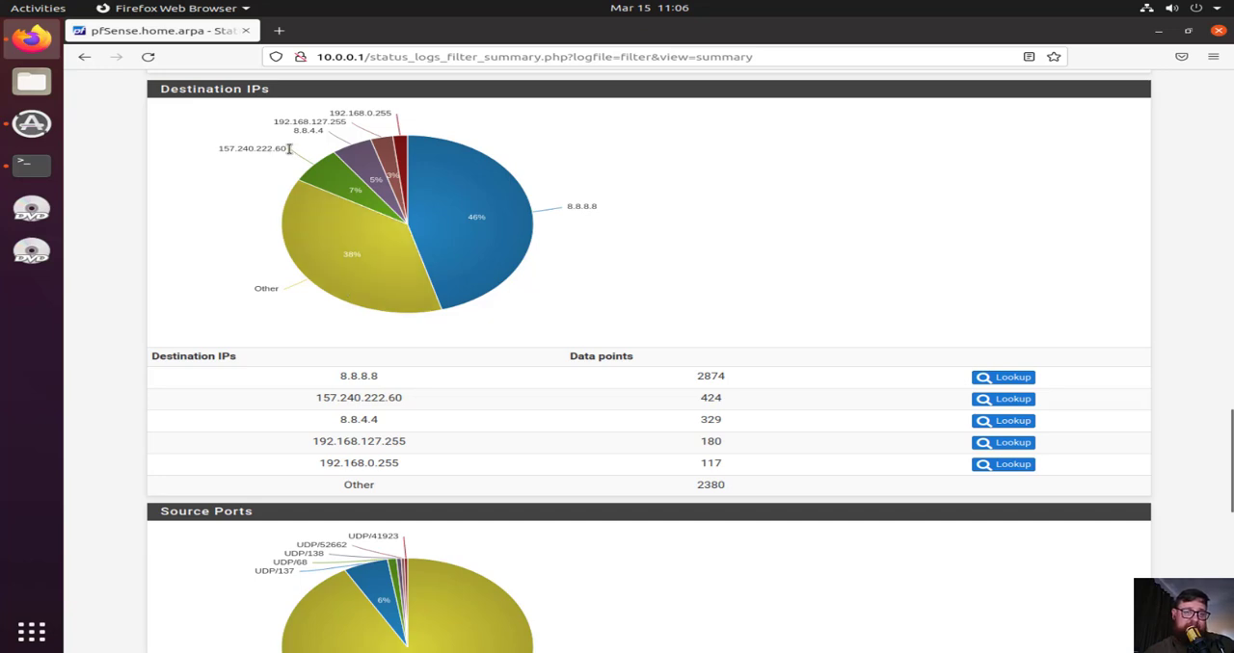
mouse_move(214, 146)
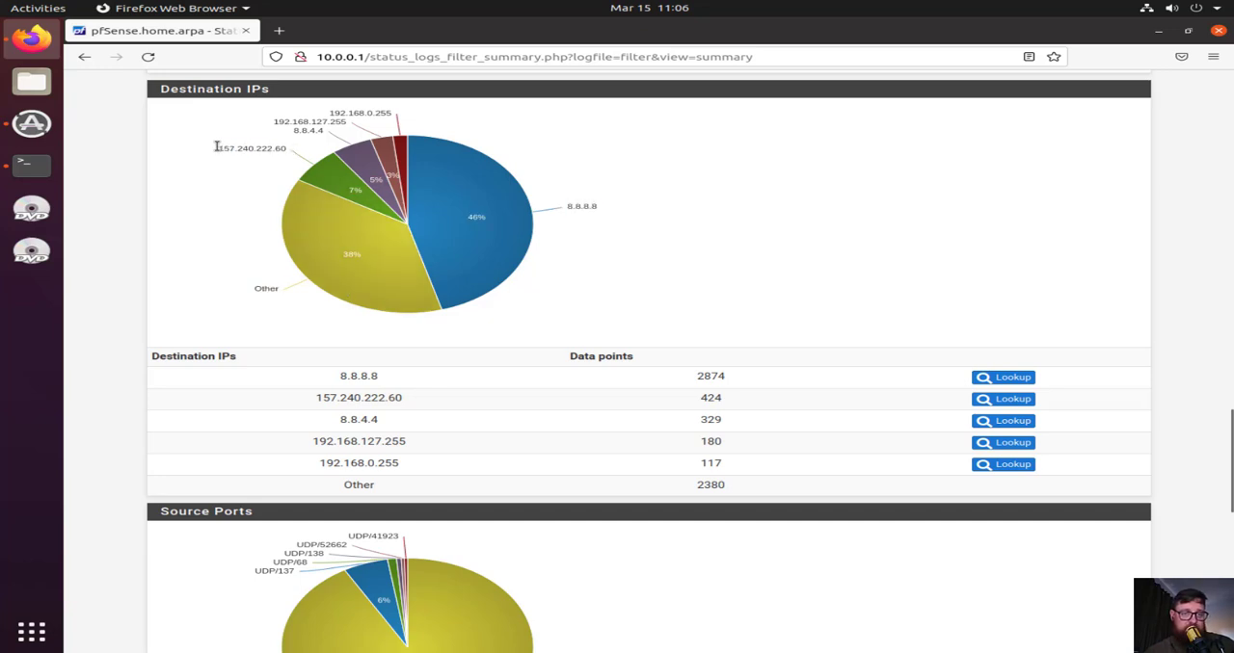
mouse_move(797, 414)
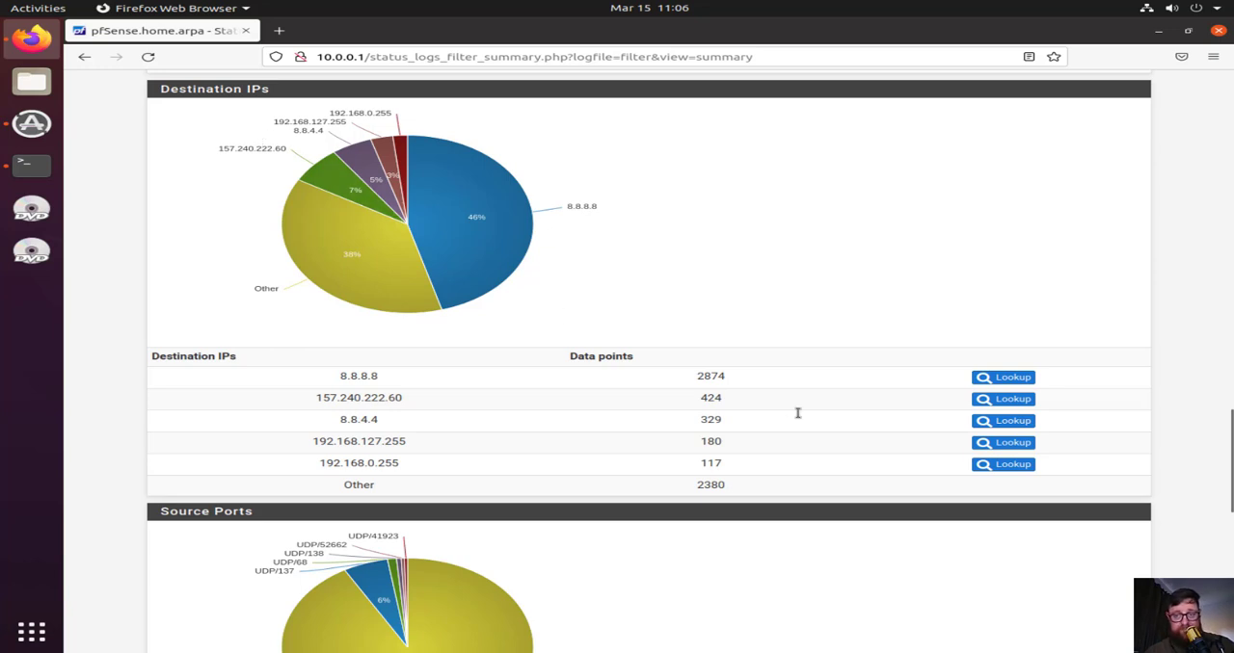
mouse_move(356, 122)
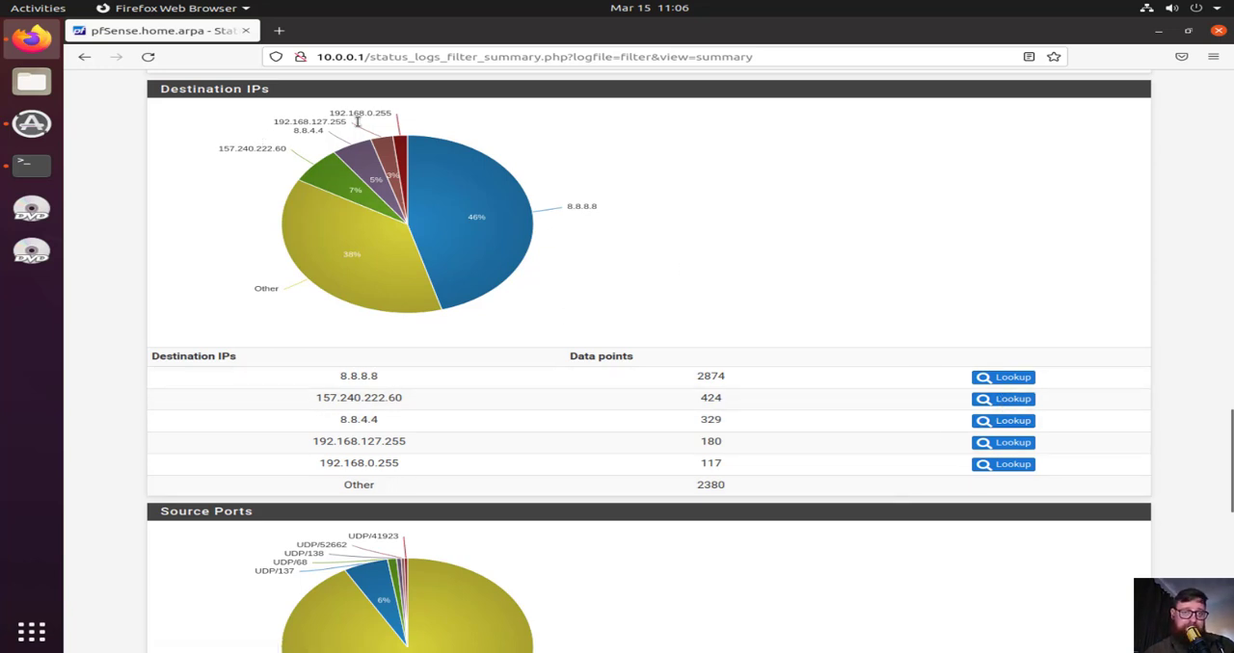
mouse_move(349, 130)
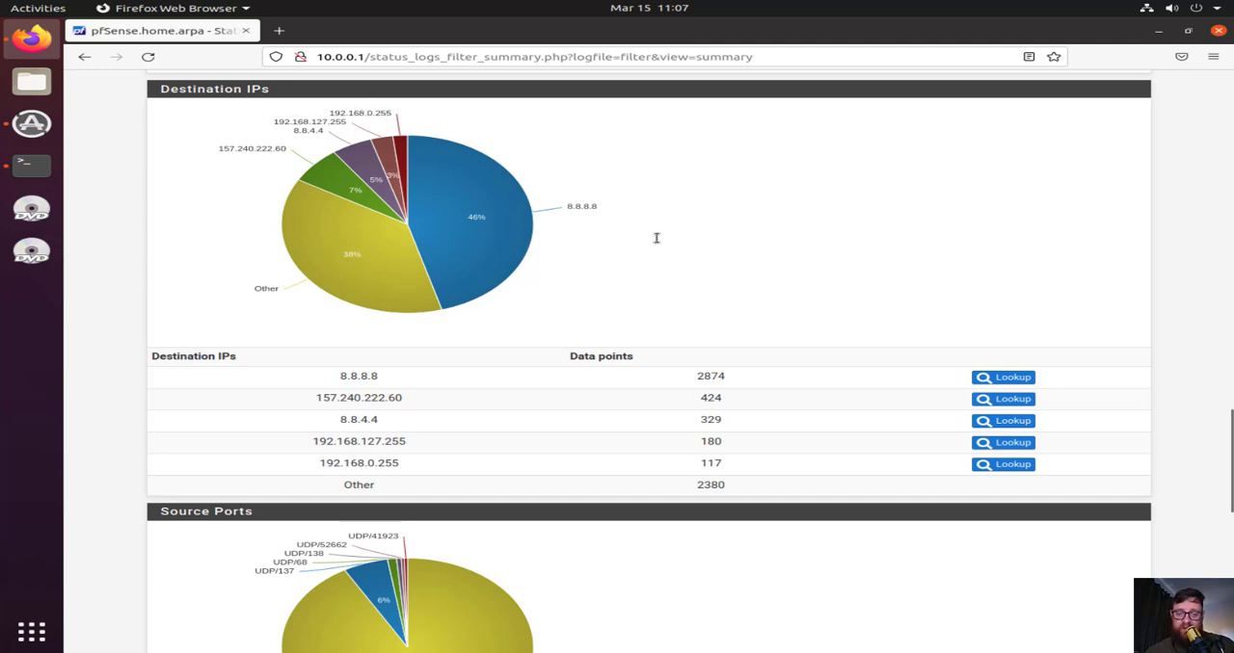
scroll(down, 3)
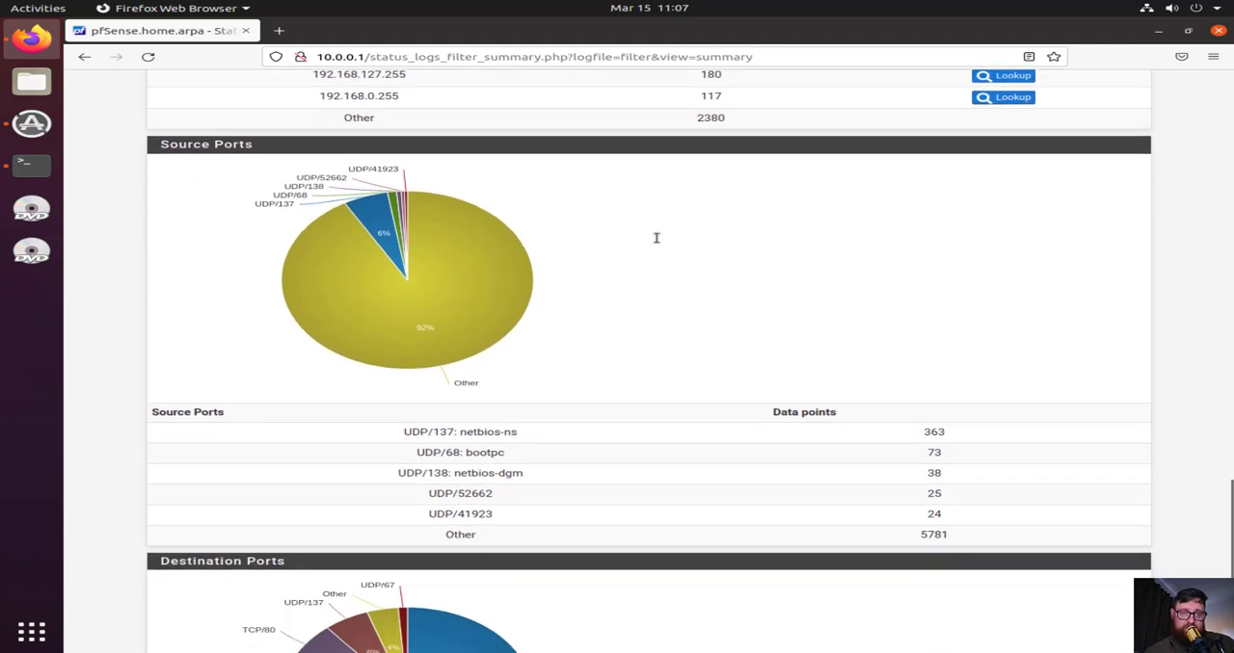
scroll(down, 3)
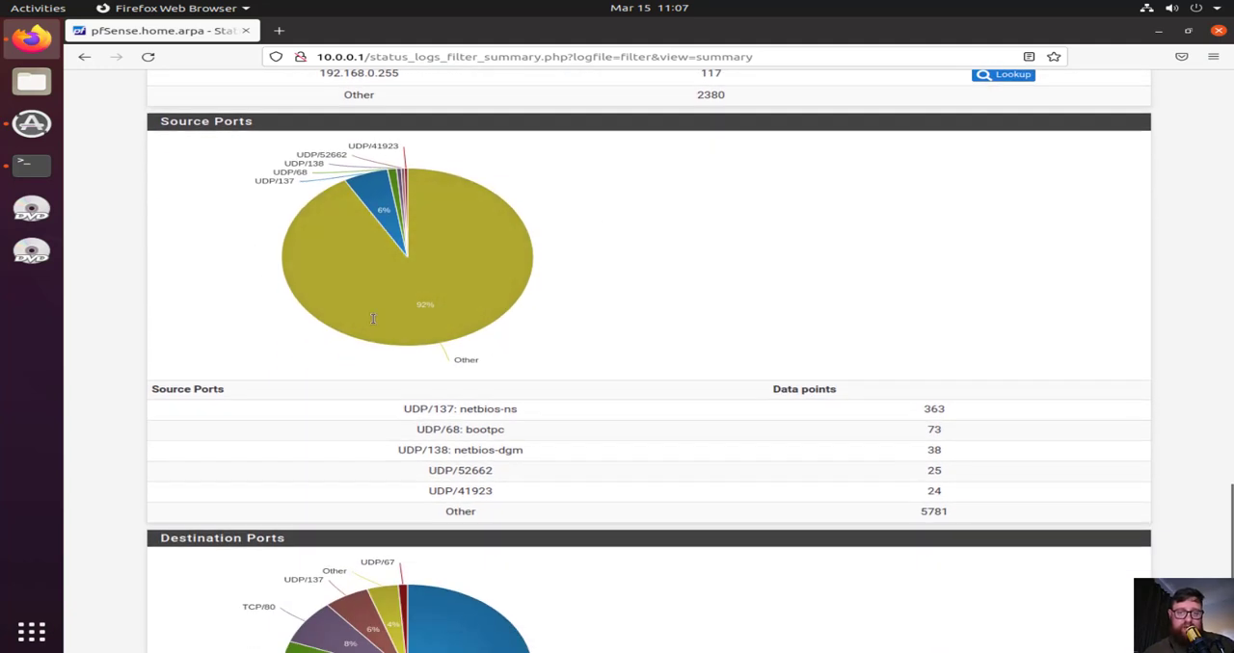
mouse_move(434, 284)
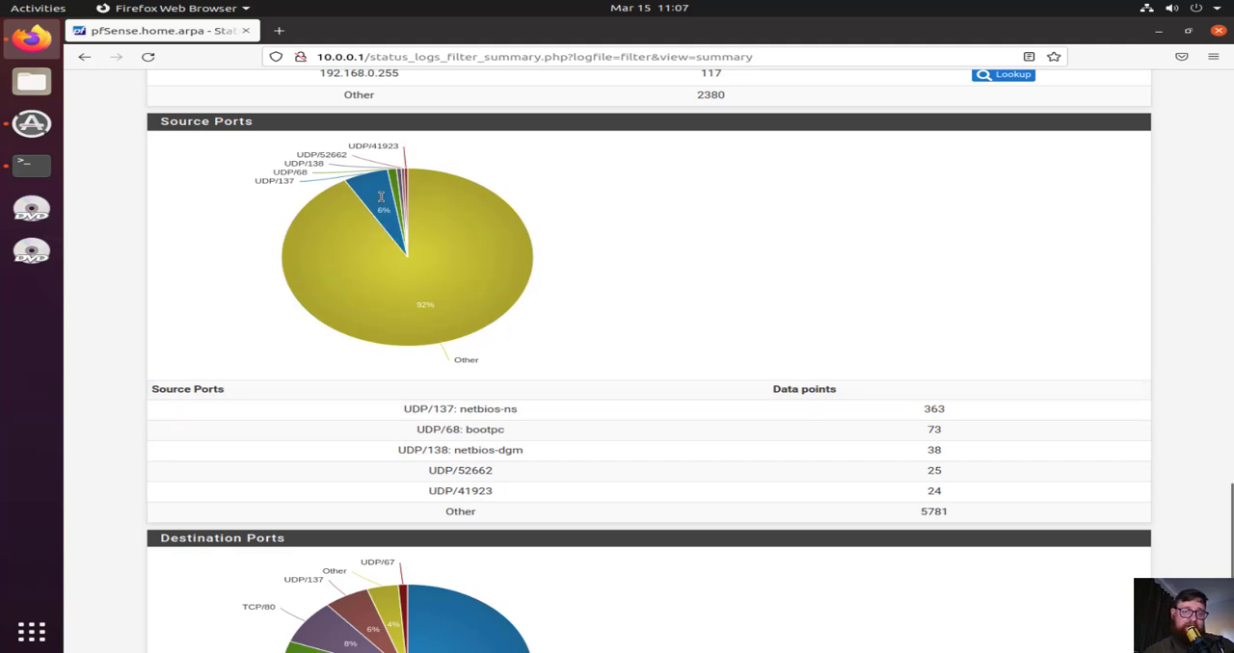
mouse_move(311, 155)
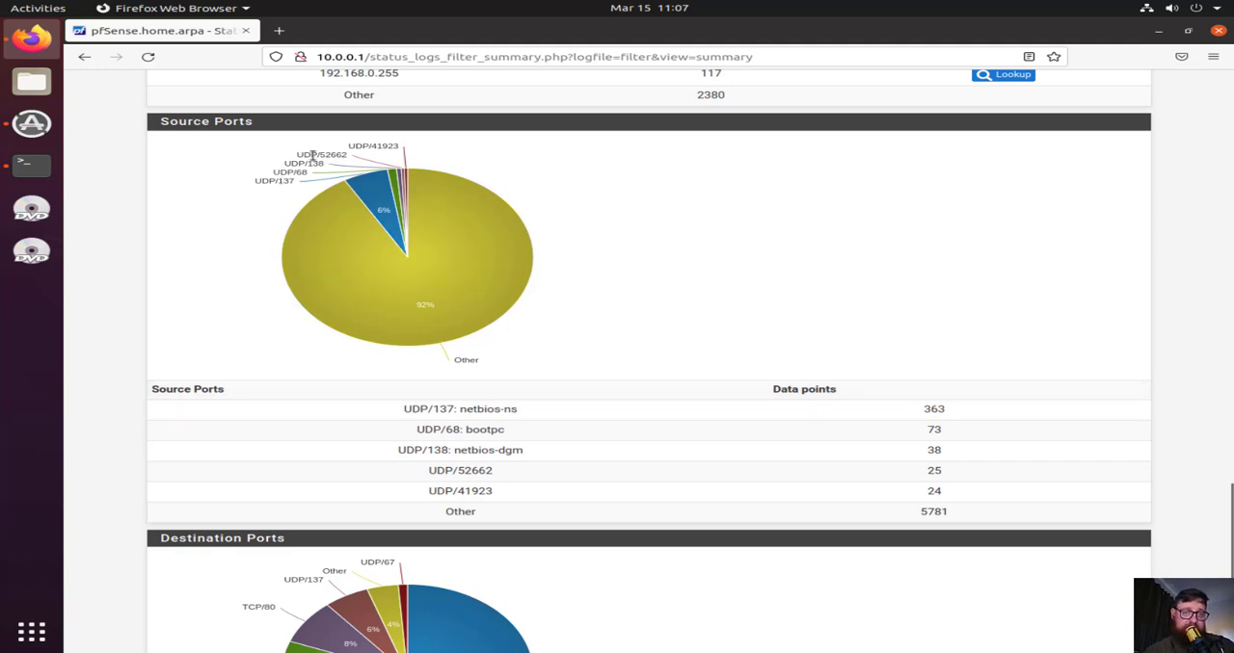
mouse_move(608, 246)
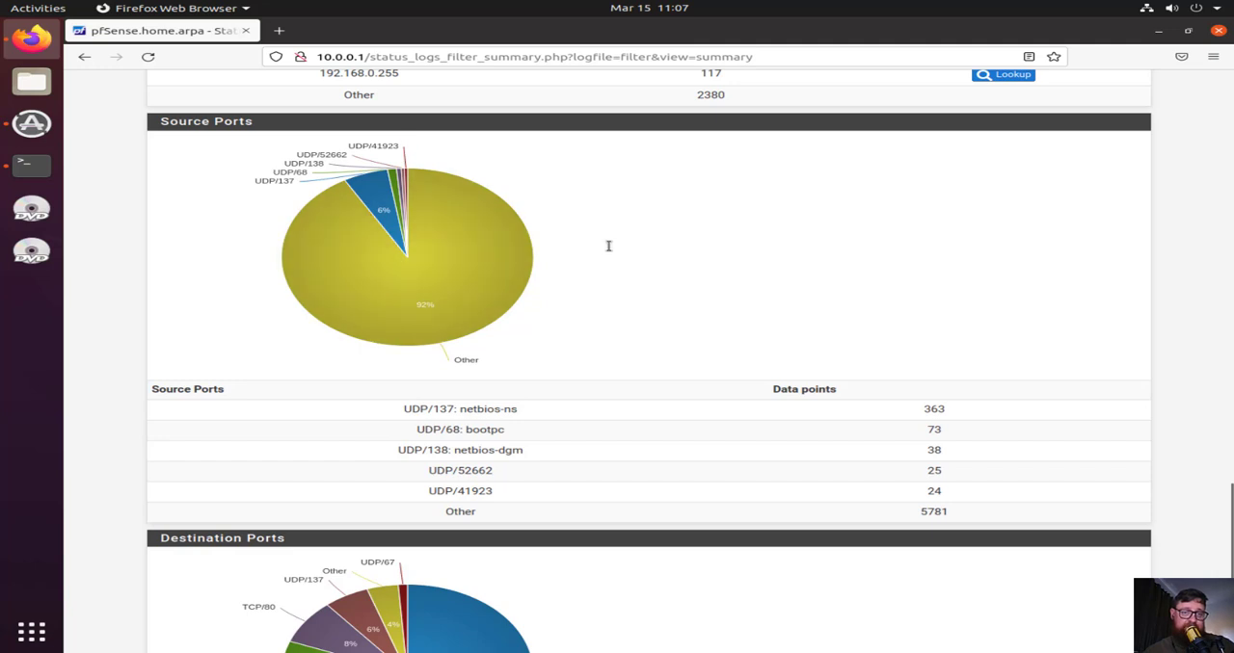
scroll(down, 3)
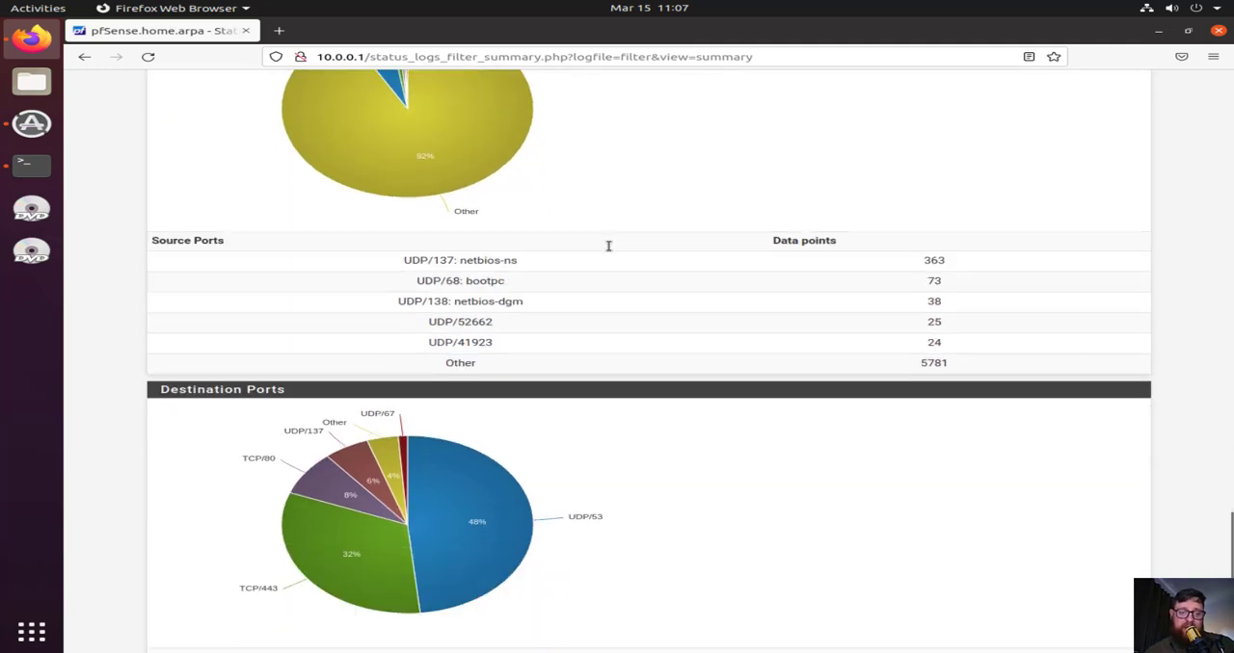
scroll(down, 3)
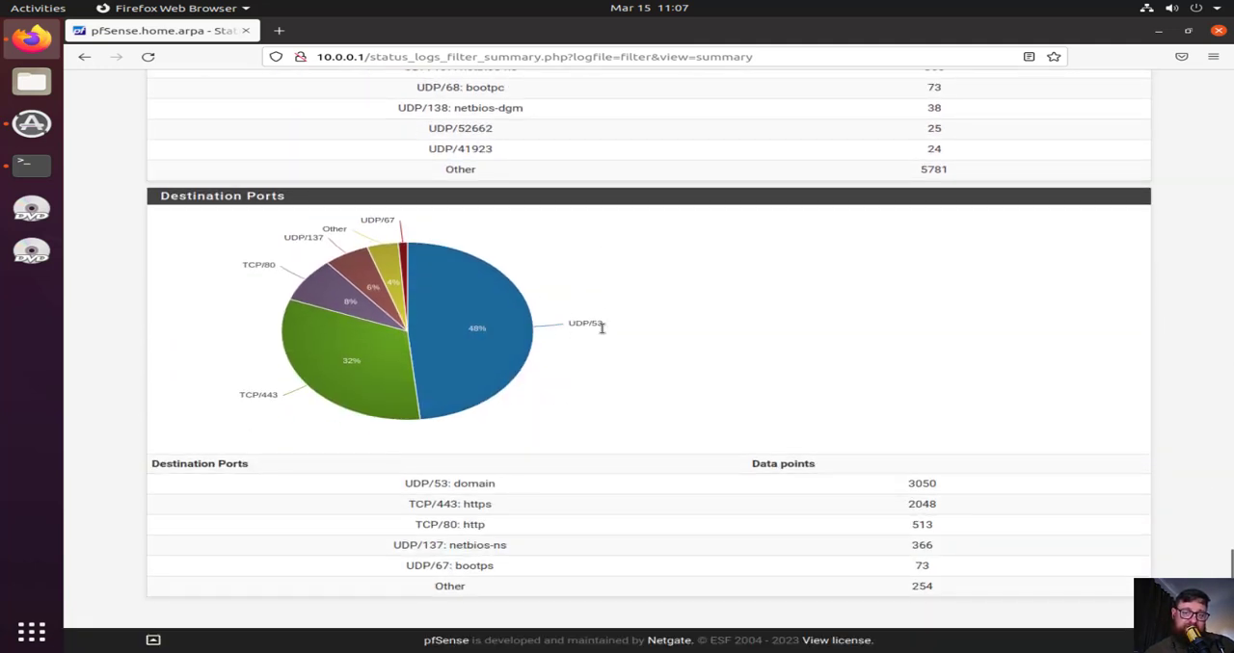
mouse_move(279, 404)
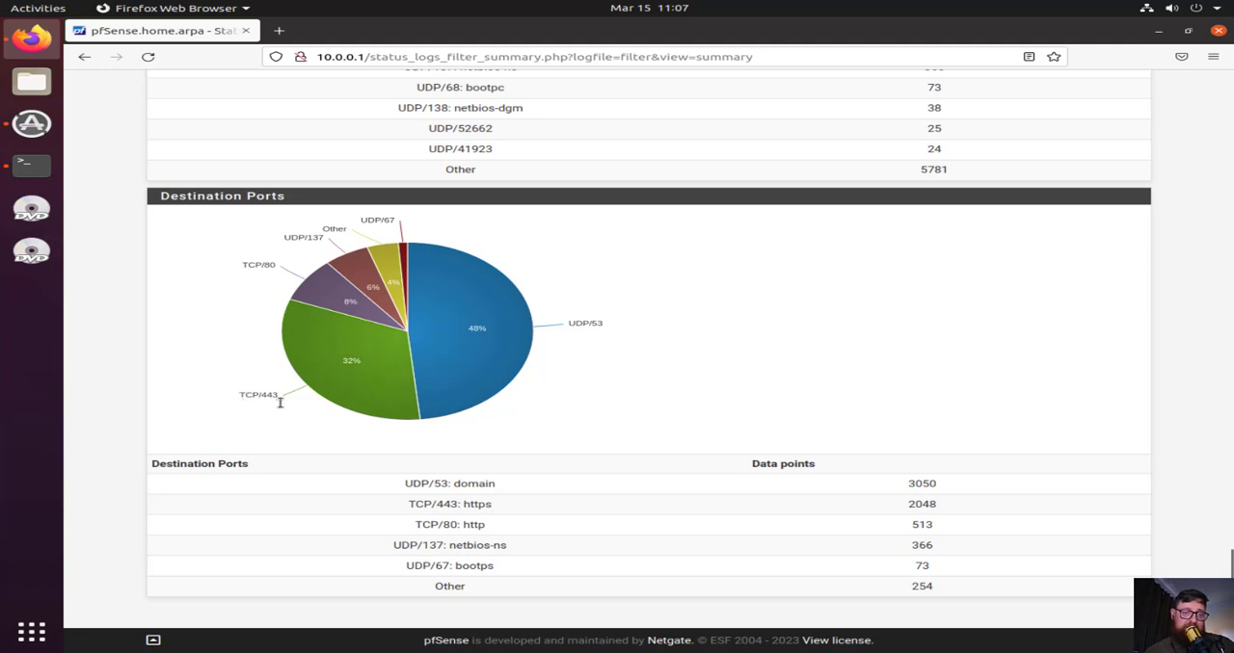
mouse_move(266, 263)
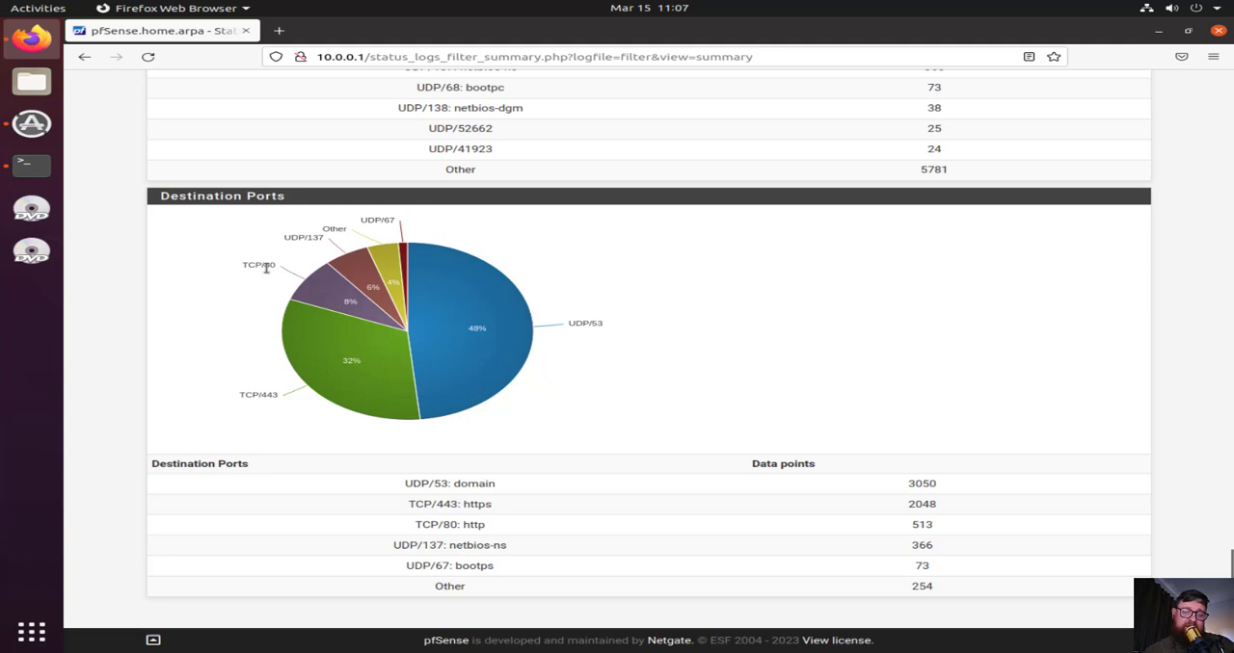
mouse_move(284, 237)
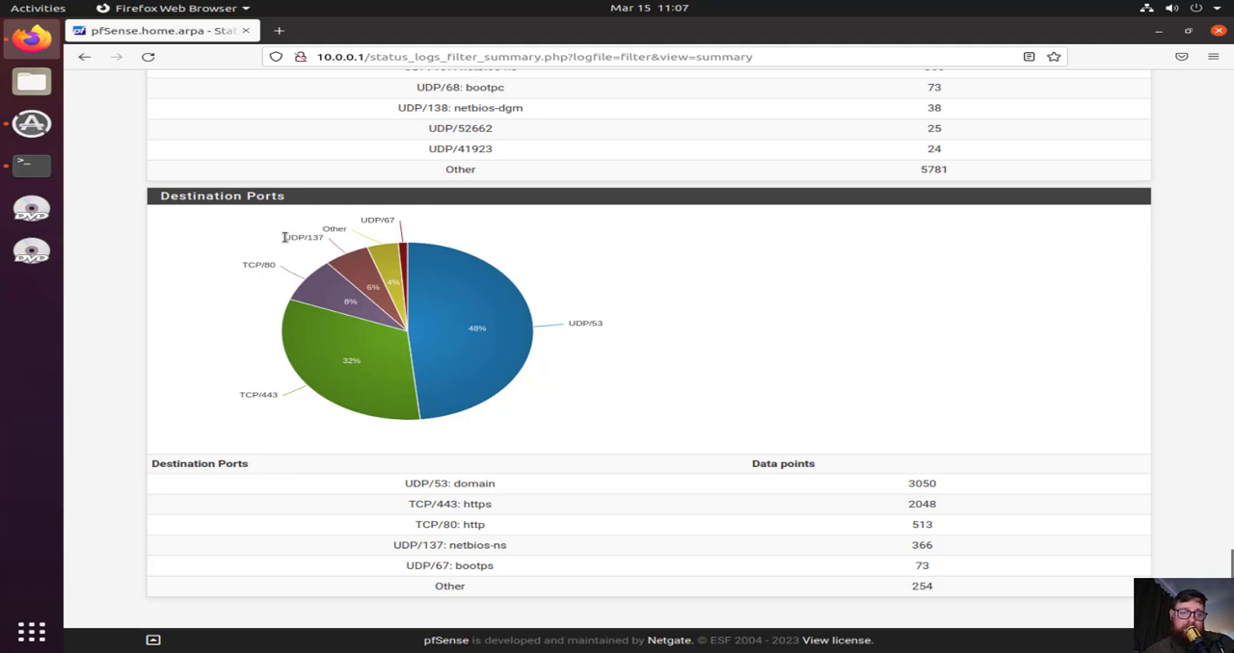
mouse_move(334, 235)
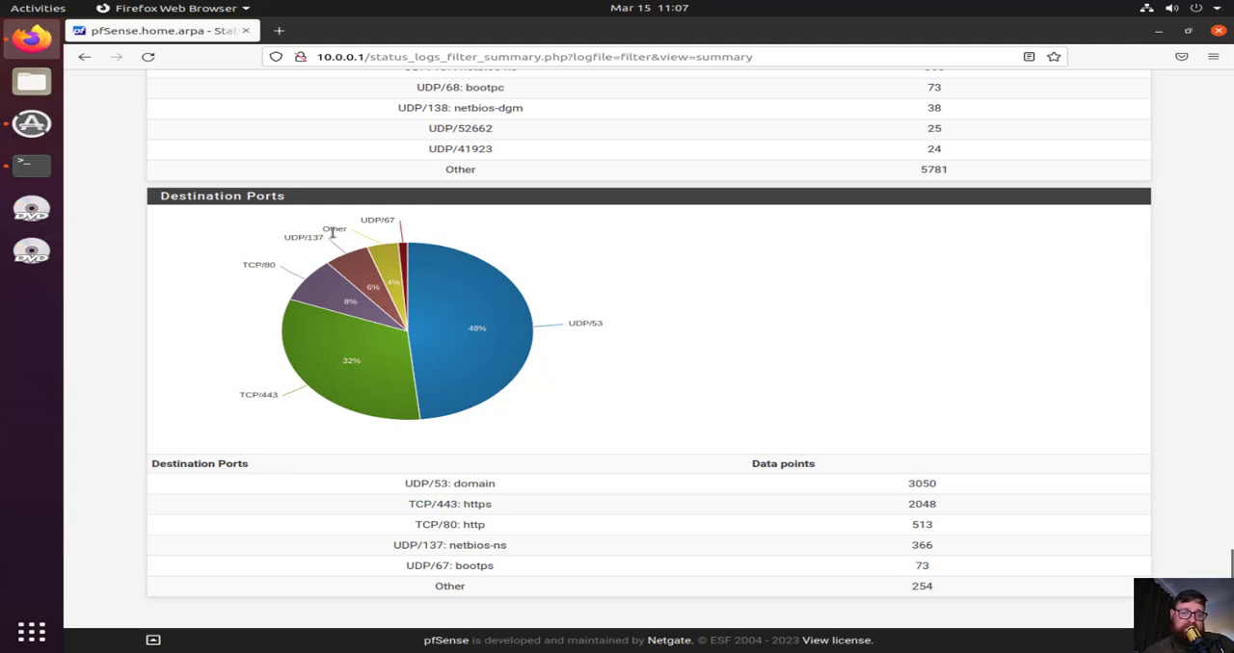
mouse_move(407, 228)
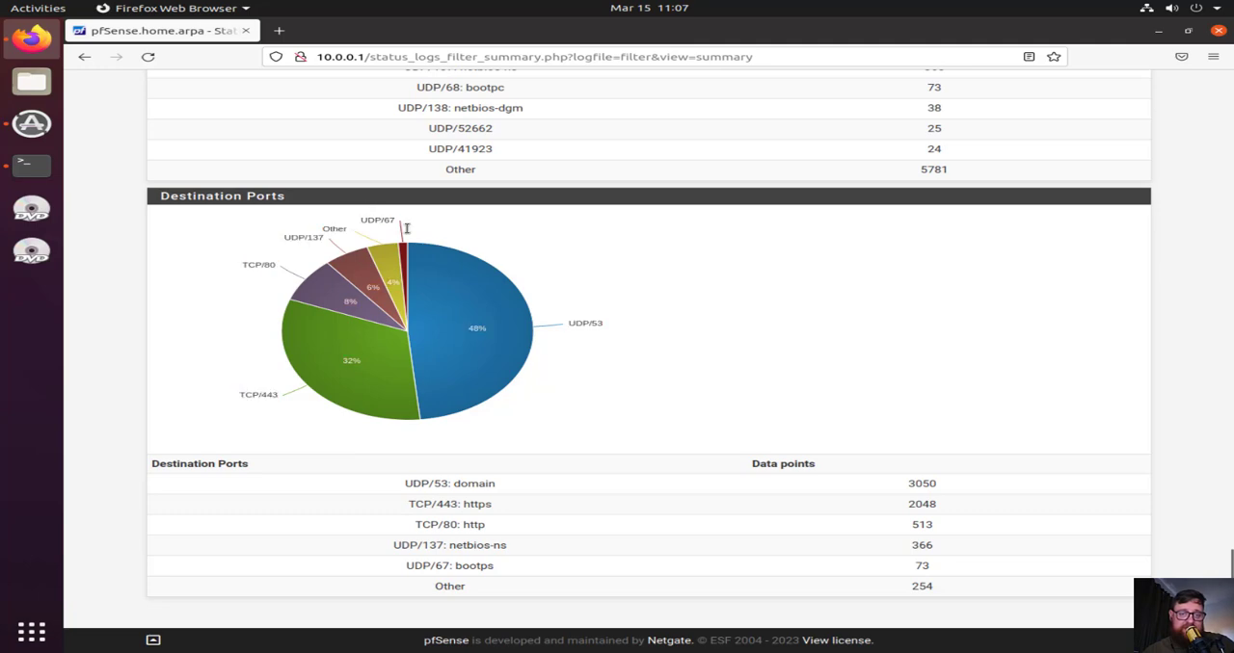
mouse_move(647, 395)
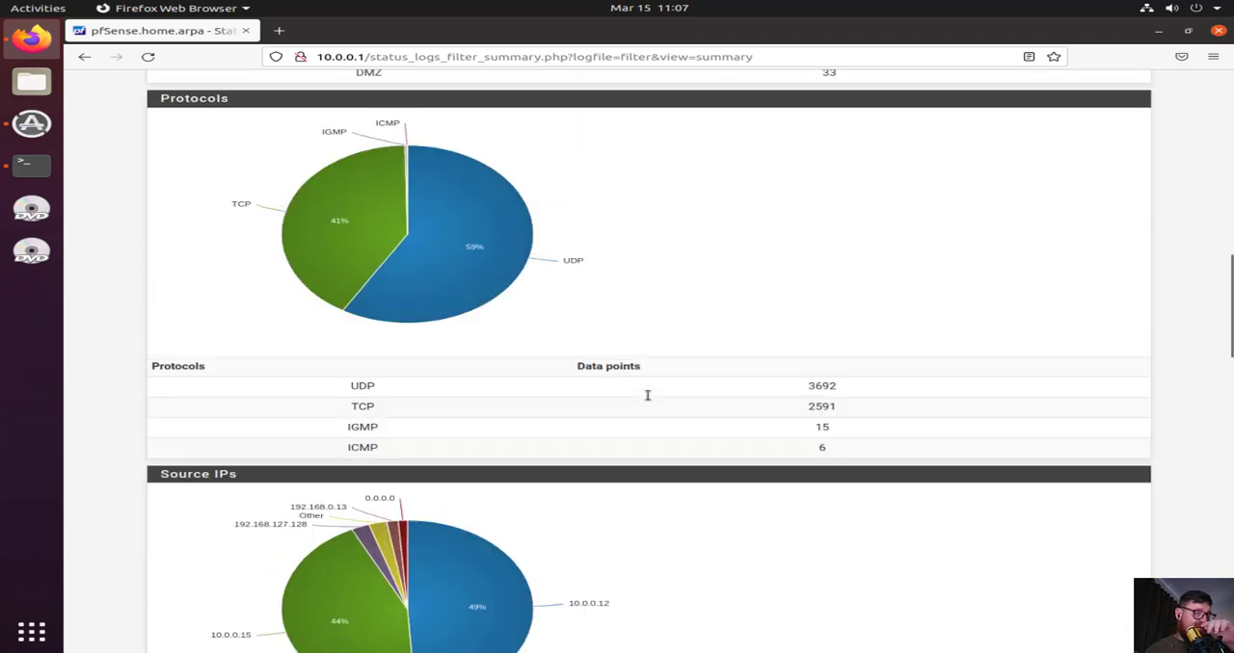
View the DHCP log entries, then move to the Authentication log
scroll(up, 3)
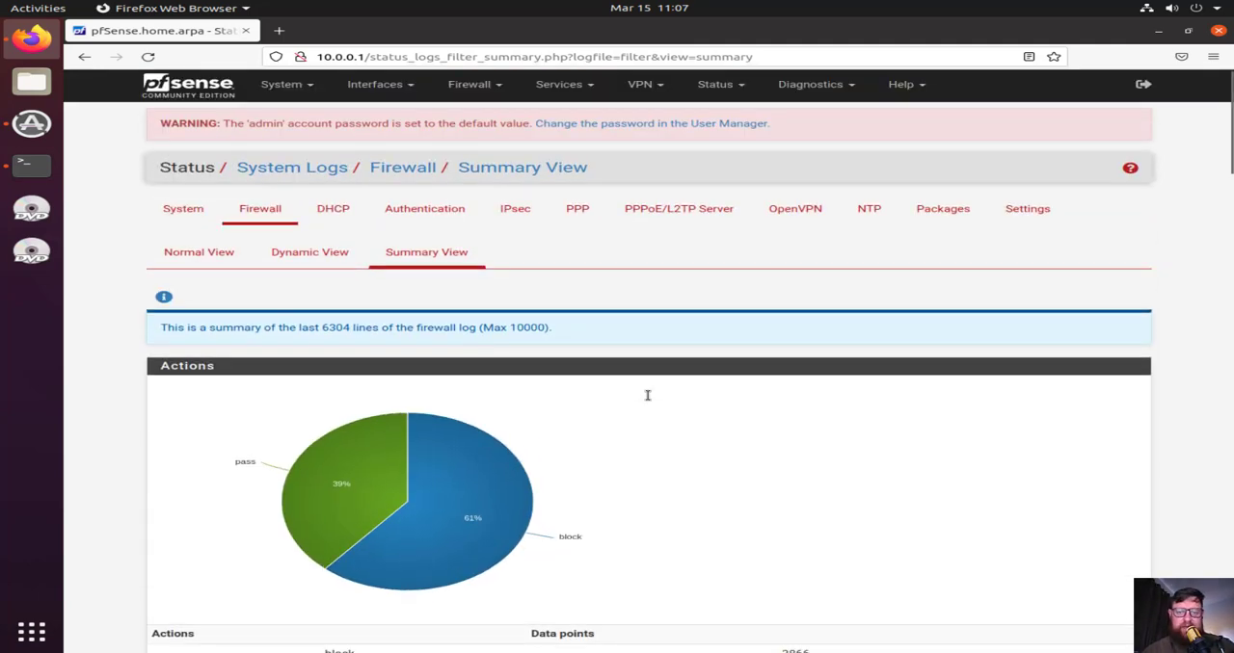
click(333, 208)
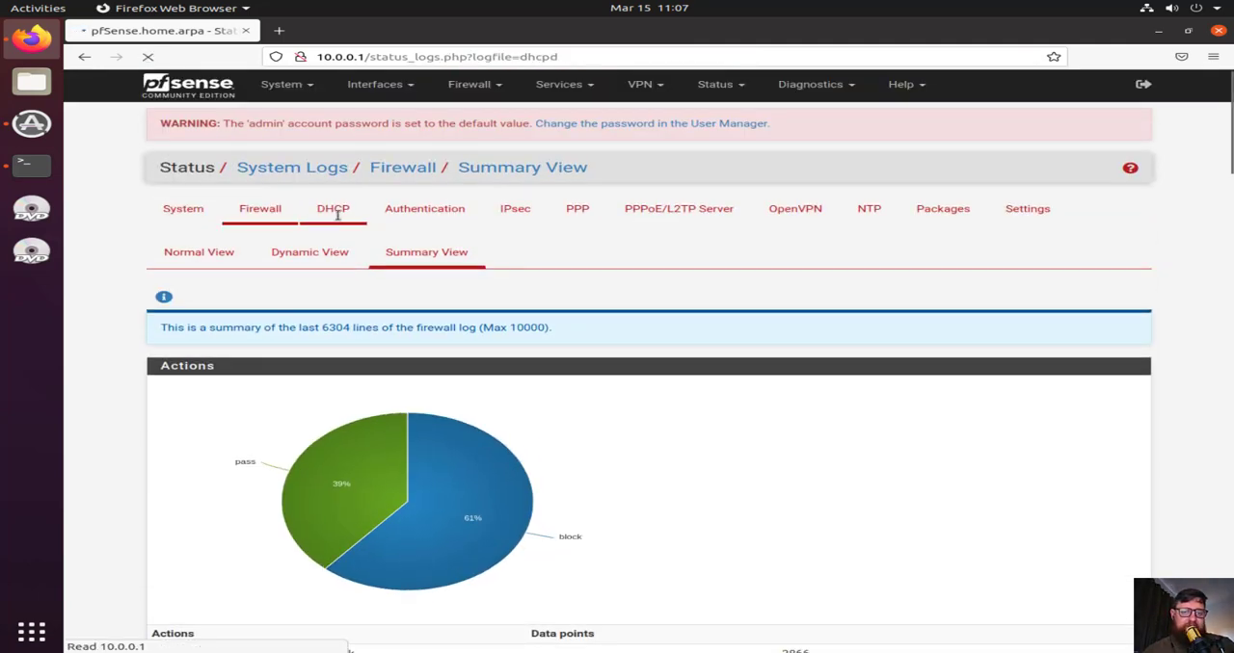
click(333, 208)
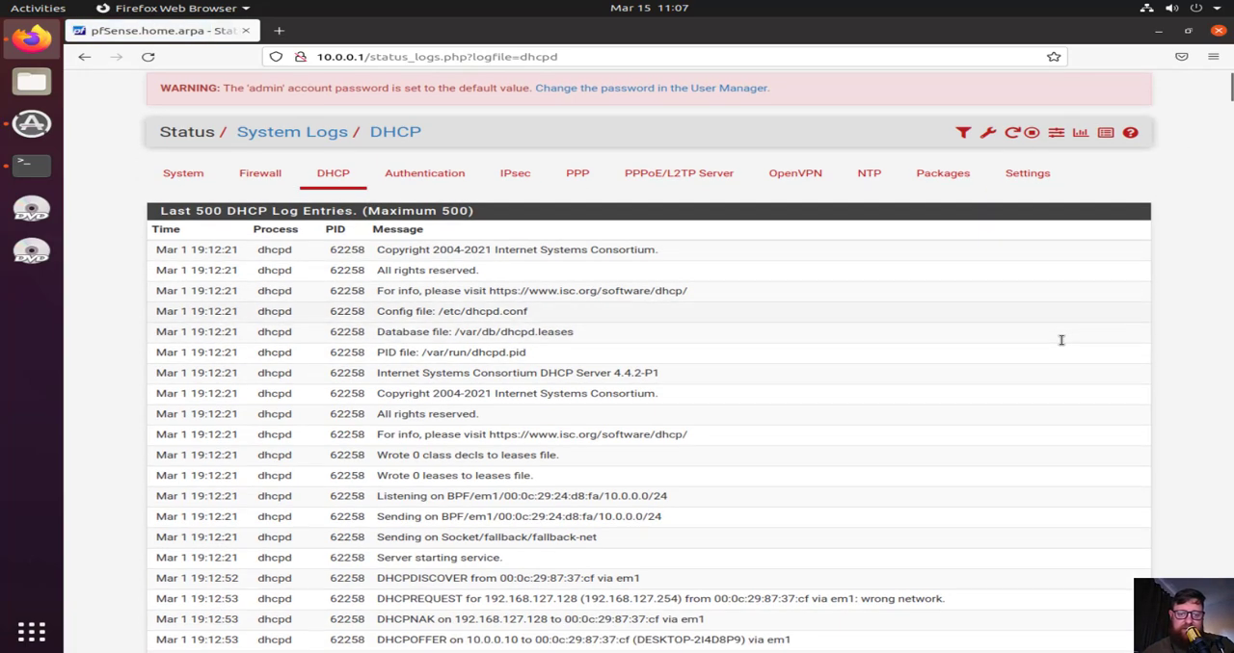
scroll(up, 3)
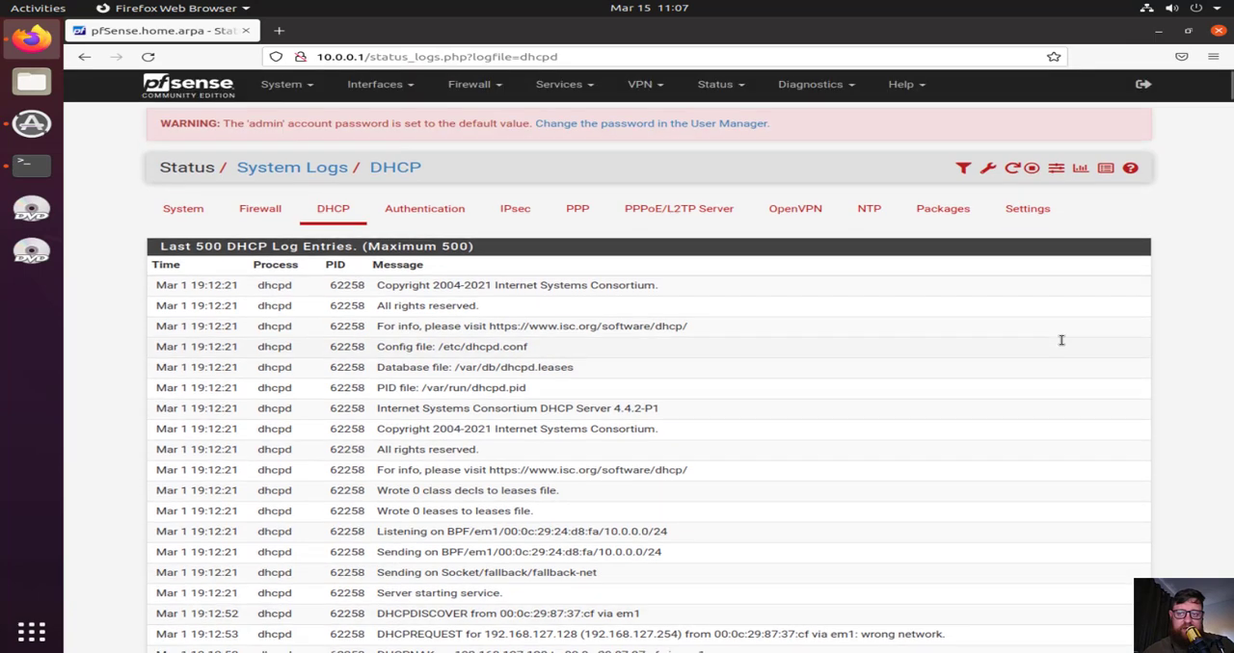
mouse_move(962, 168)
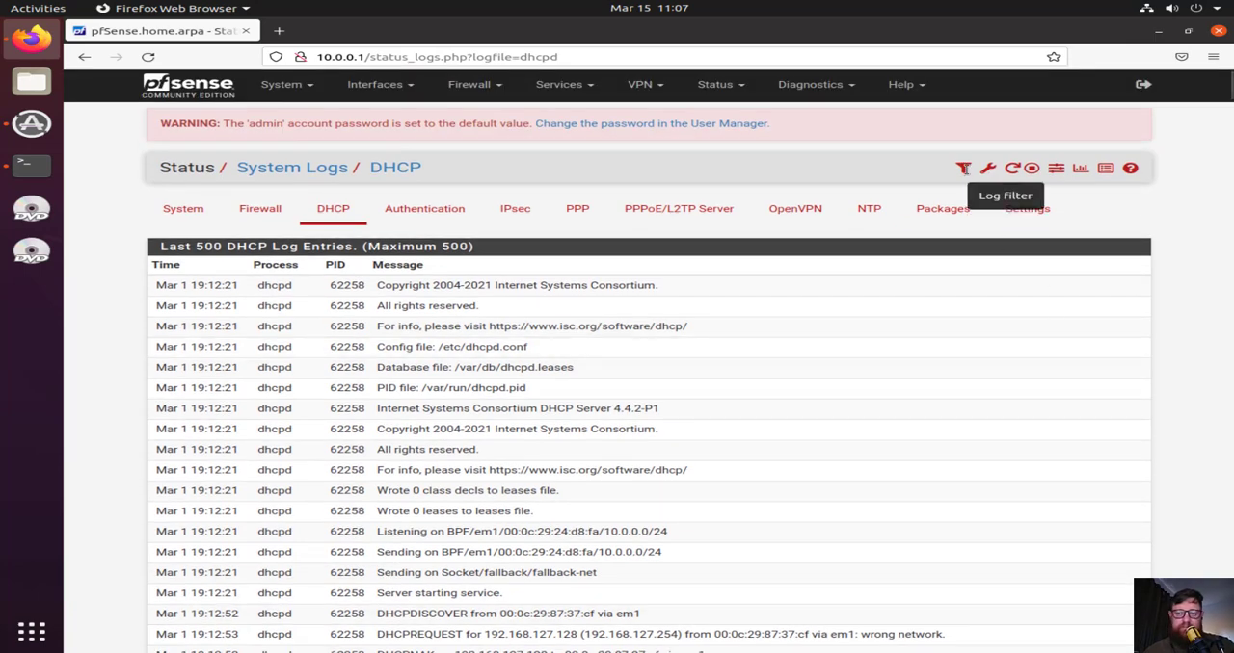
mouse_move(424, 209)
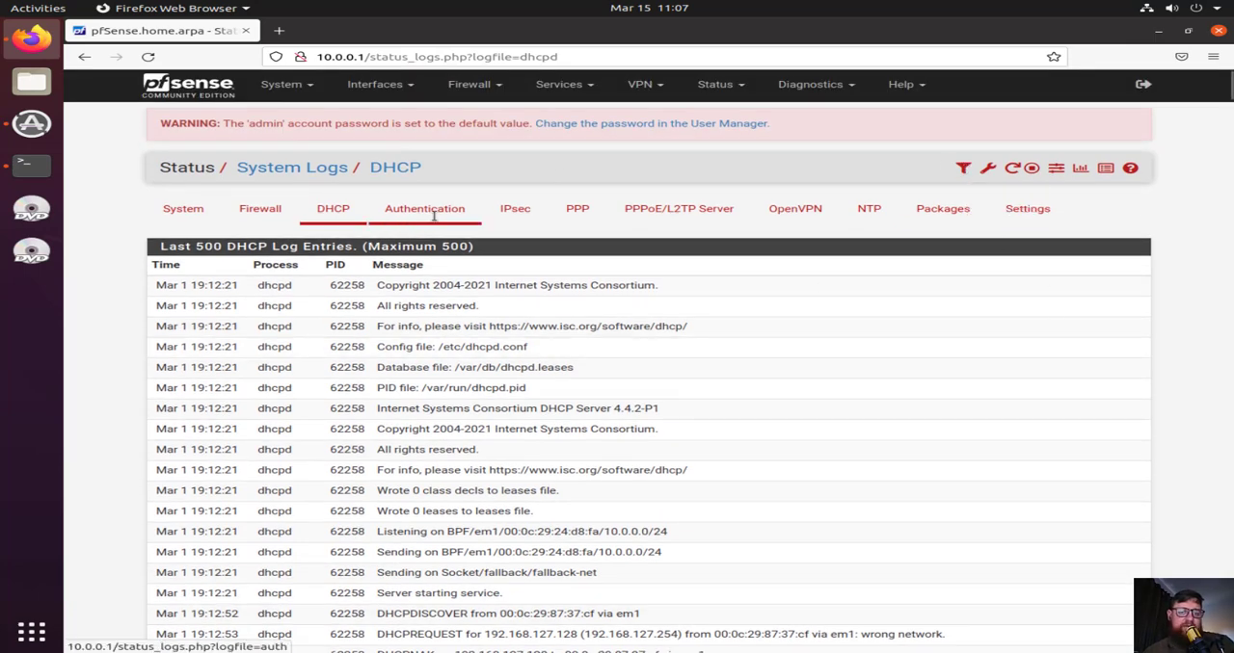
click(424, 208)
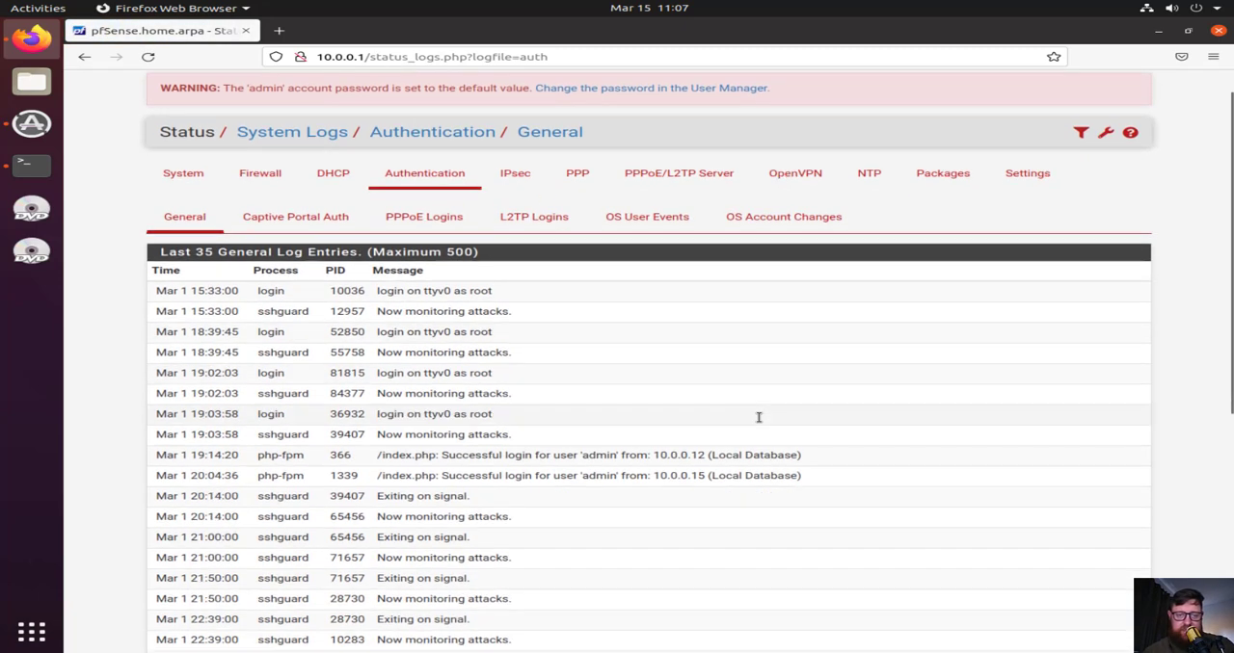
scroll(down, 3)
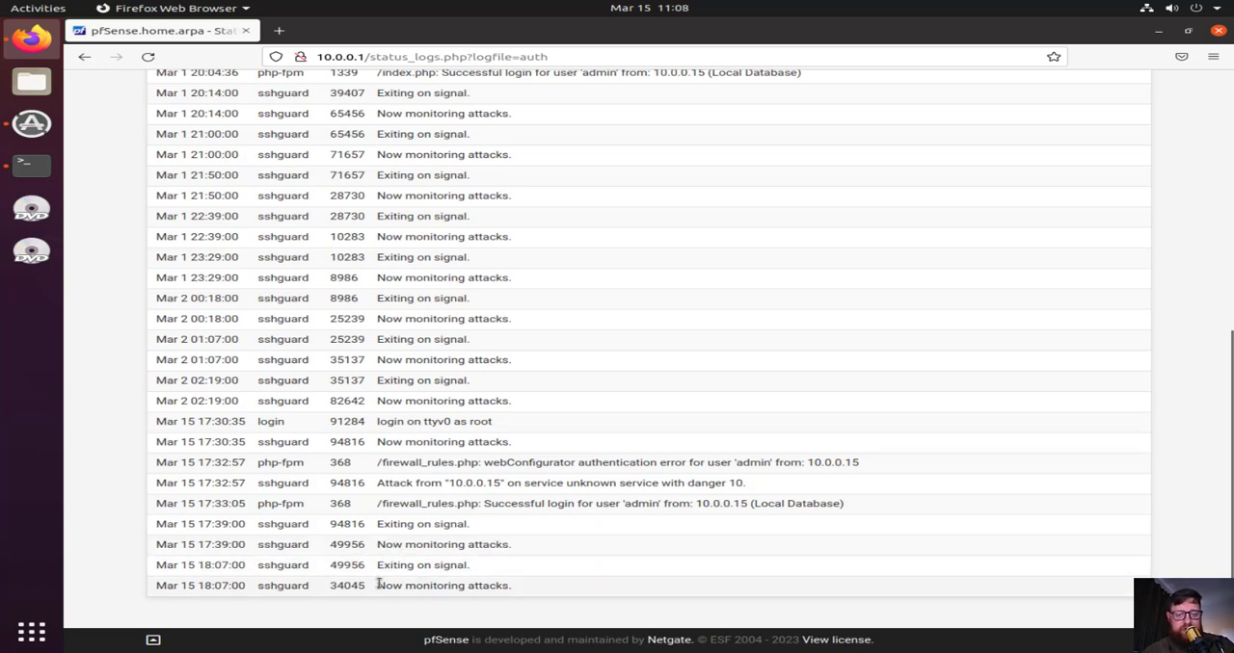
mouse_move(441, 516)
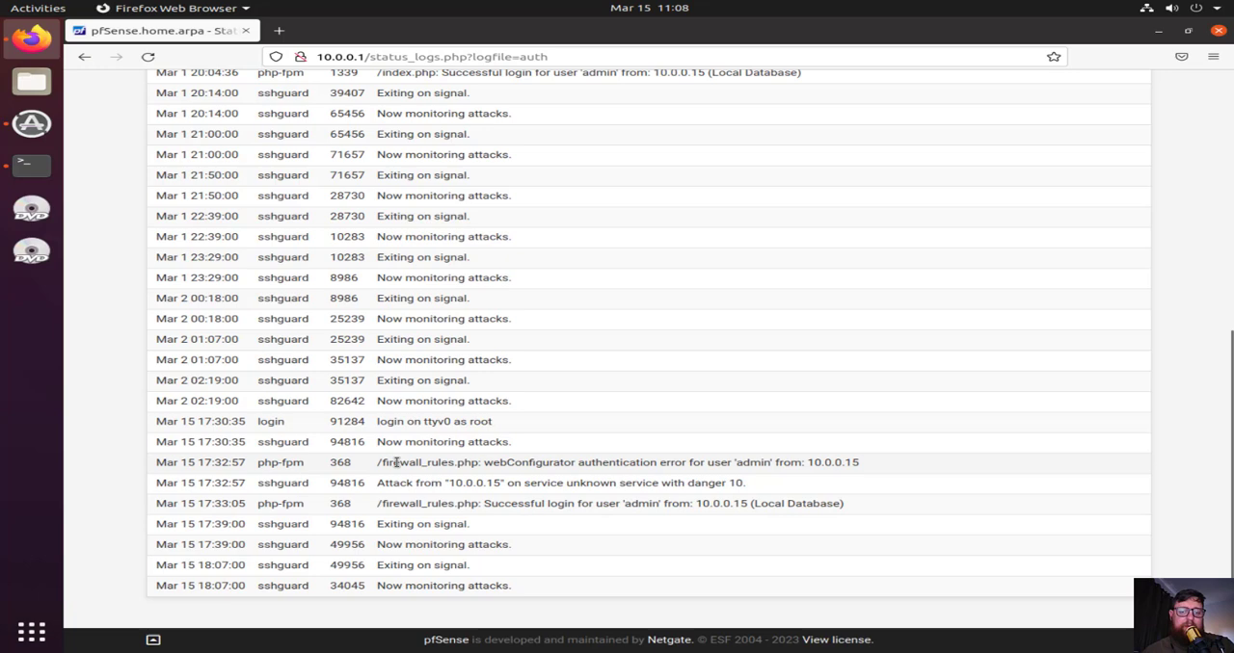
mouse_move(517, 463)
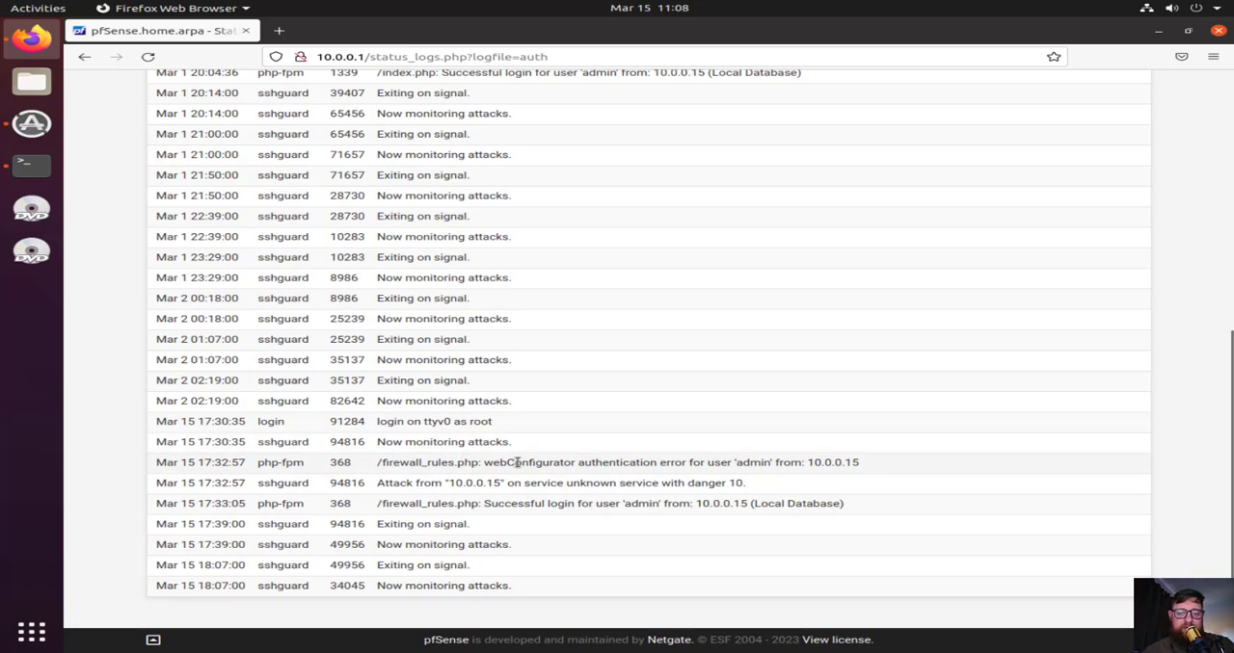
mouse_move(504, 385)
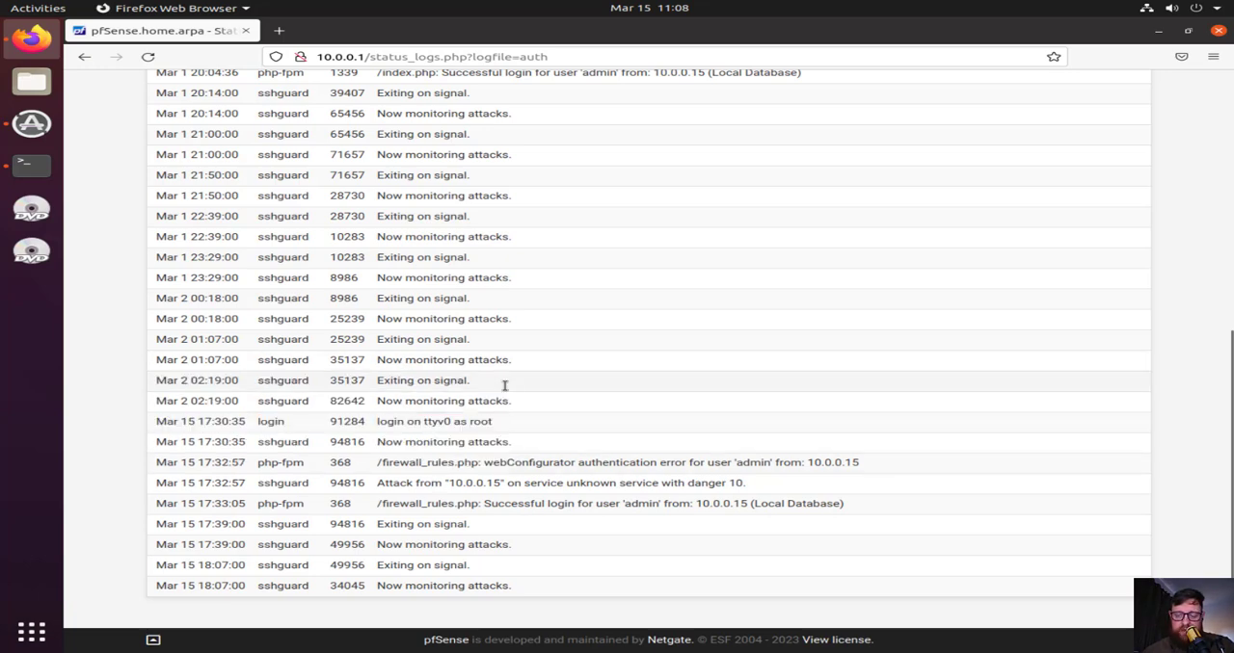
scroll(up, 3)
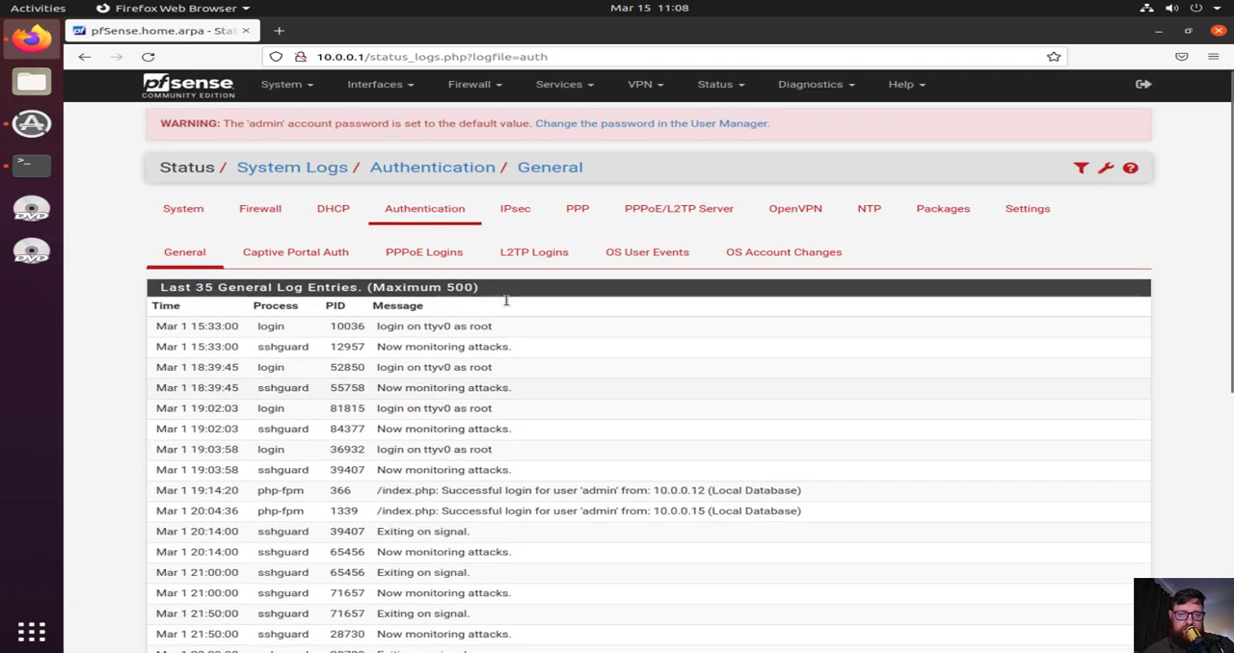
Check the Captive Portal Auth log, then show the Authentication OS User Events listing root sessions
click(295, 252)
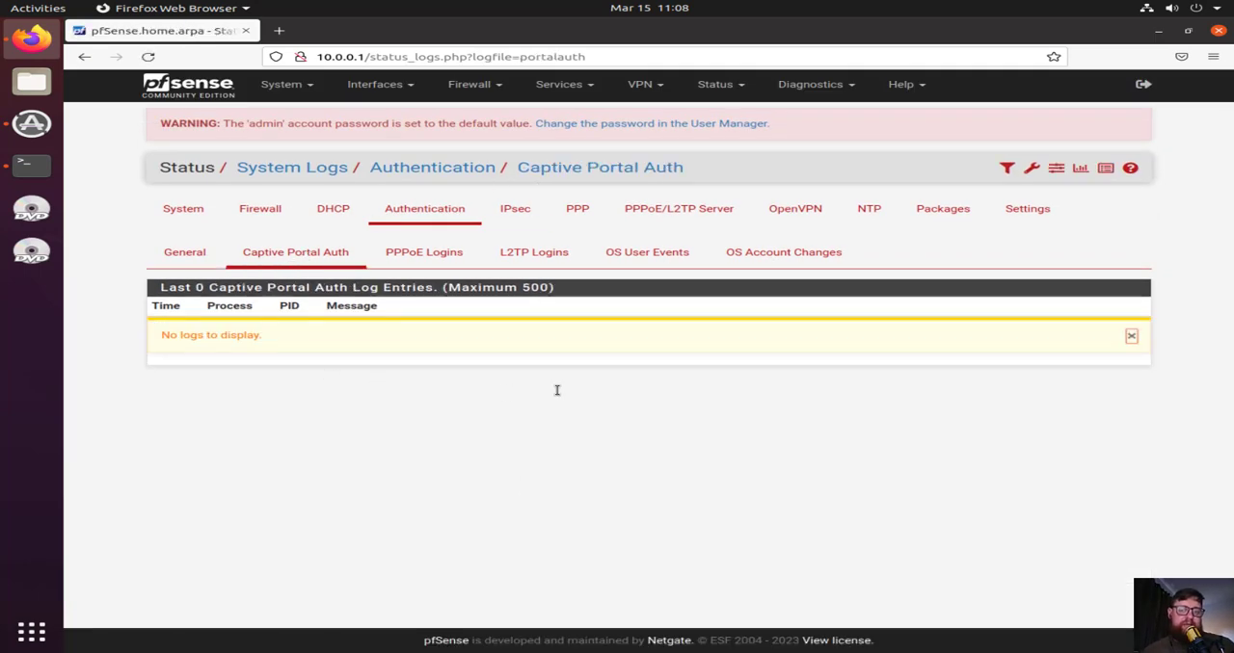
mouse_move(423, 251)
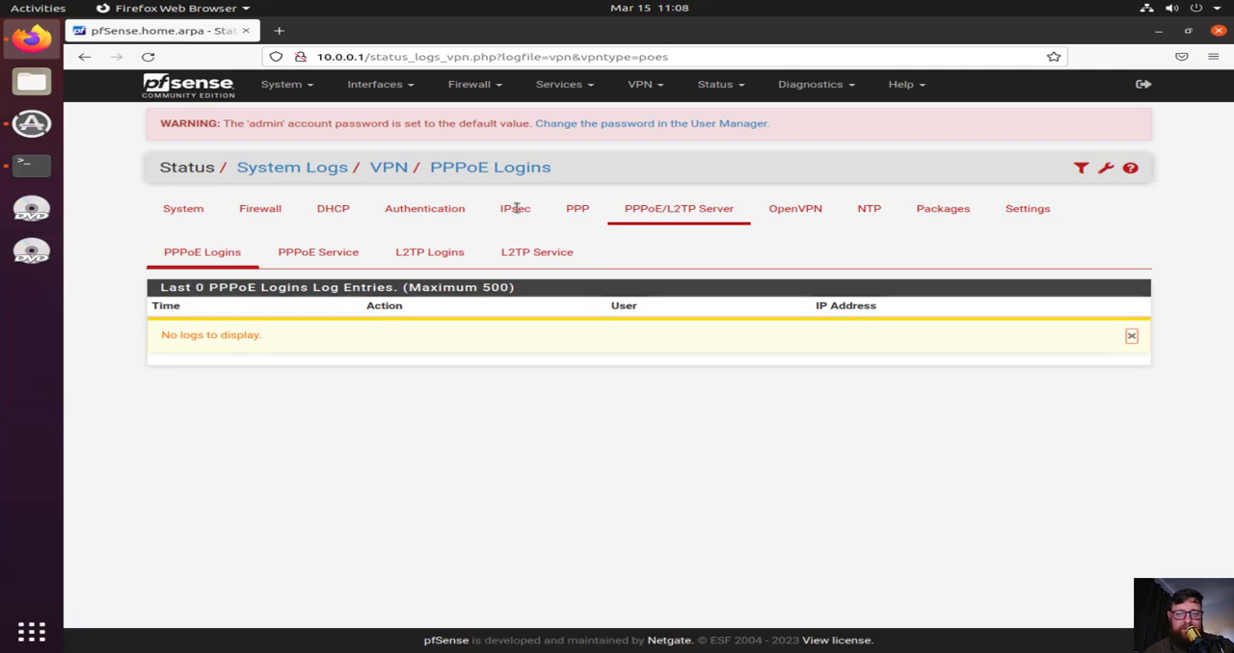
mouse_move(424, 208)
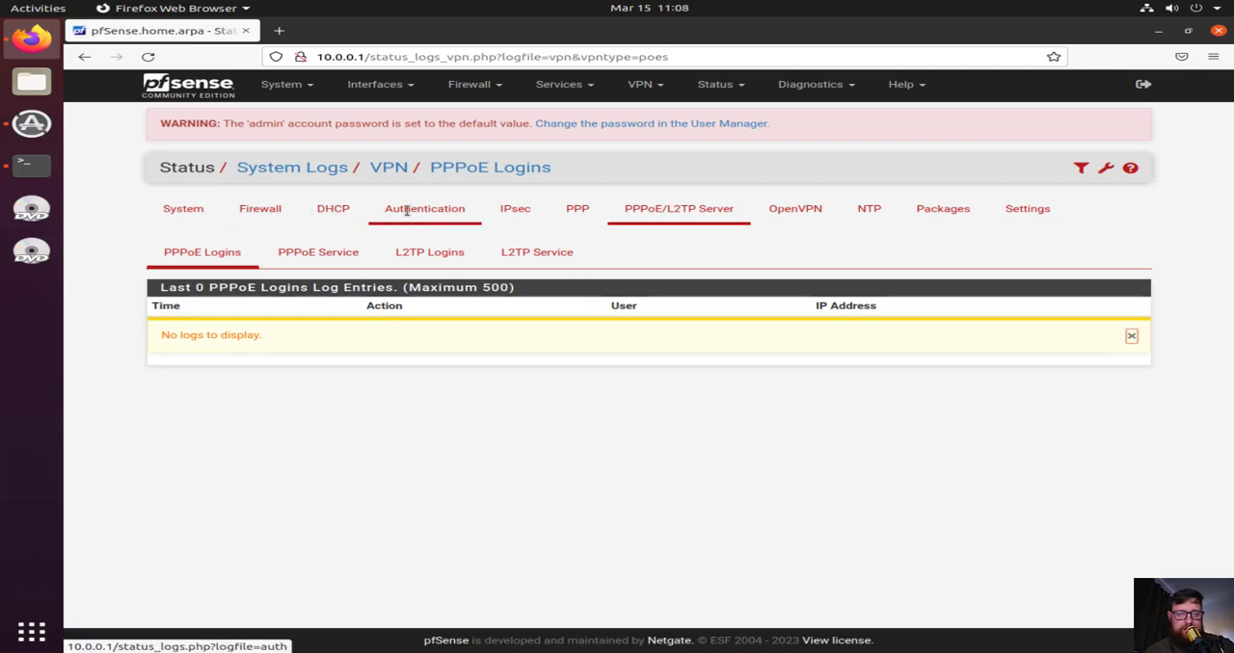
click(424, 209)
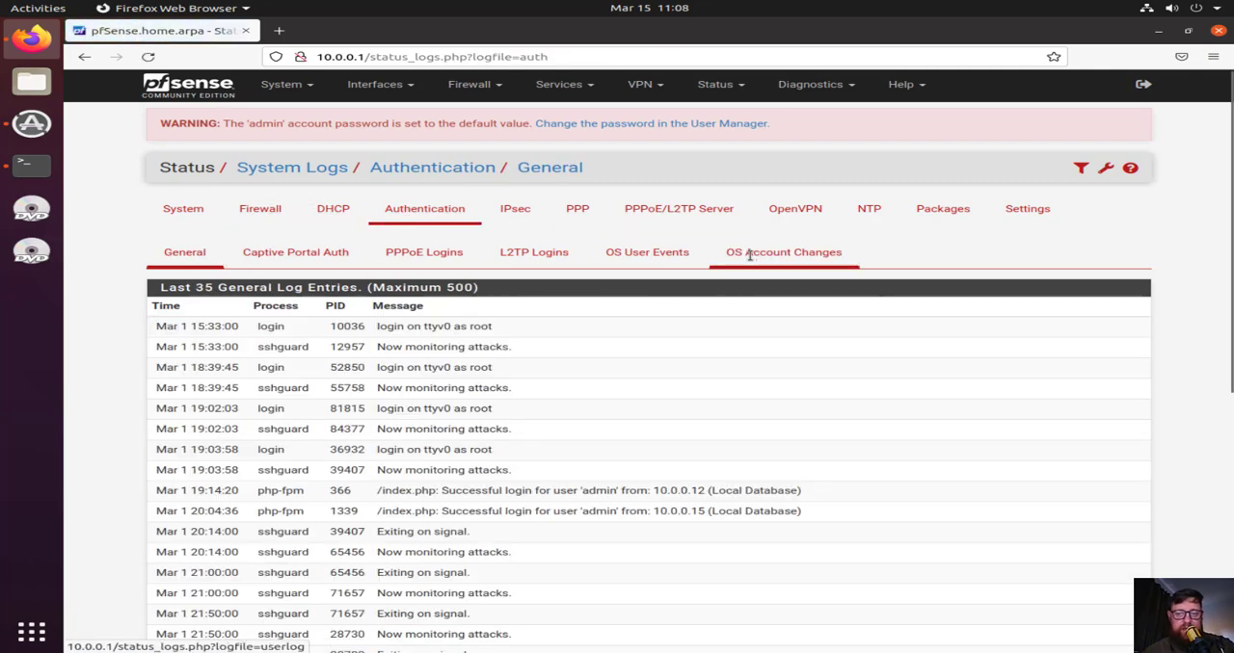
click(647, 251)
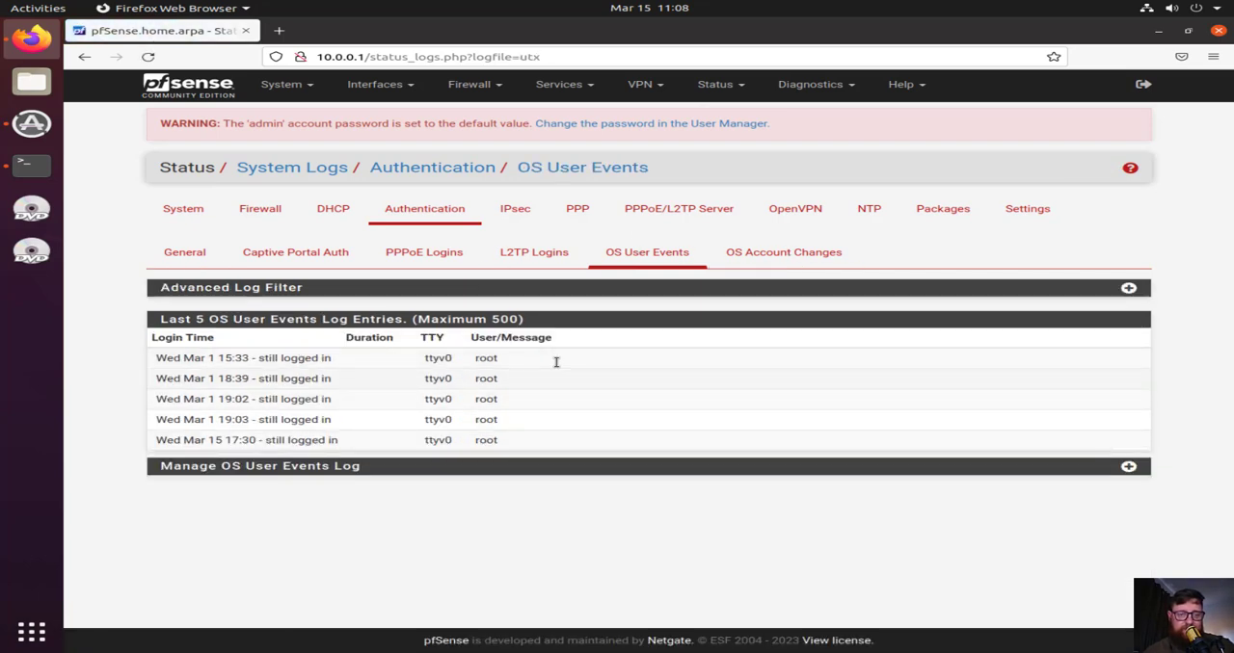
mouse_move(506, 426)
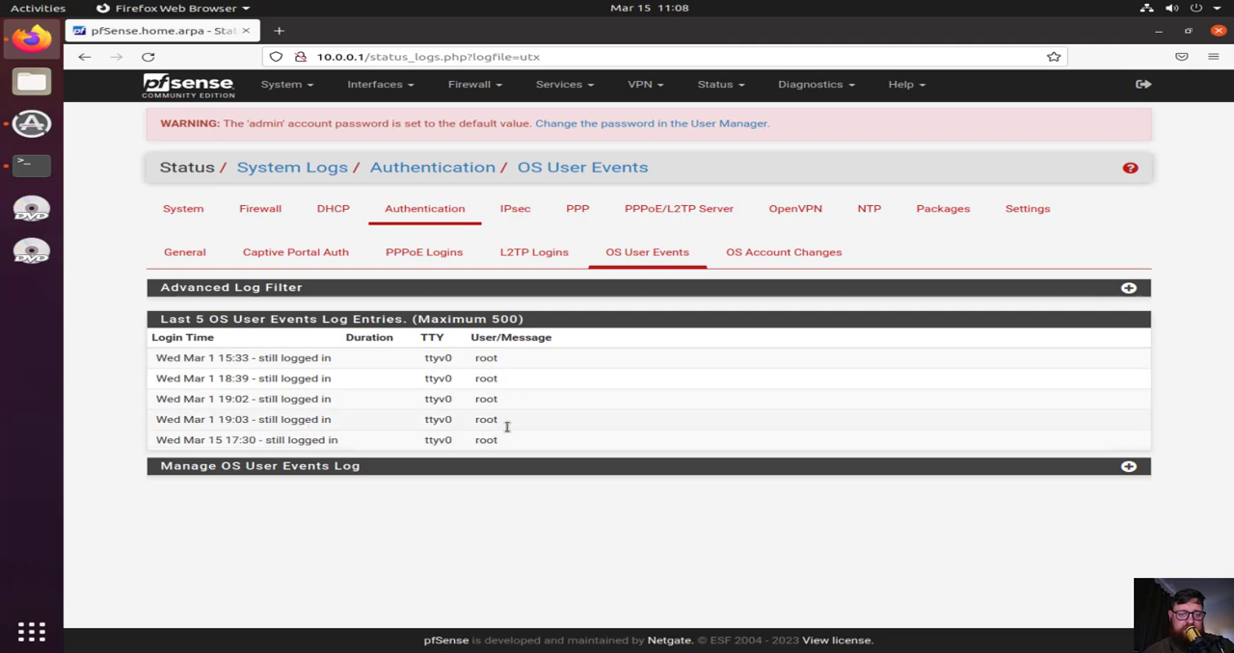
mouse_move(784, 252)
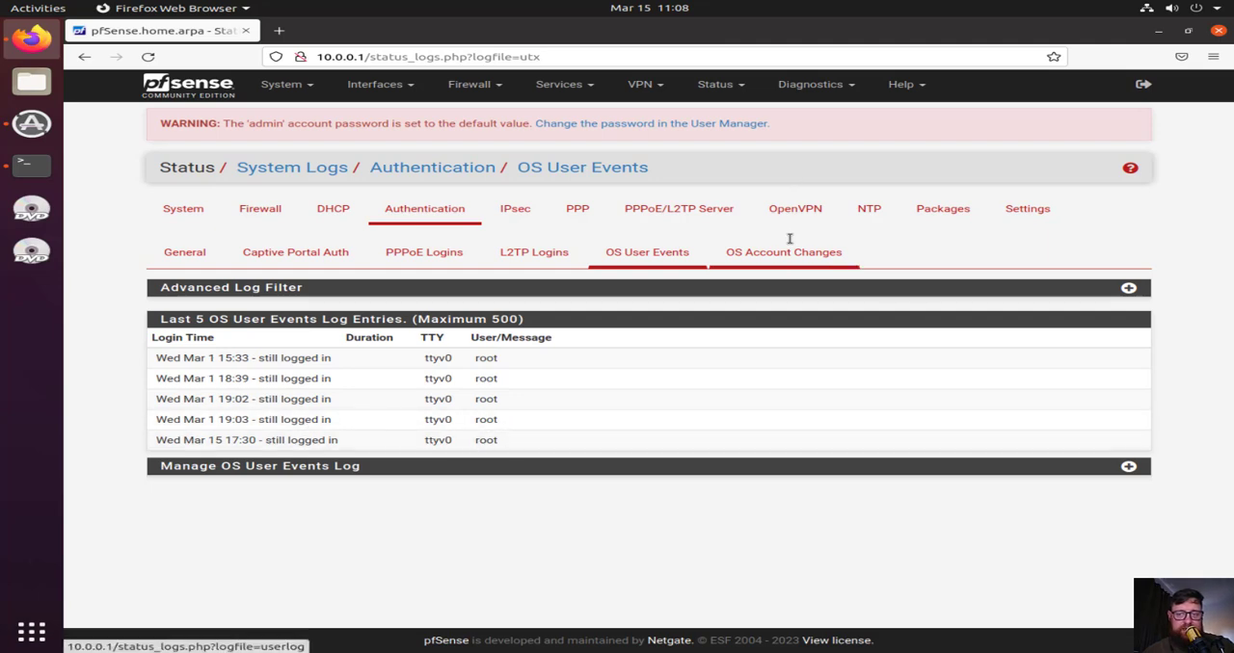
Show the OS Account Changes log and scroll through its 42 useradd, usermod and groupmod entries
click(783, 251)
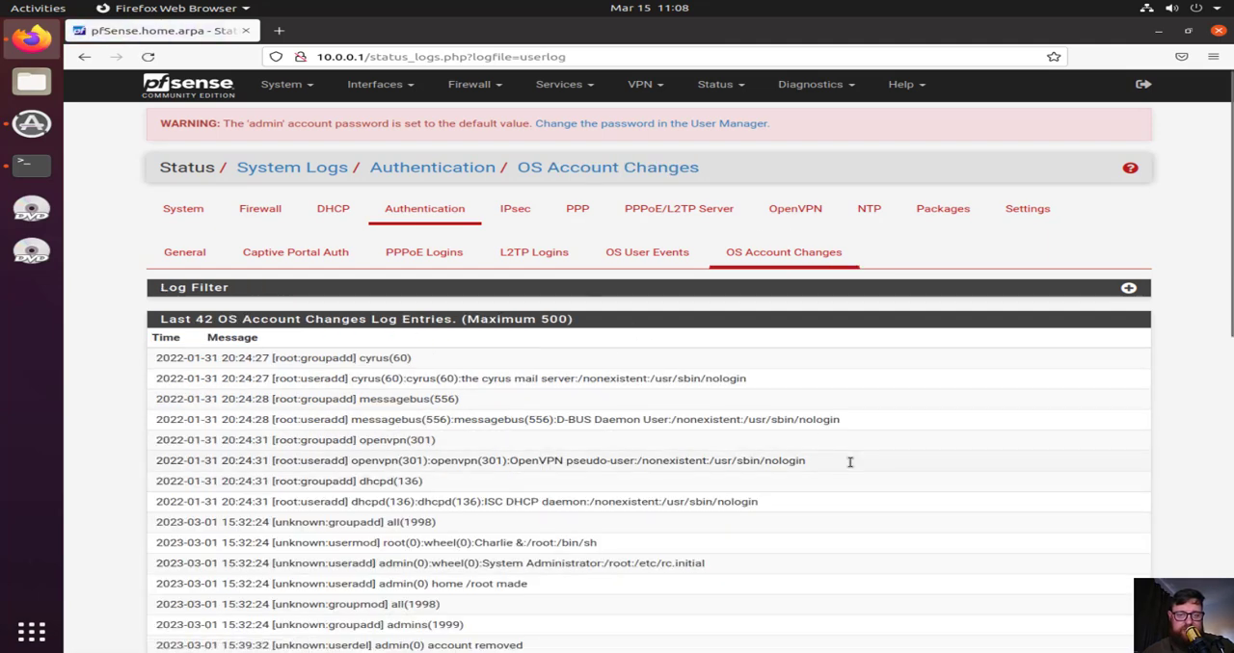
scroll(down, 3)
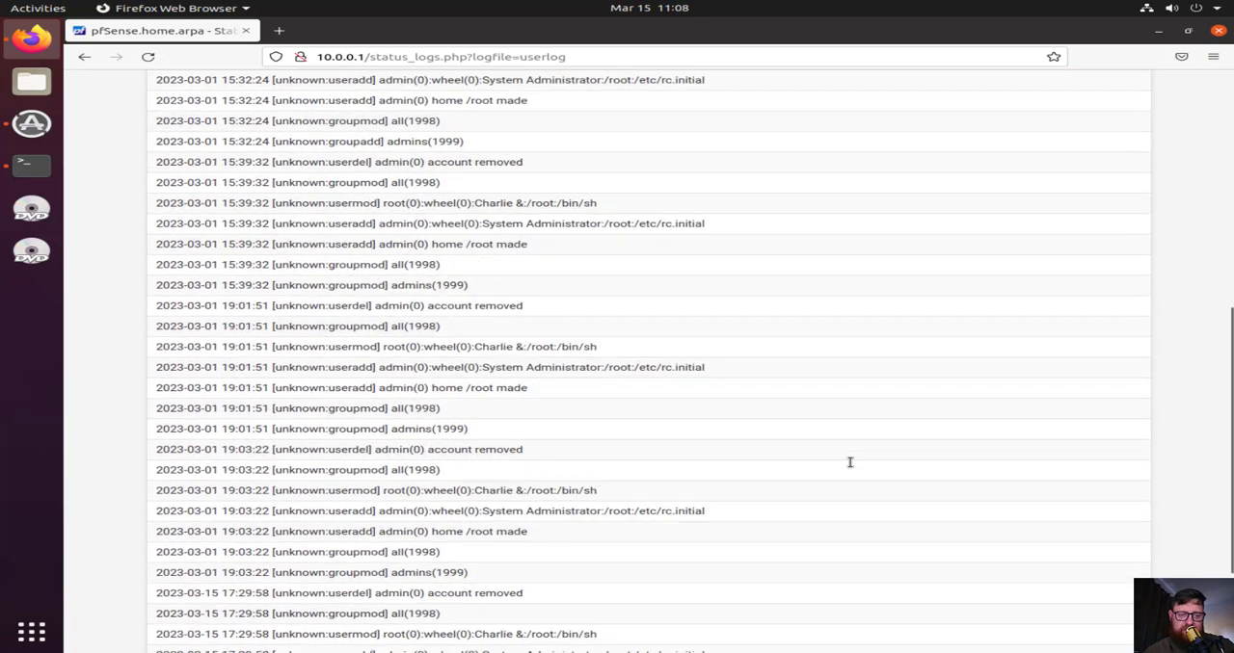
scroll(down, 3)
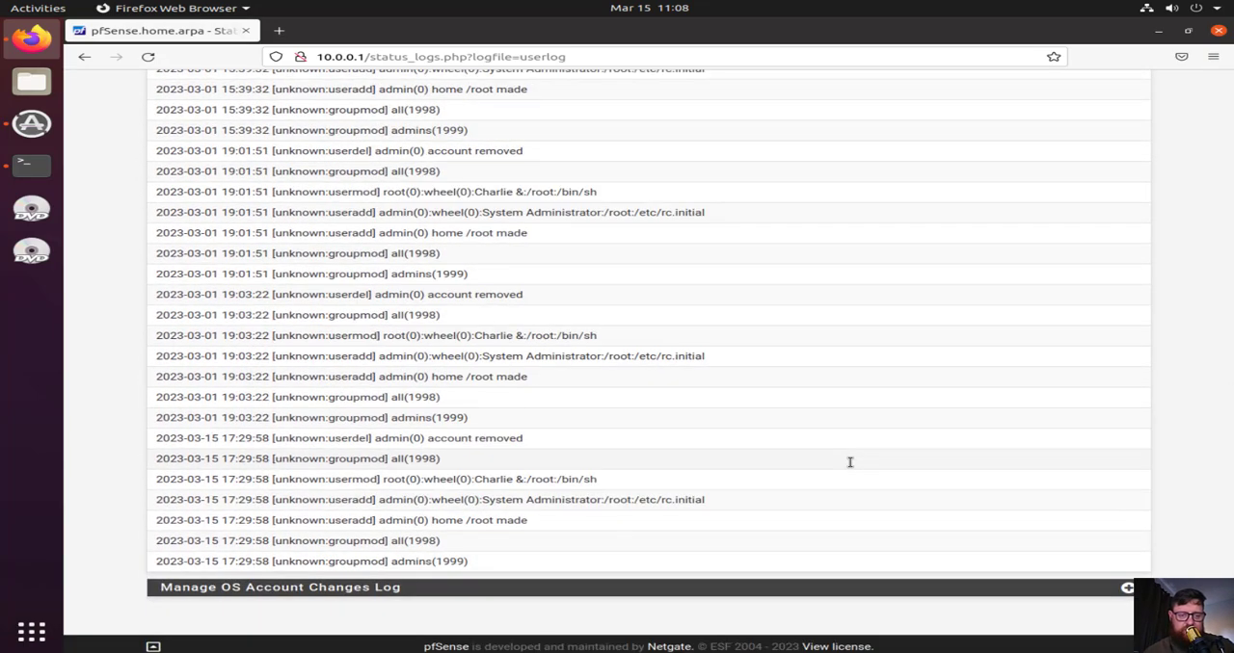
mouse_move(461, 450)
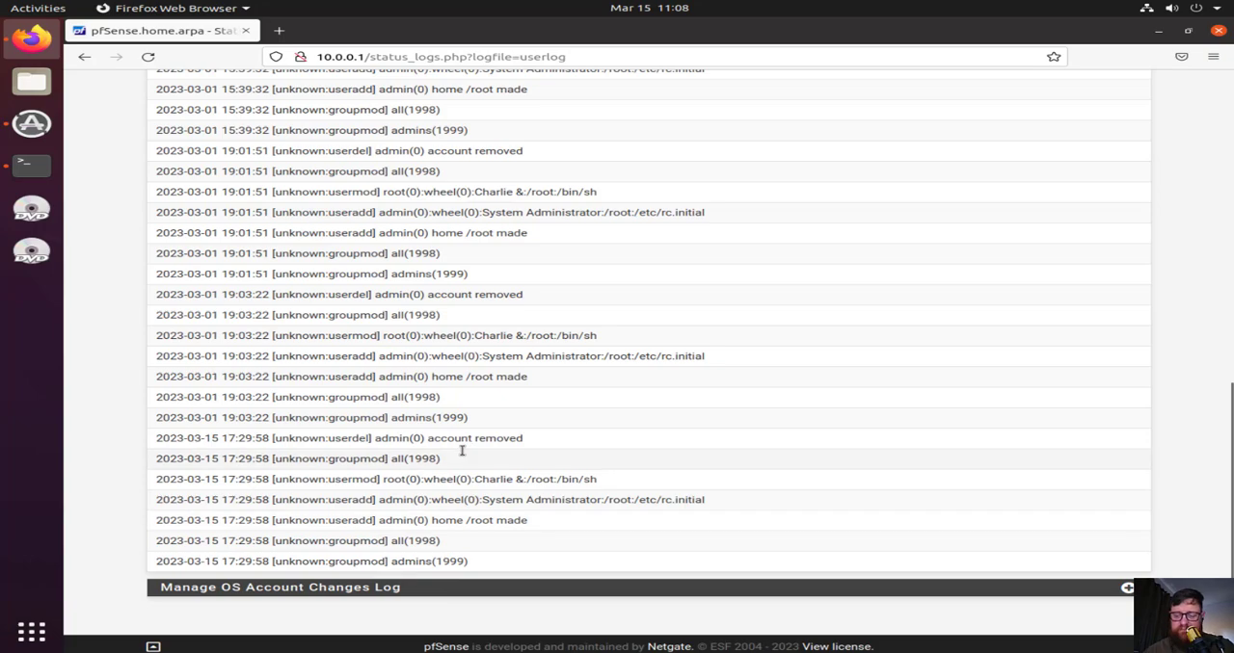
scroll(up, 3)
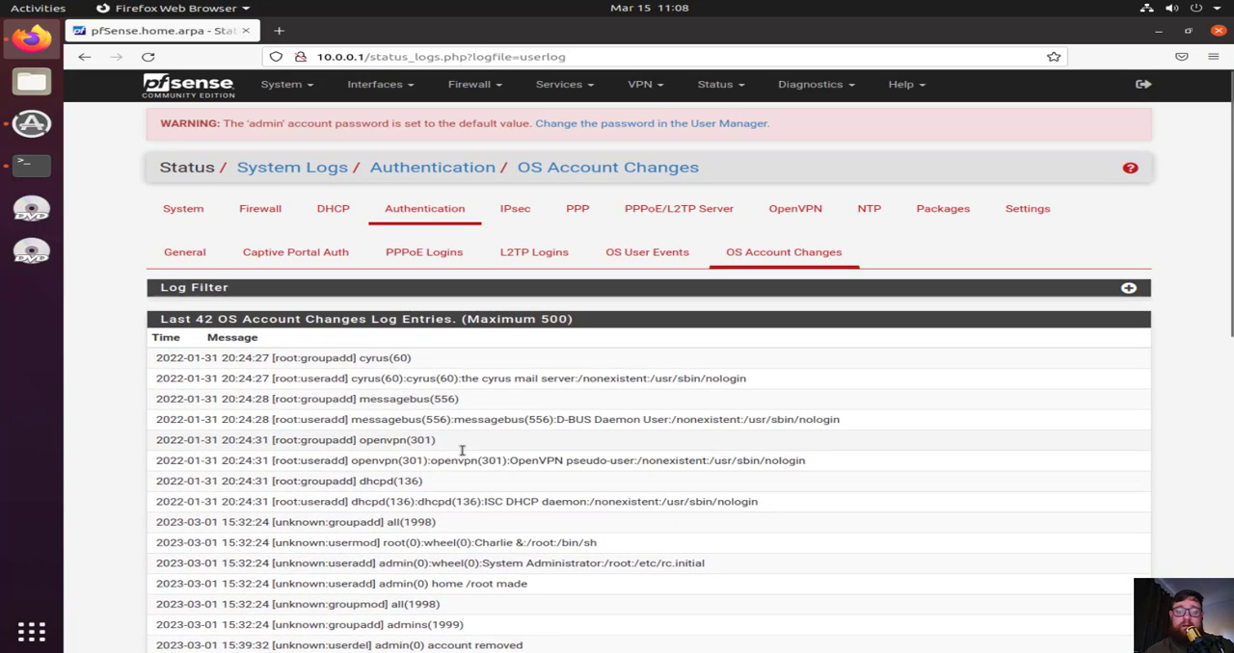
mouse_move(516, 208)
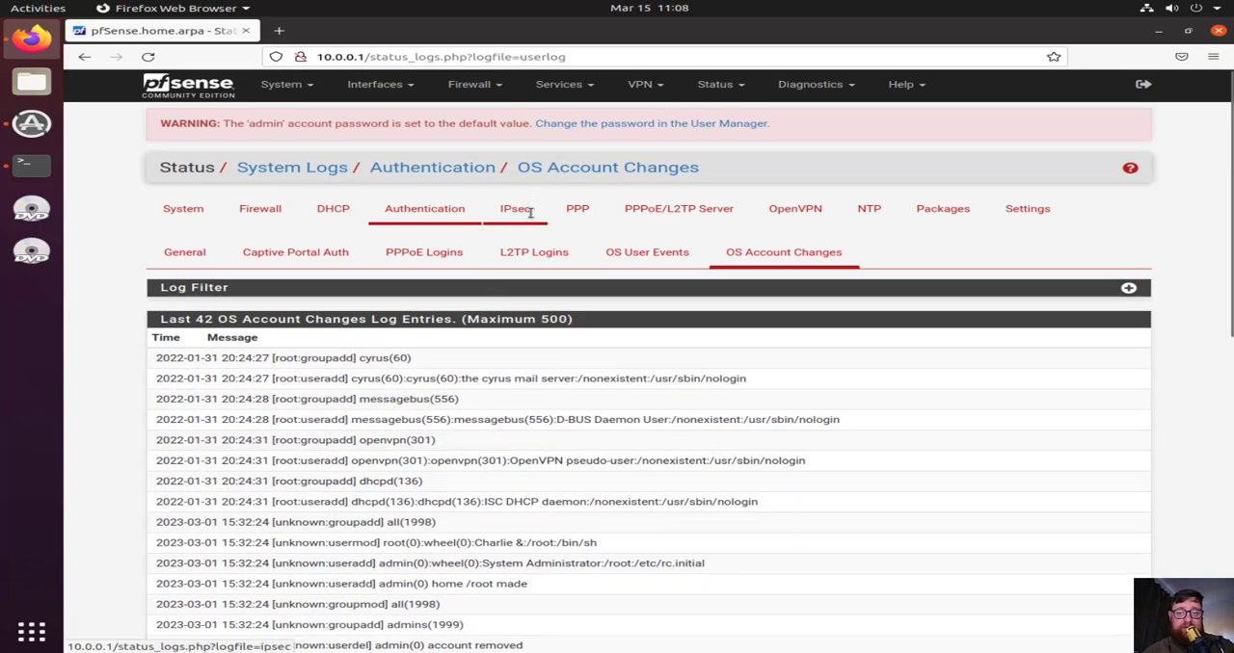
Check the empty IPsec and PPP logs, then head back to the Firewall log
click(516, 208)
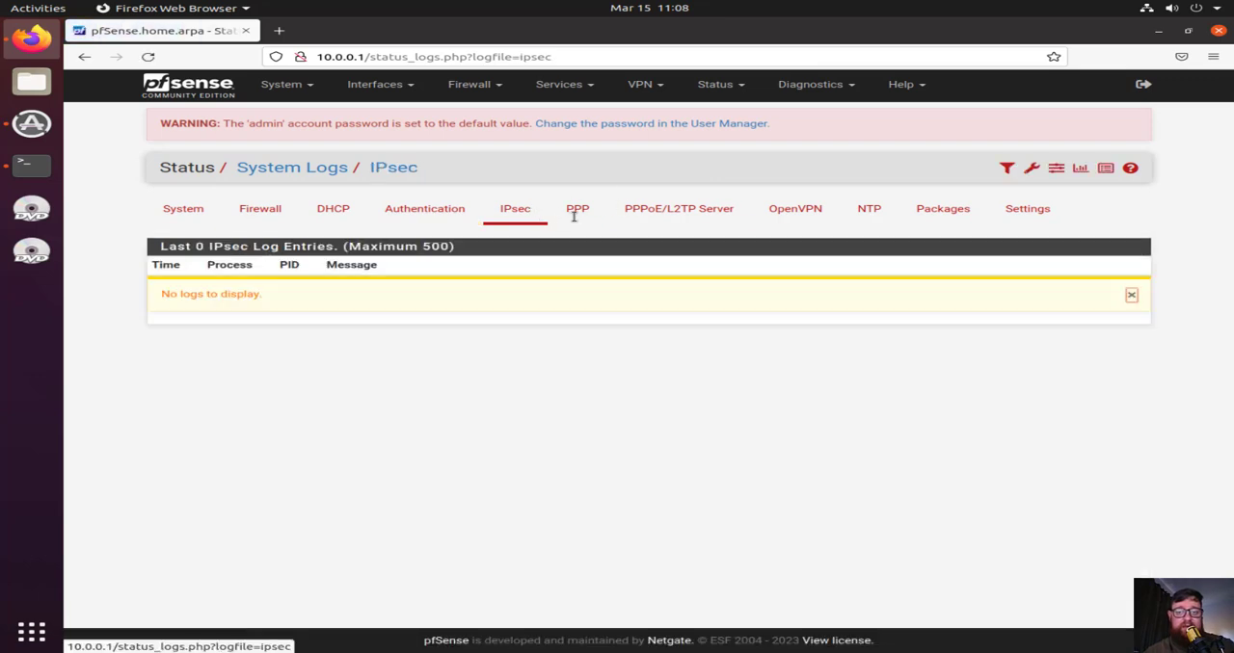
click(577, 209)
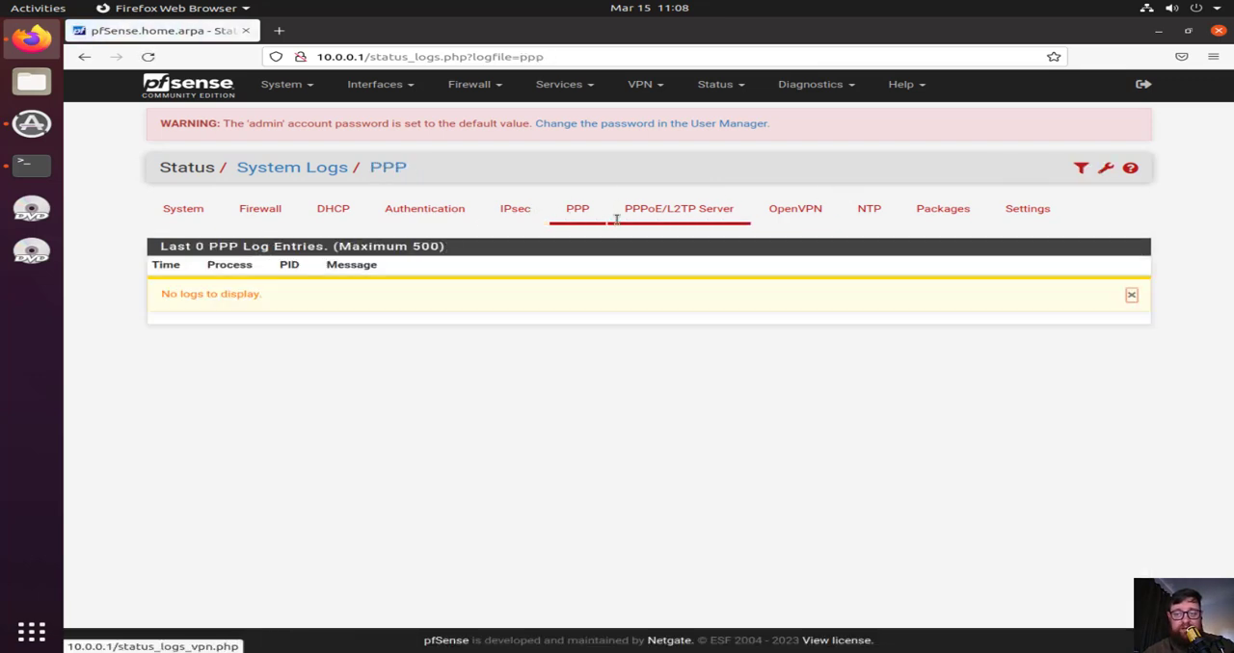
mouse_move(869, 208)
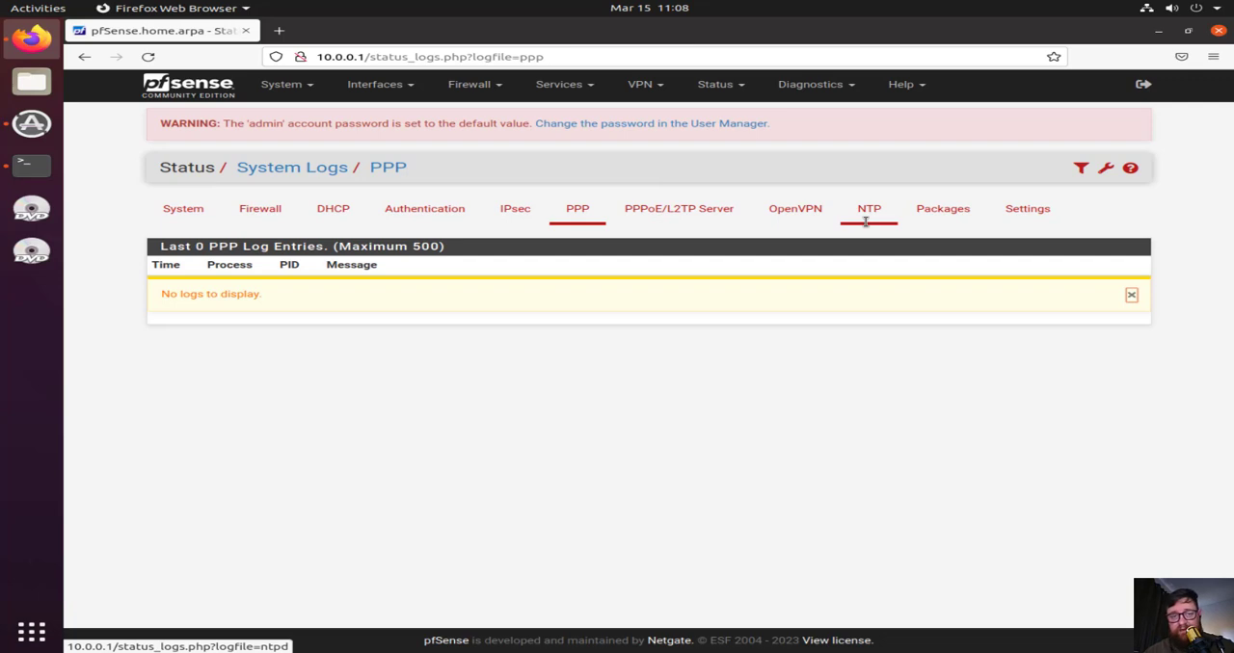
mouse_move(774, 461)
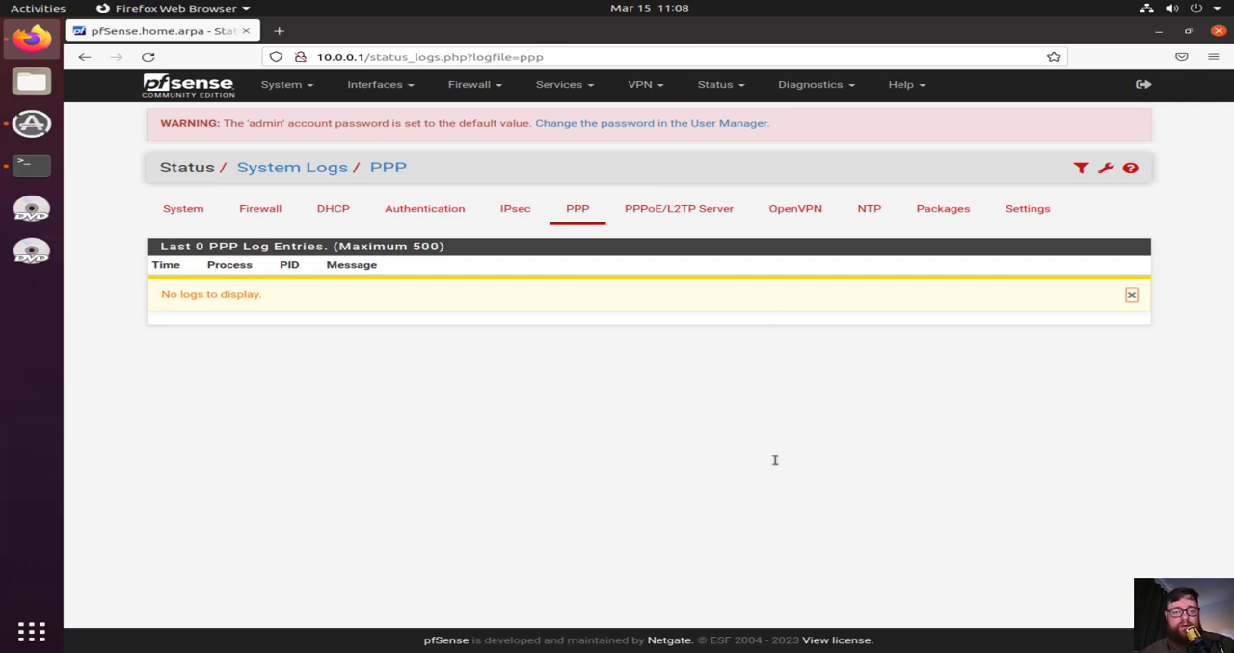
click(260, 209)
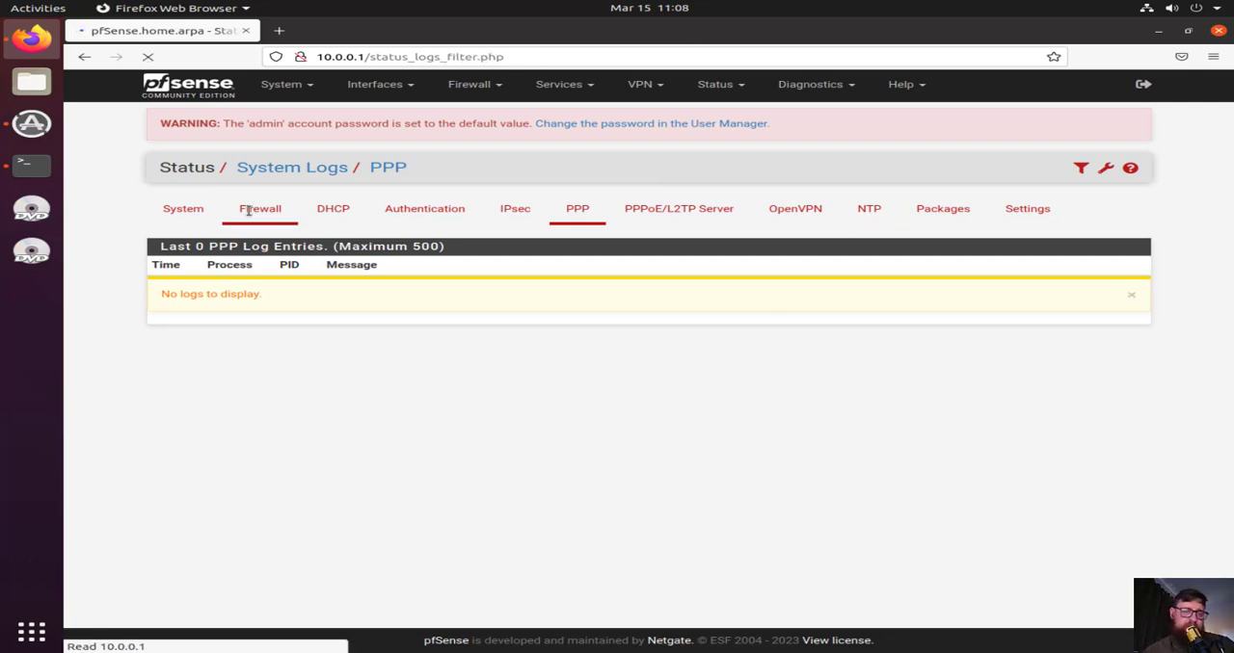
Switch the firewall log to Summary View and review its charts down to Destination Ports and back
click(260, 208)
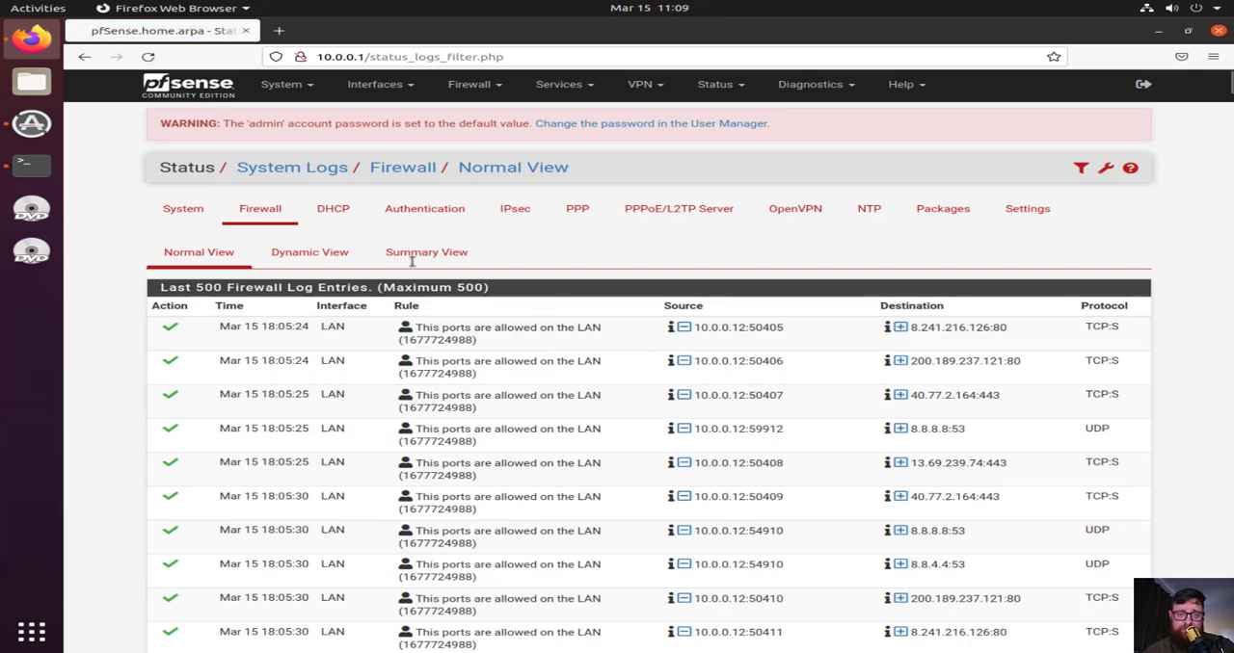
click(426, 251)
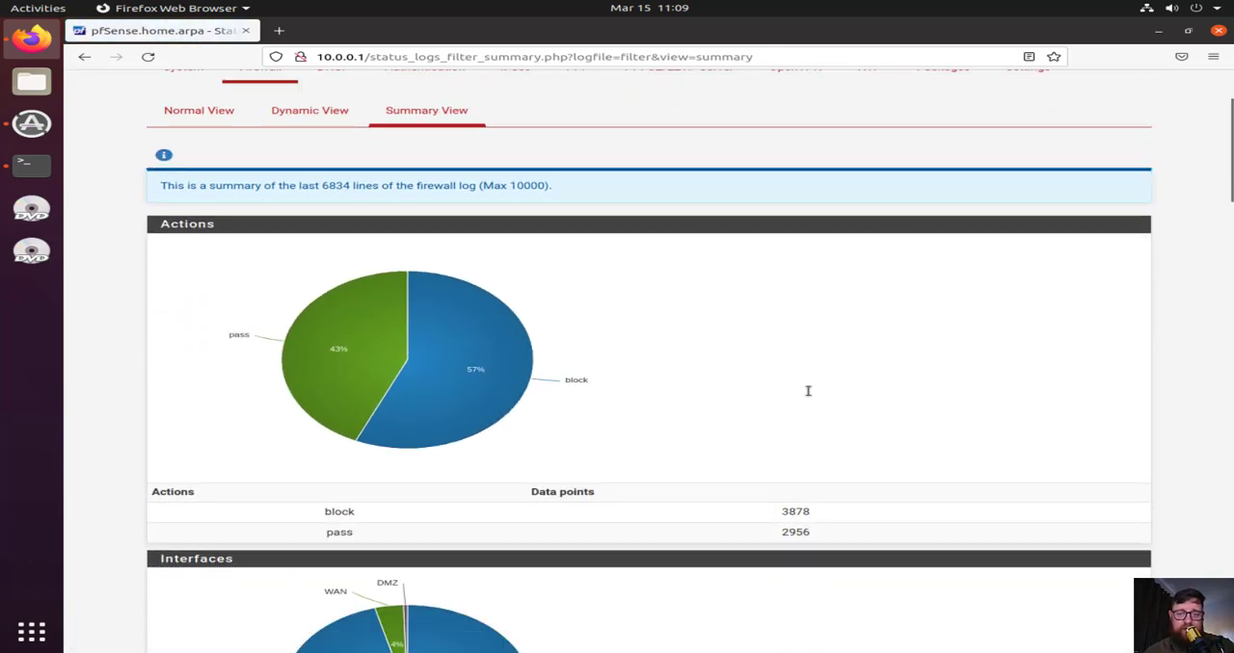
scroll(down, 3)
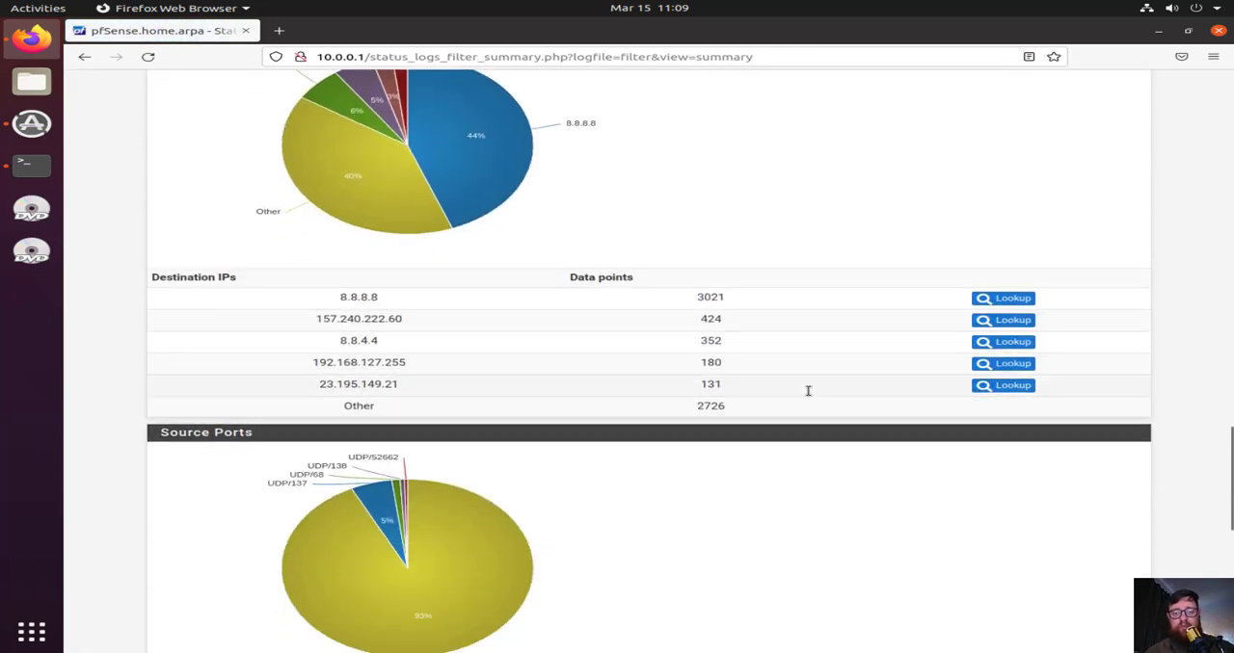
scroll(down, 3)
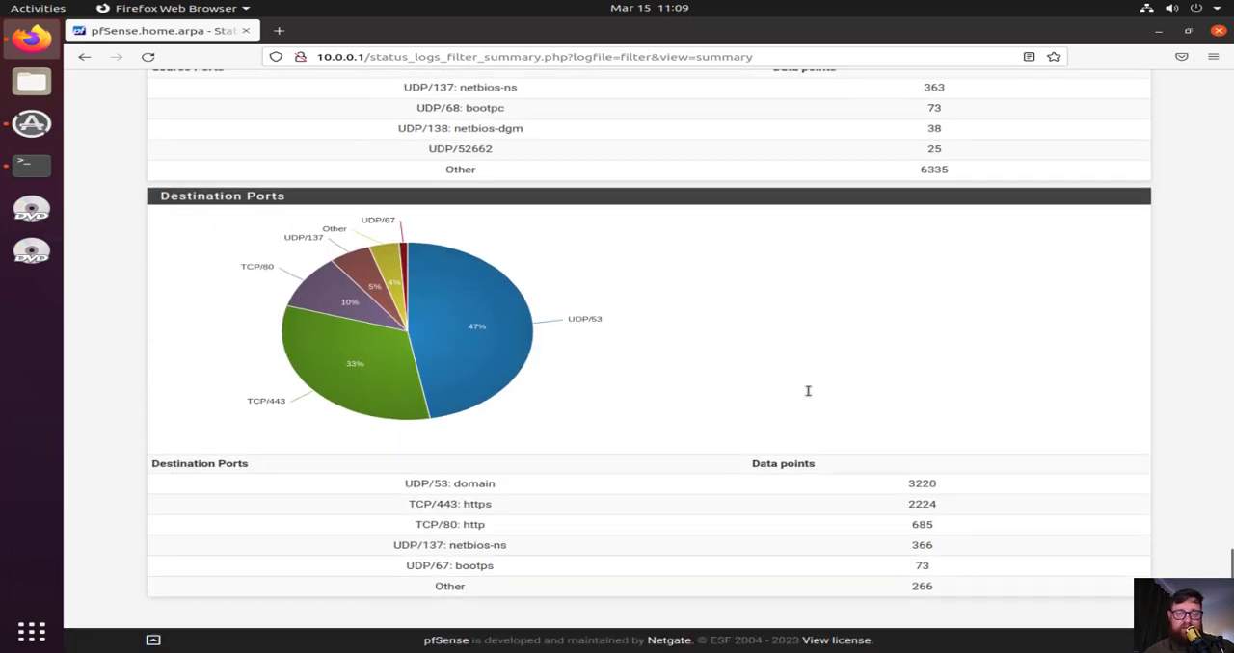
mouse_move(903, 270)
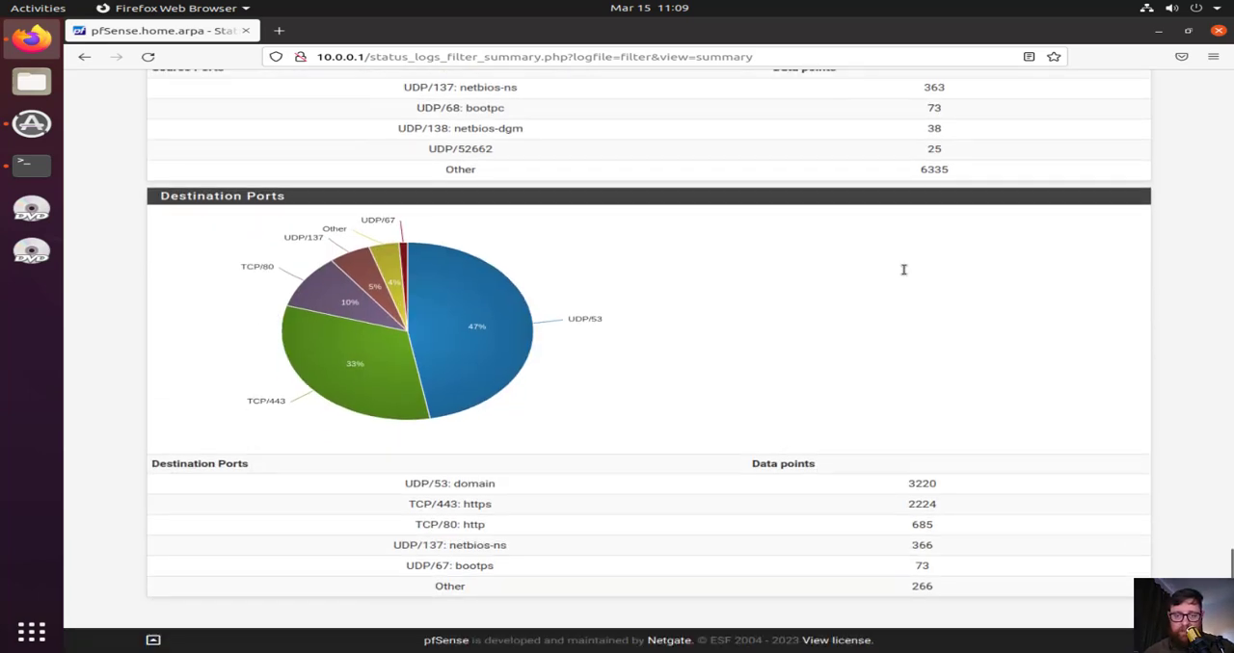
scroll(up, 3)
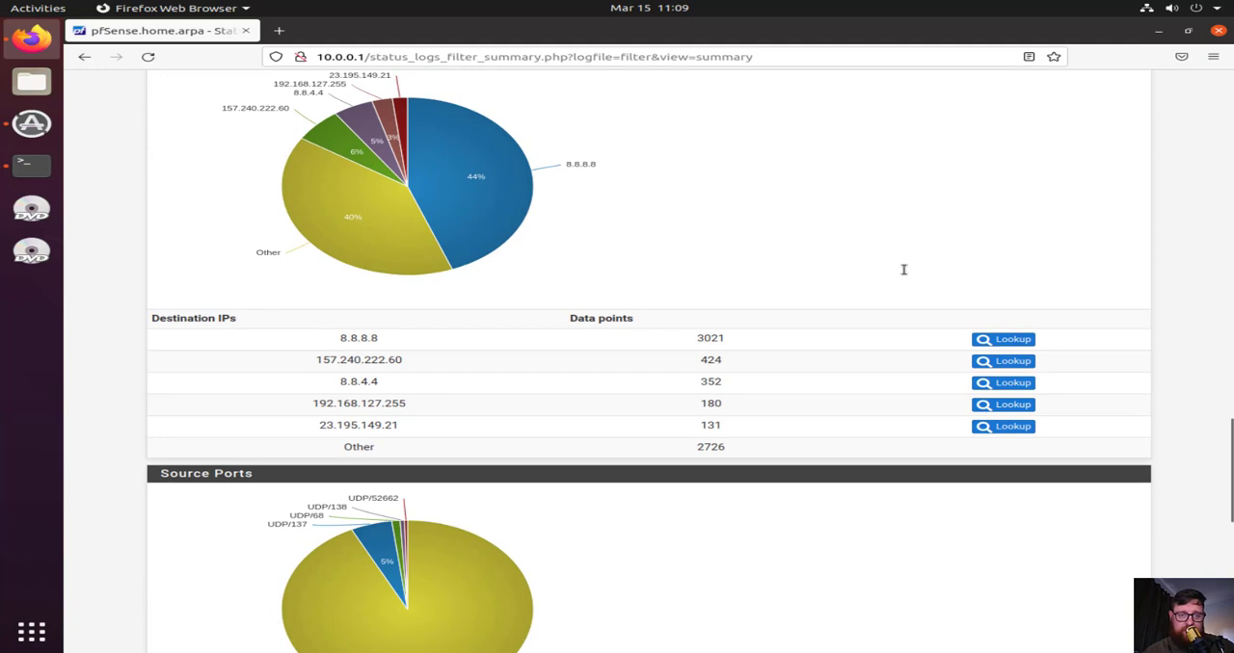
mouse_move(1003, 338)
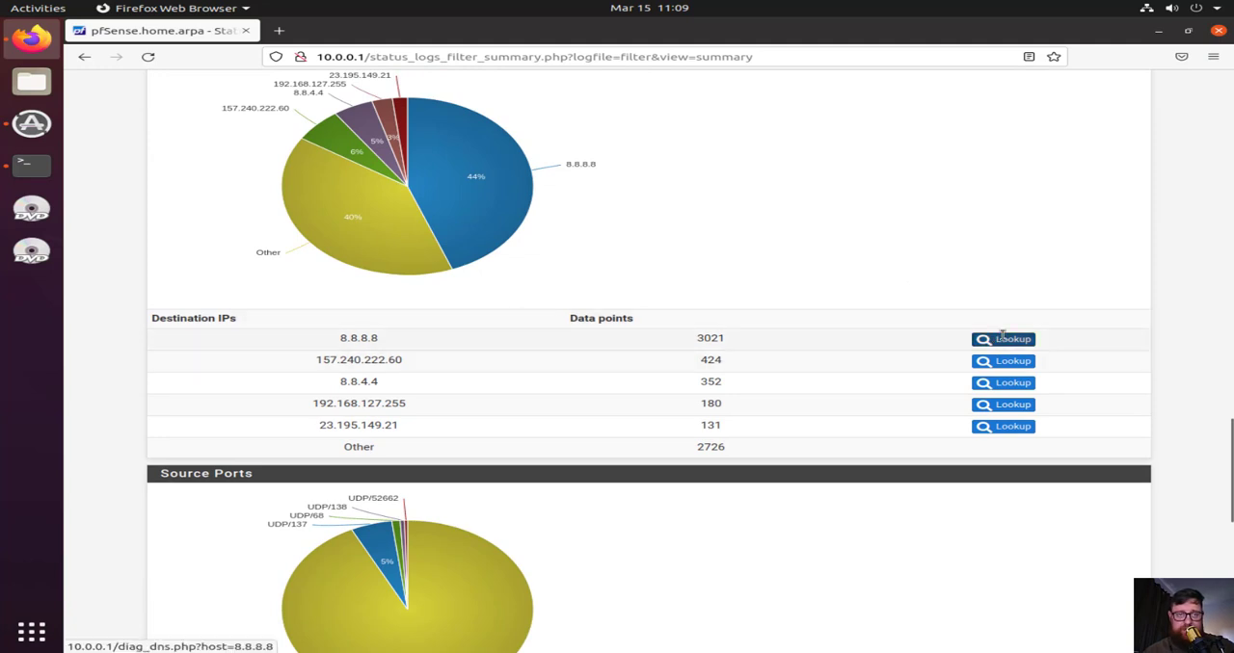
Look up destination IP 8.8.8.8, returning dns.google as PTR with name server query timings
click(1002, 339)
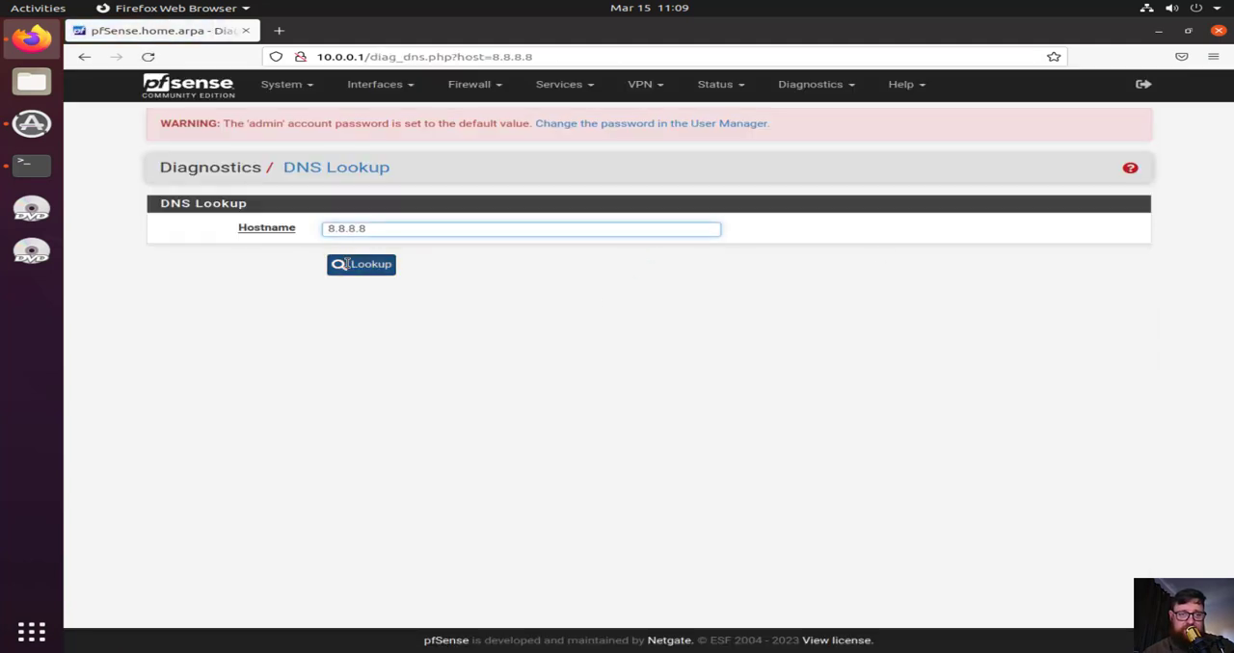
click(361, 264)
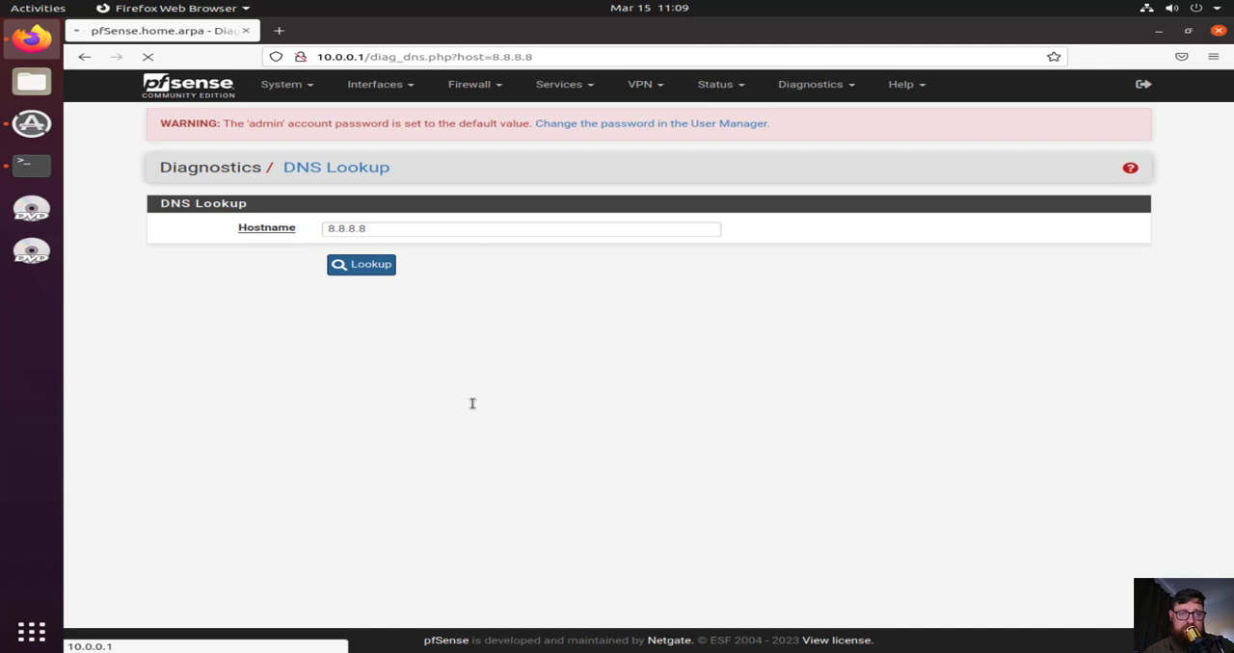
mouse_move(496, 434)
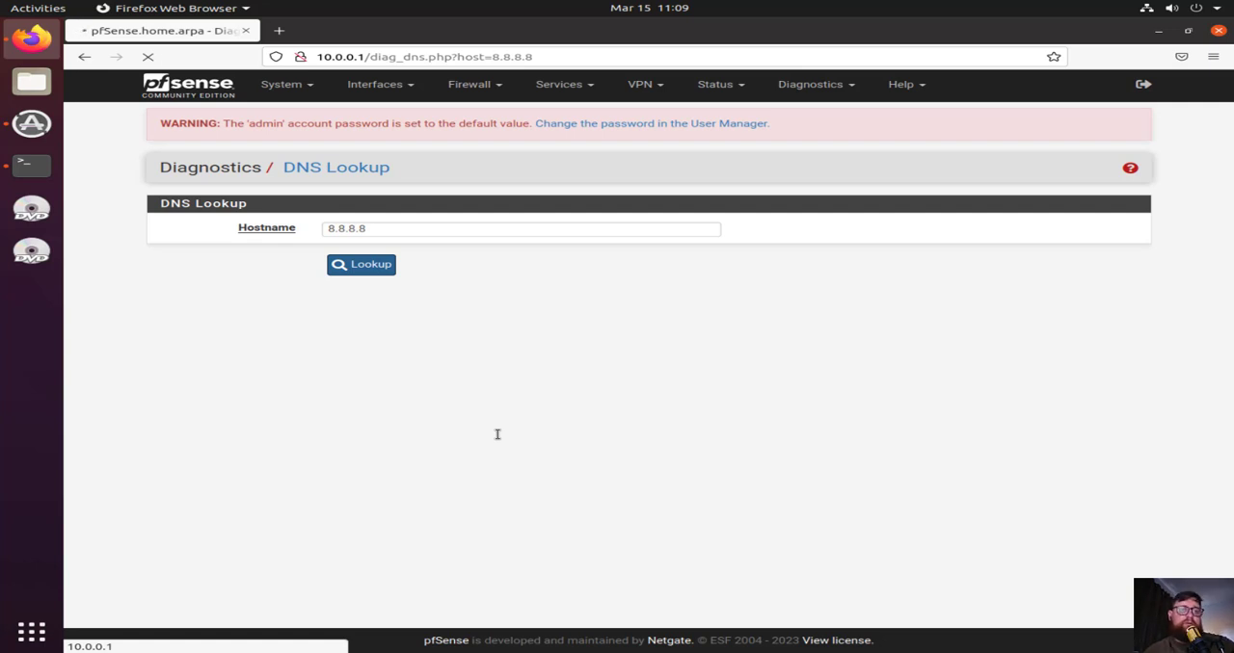
mouse_move(591, 366)
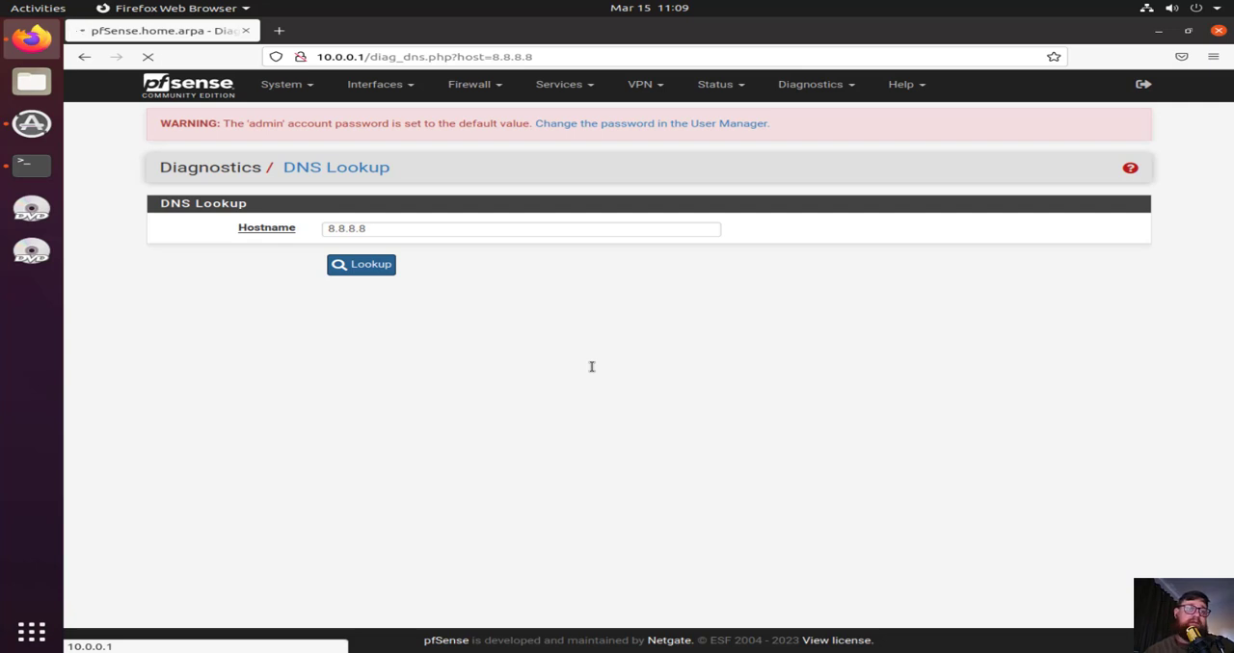
mouse_move(644, 448)
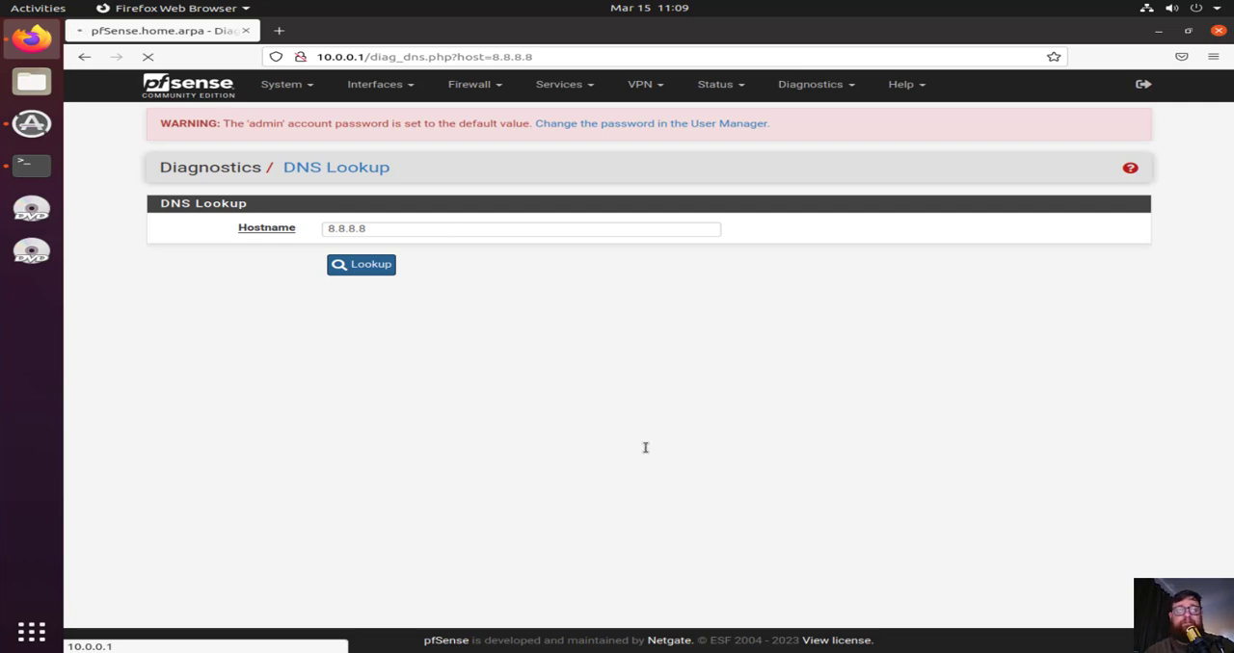
mouse_move(518, 369)
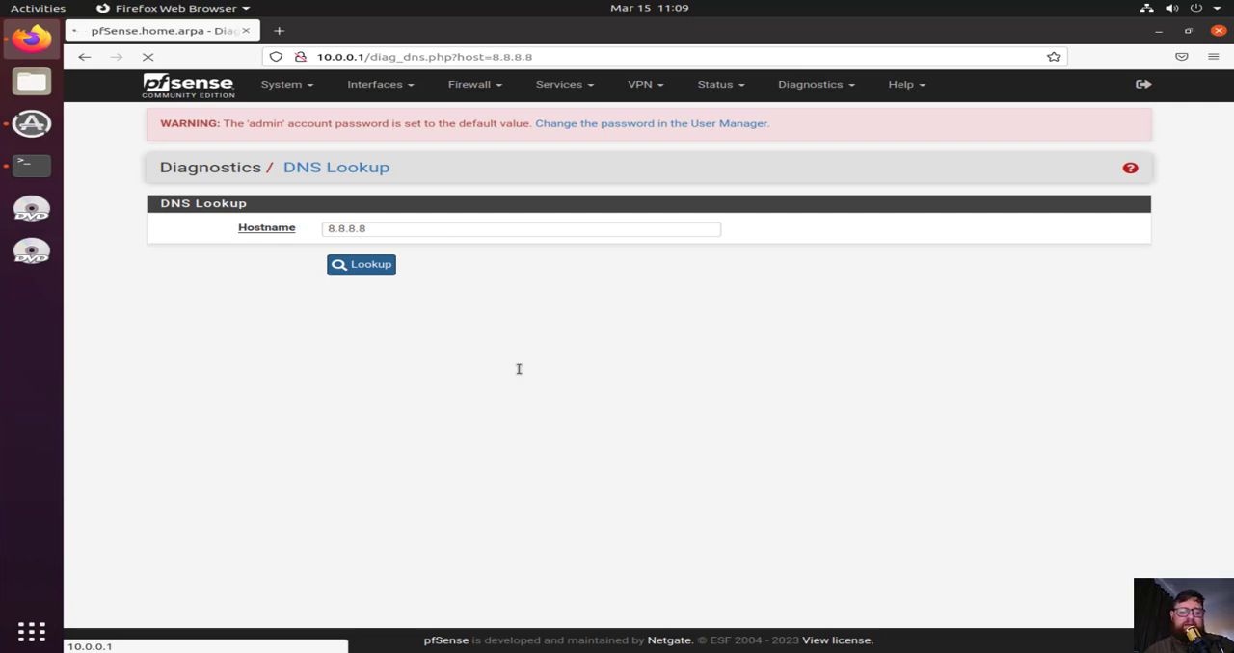
click(362, 264)
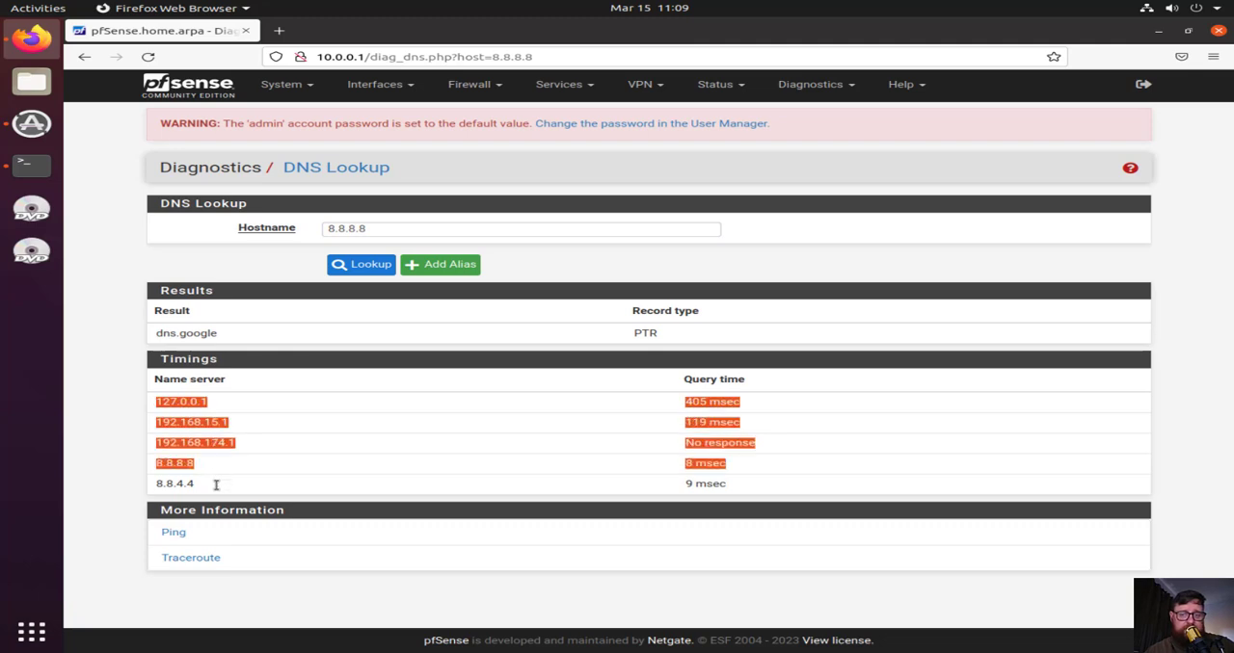
mouse_move(180, 536)
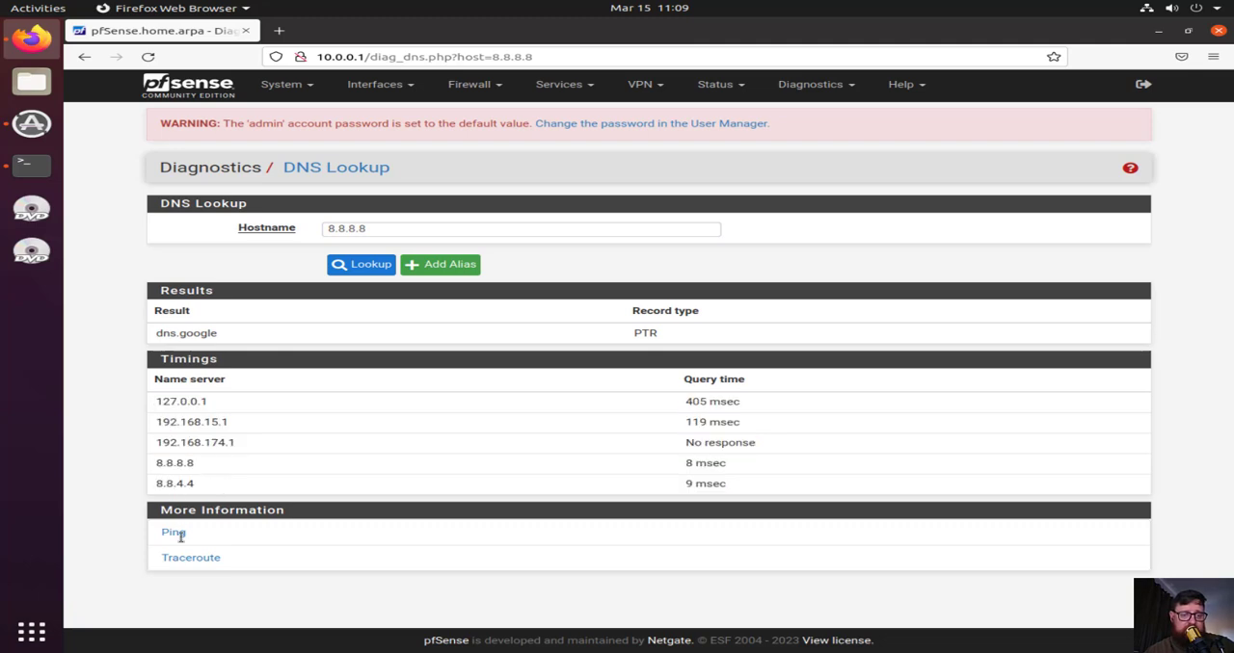